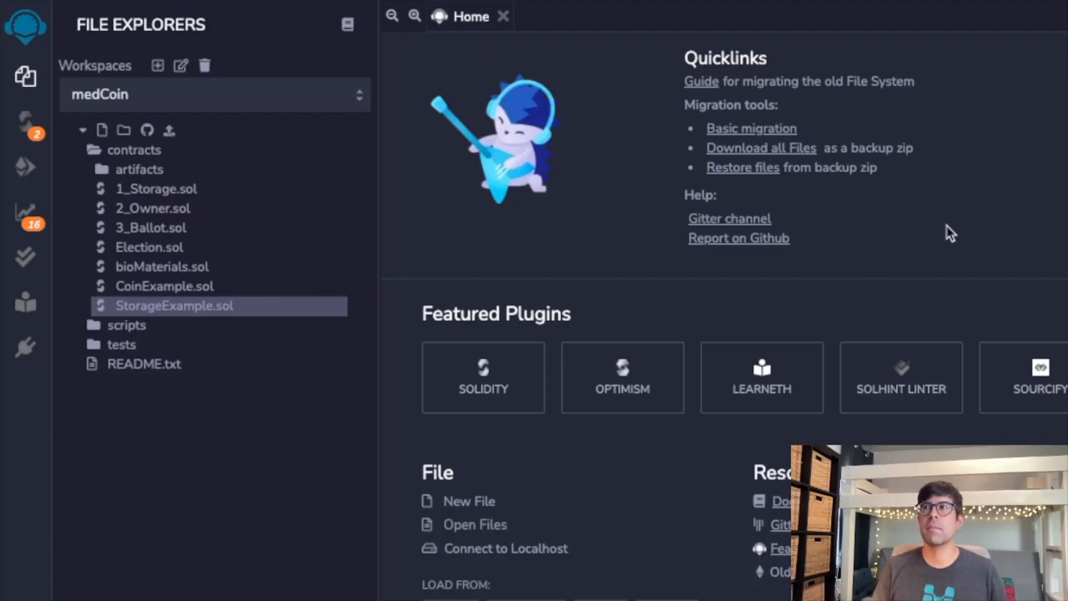
mouse_move(506, 303)
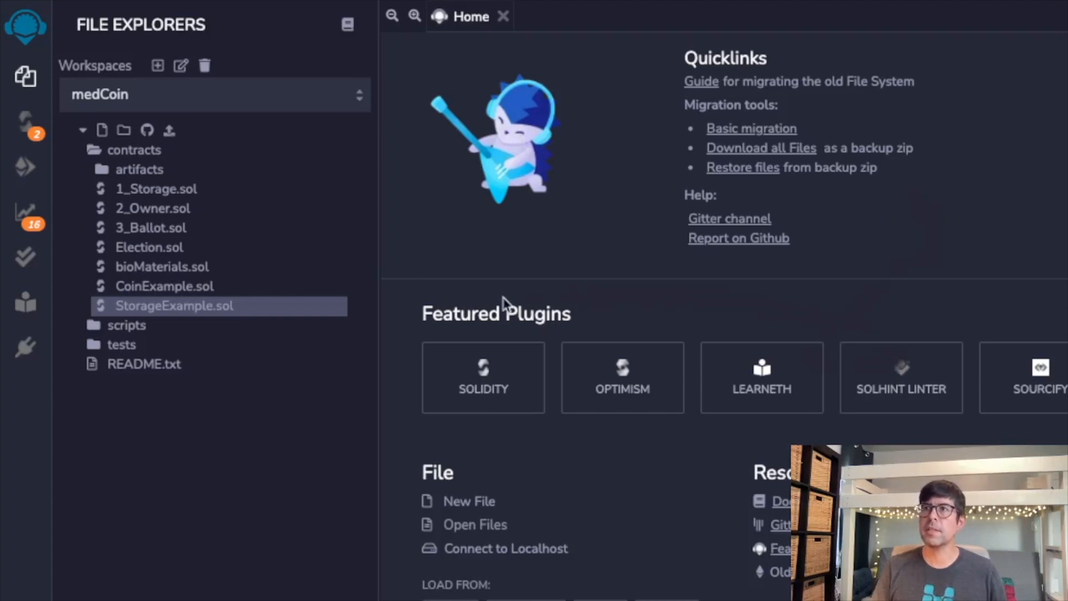
mouse_move(465, 31)
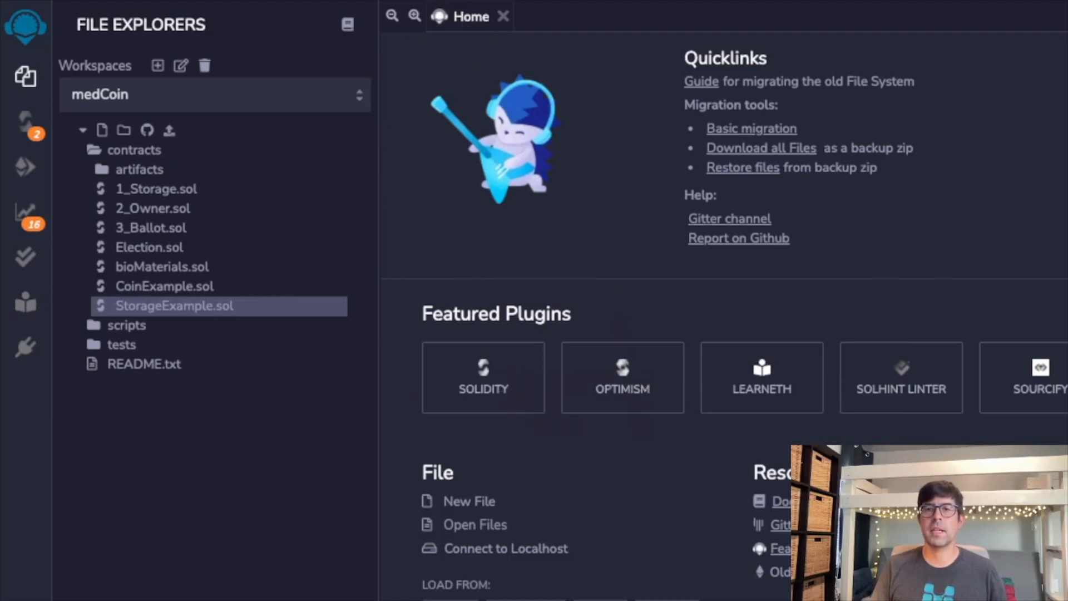
Step: Open the LearnEth plugin to list the remix-workshops tutorials, including Remix Basics
scroll("down", 3)
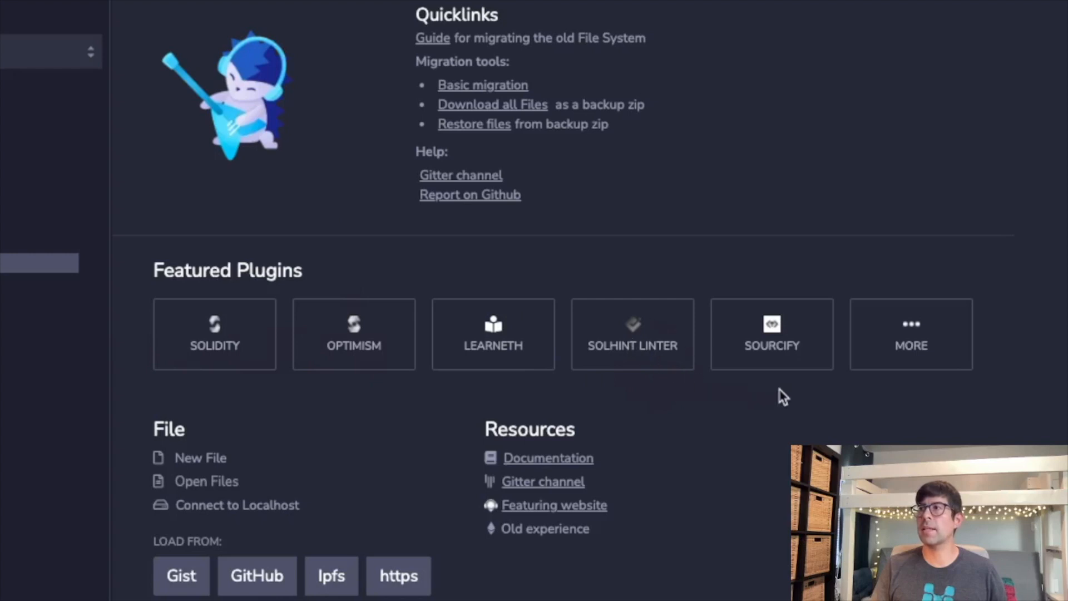
mouse_move(506, 369)
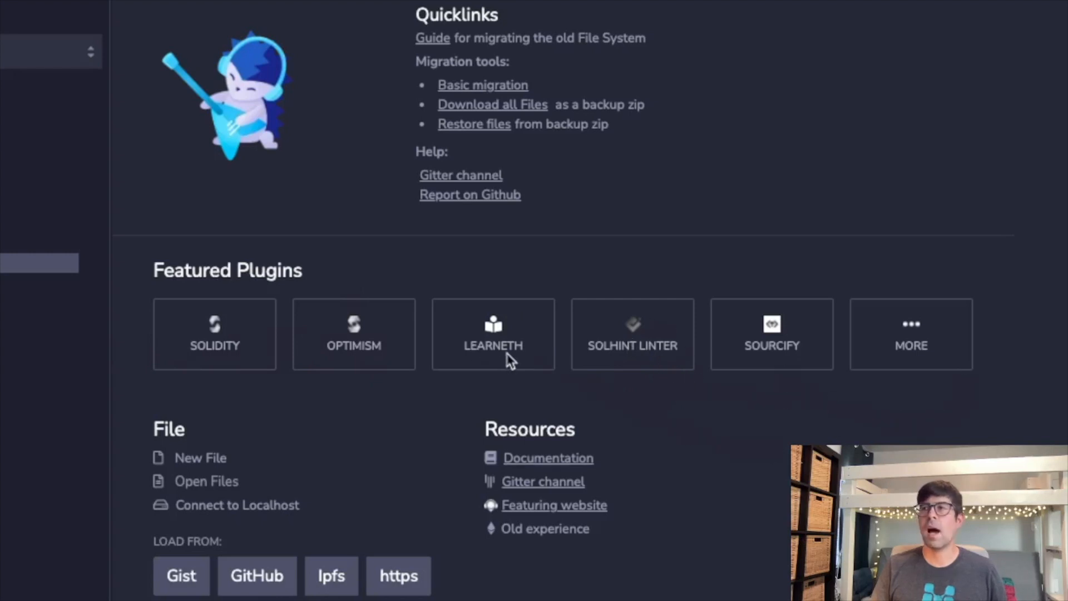
mouse_move(515, 364)
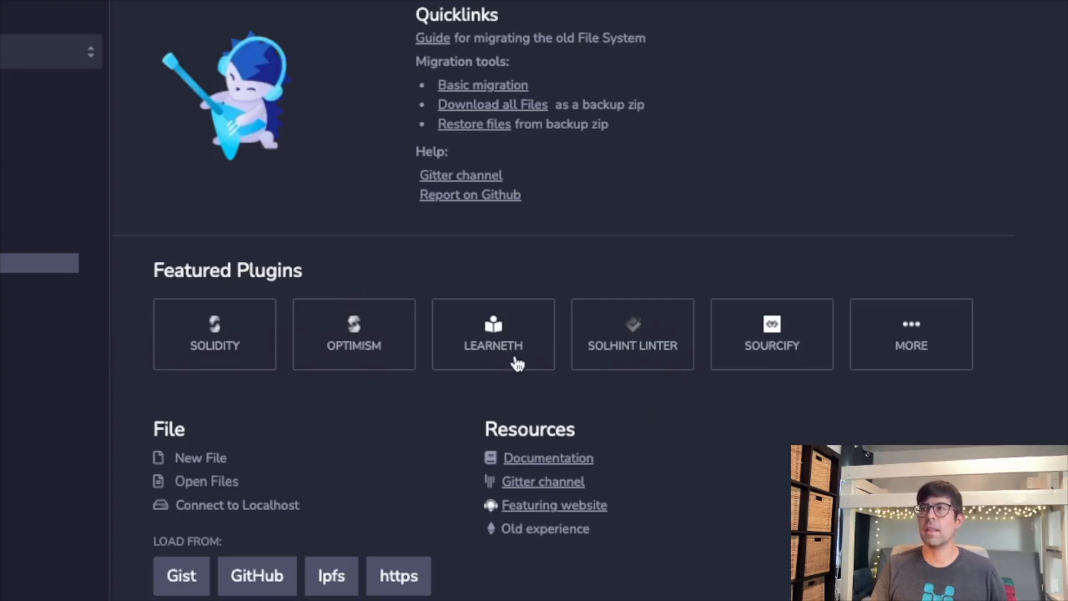
left_click(493, 334)
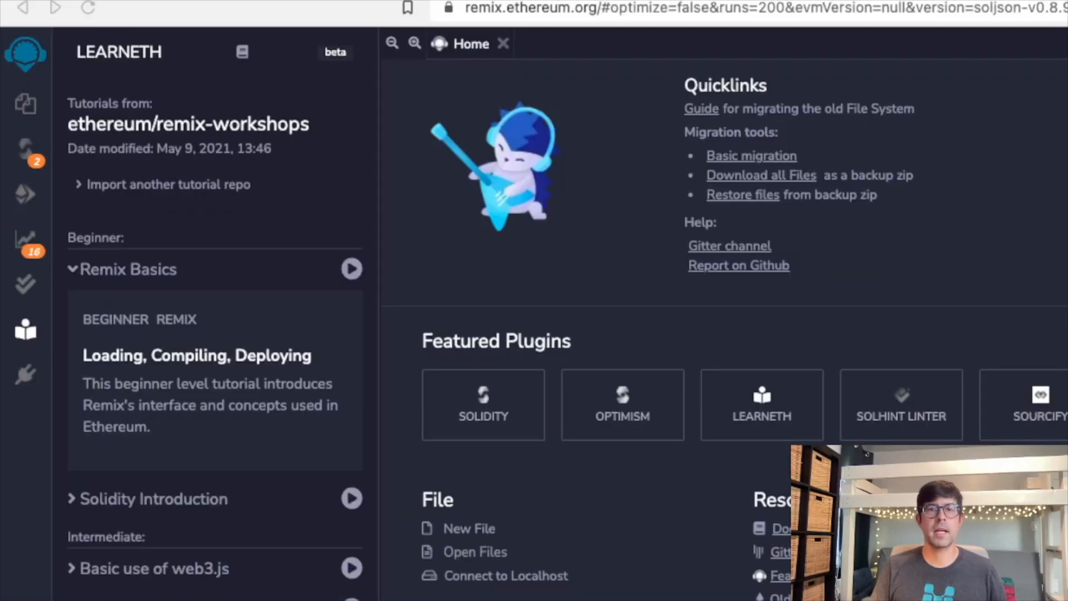
mouse_move(230, 277)
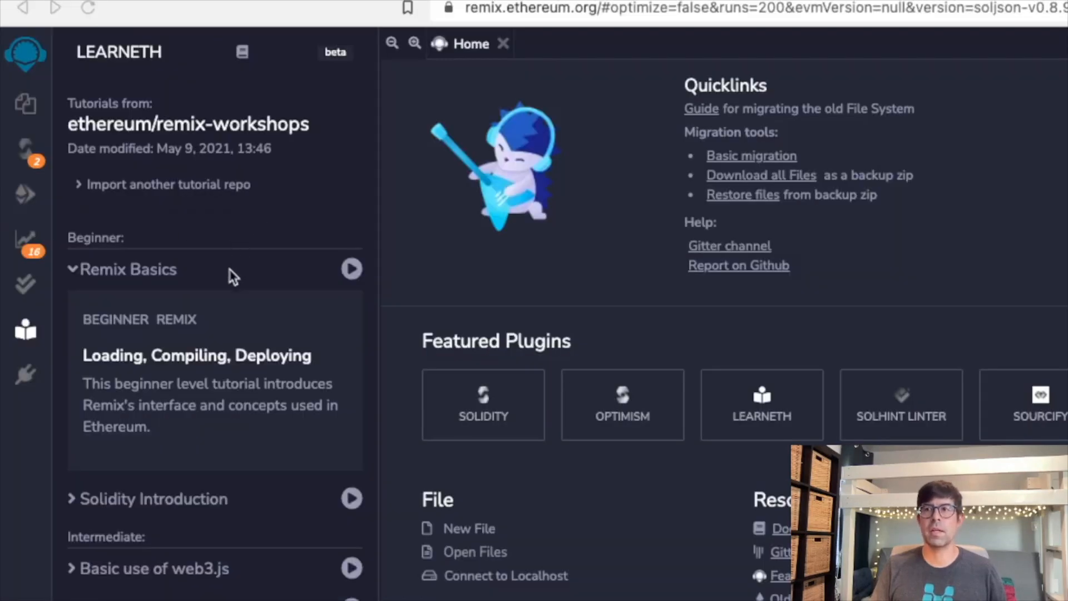
mouse_move(196, 282)
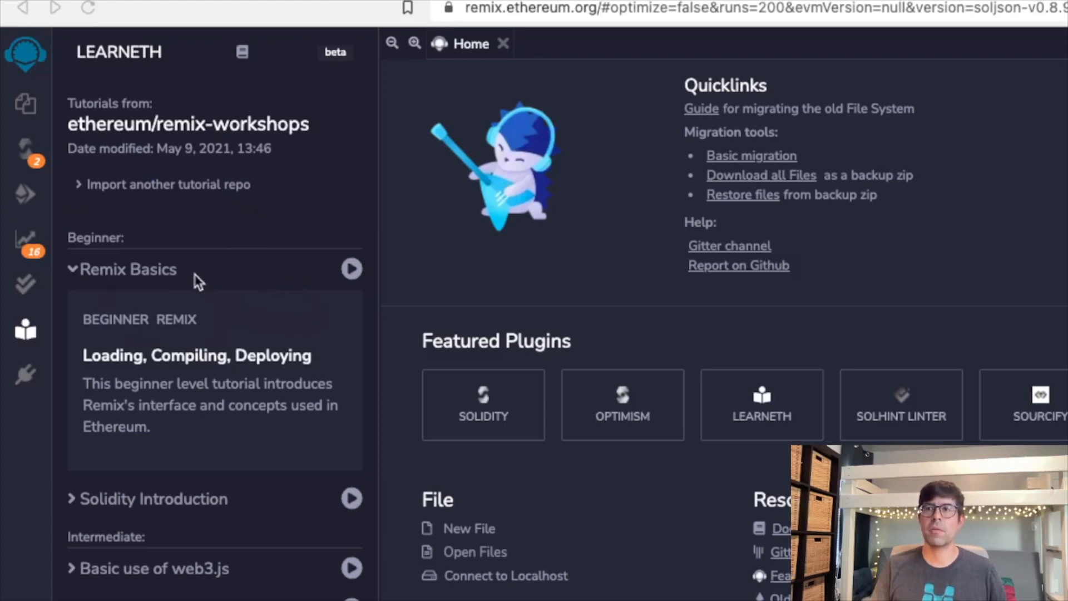
mouse_move(196, 521)
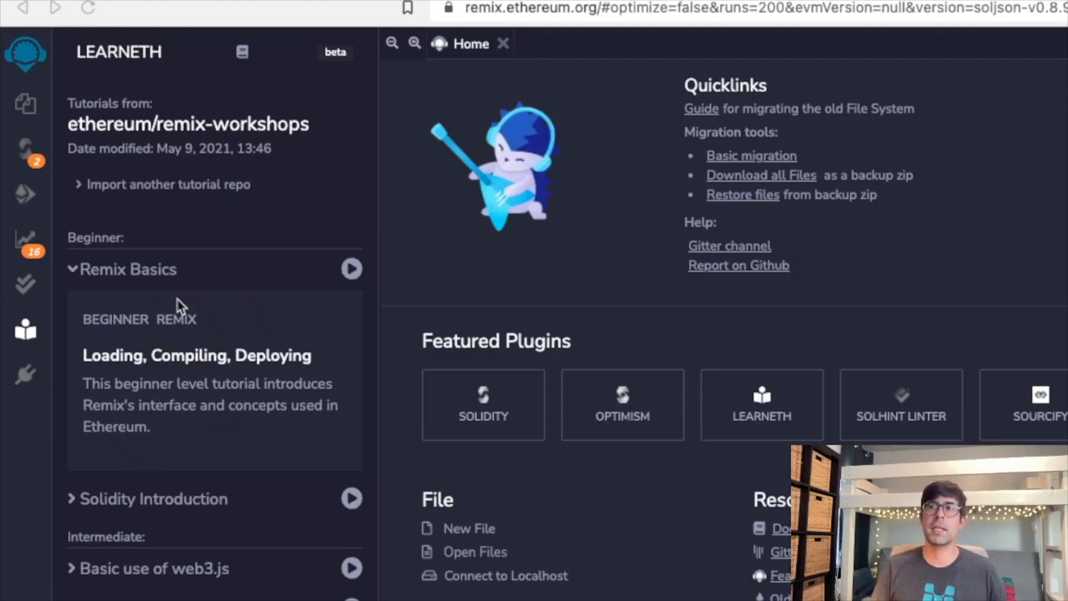
mouse_move(69, 271)
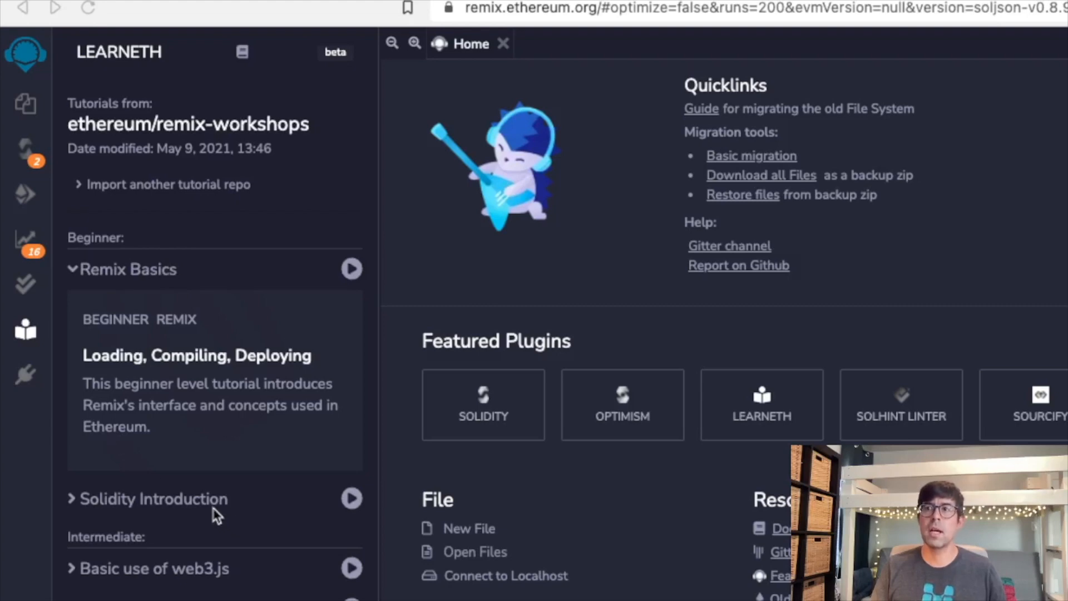
mouse_move(213, 499)
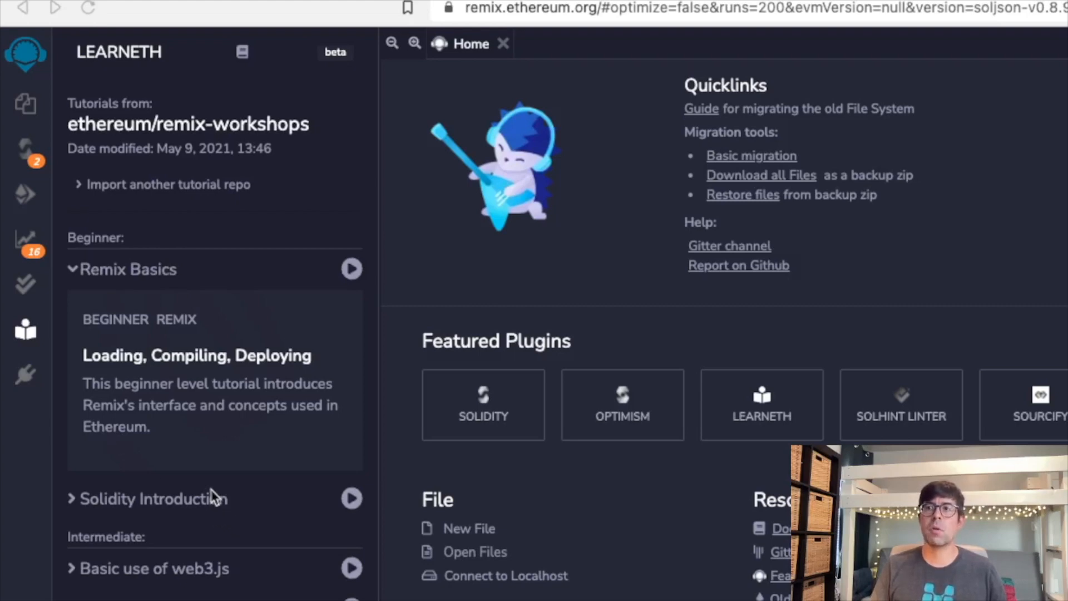
mouse_move(231, 501)
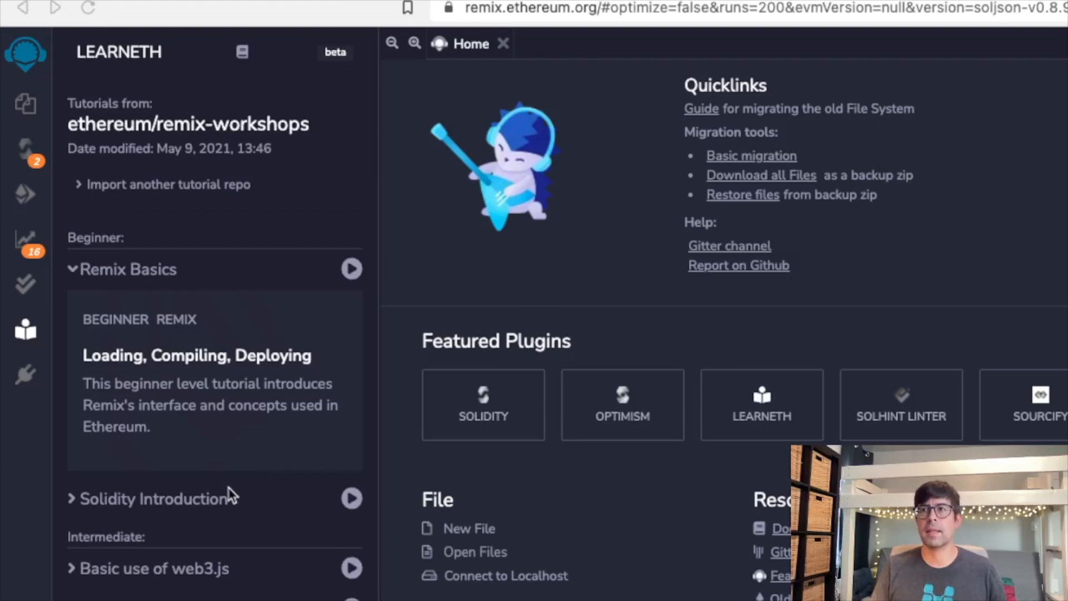
mouse_move(335, 529)
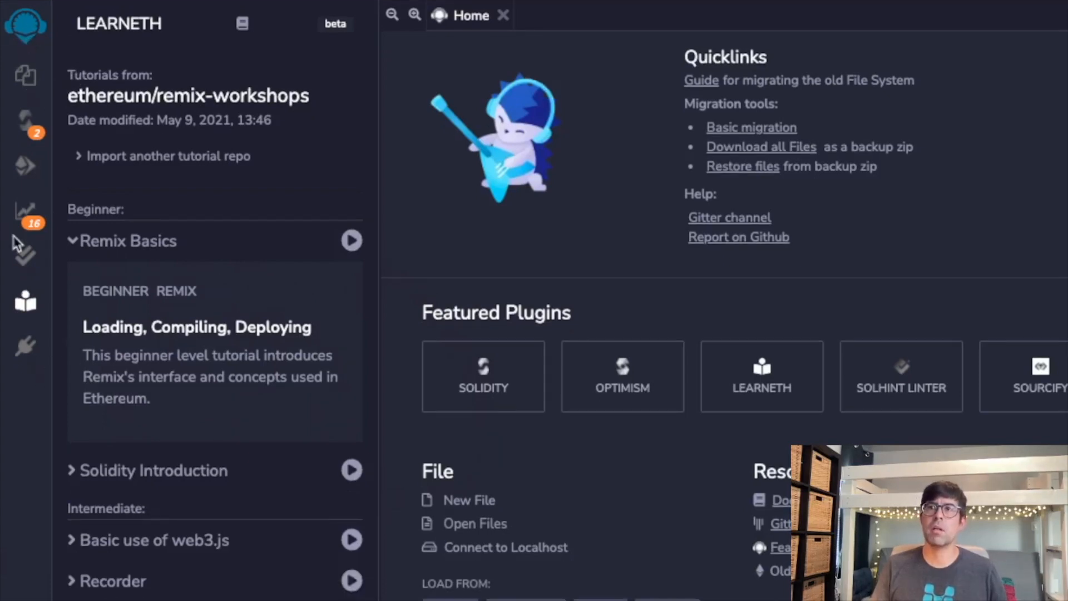
mouse_move(25, 78)
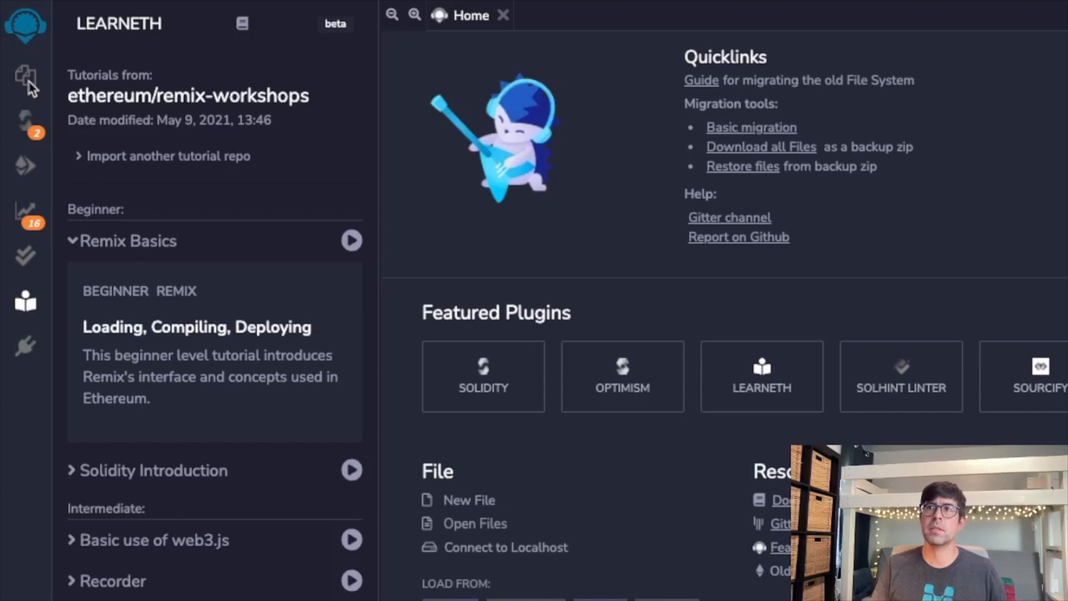
Step: Show the medCoin workspace files, collapsing and re-expanding the contracts folder
left_click(25, 74)
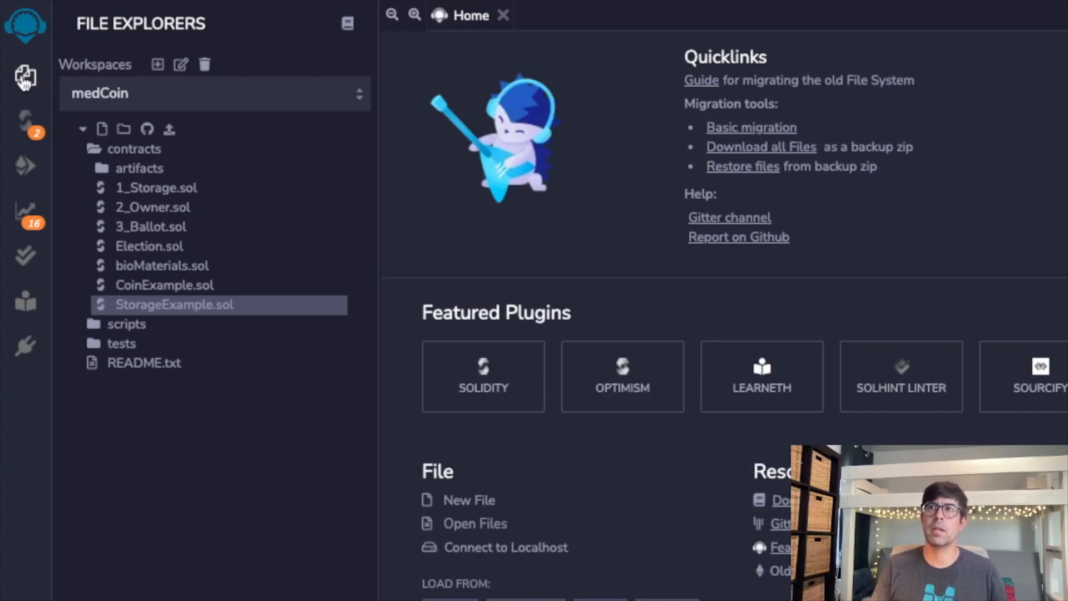
mouse_move(132, 137)
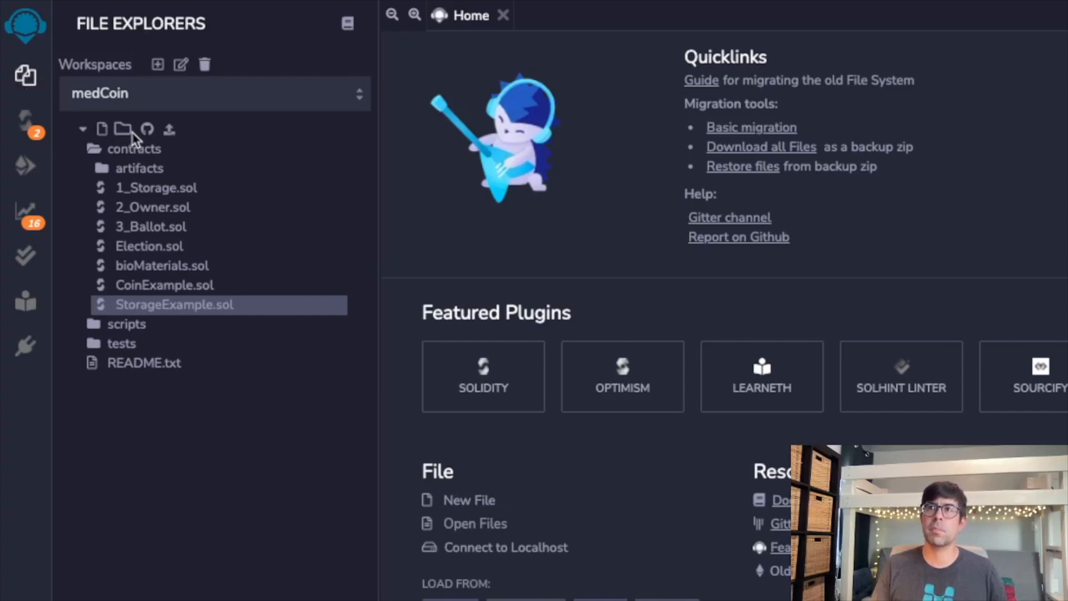
left_click(127, 149)
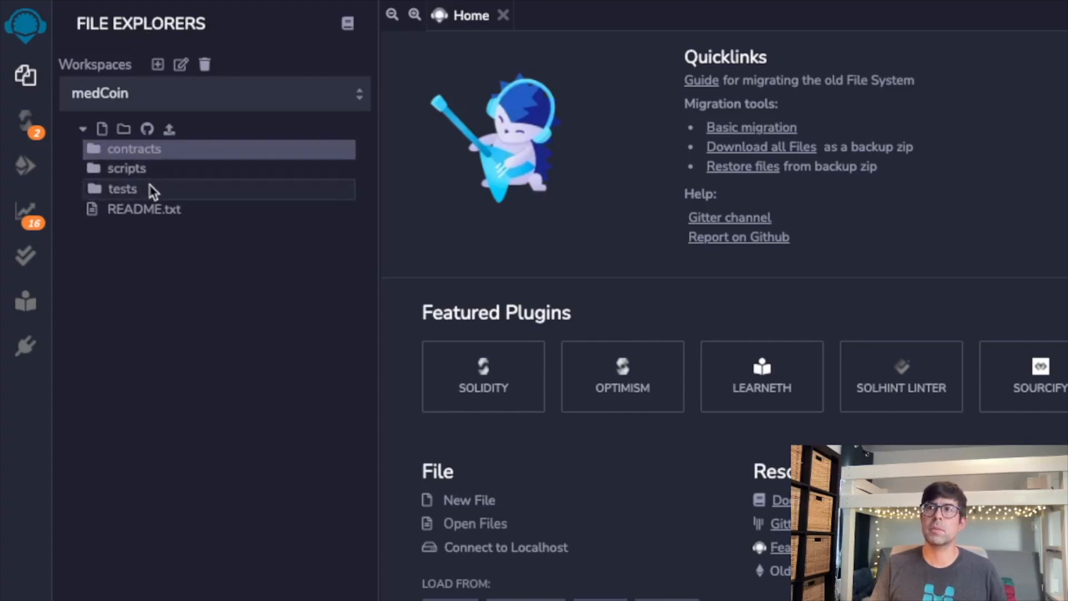
left_click(133, 149)
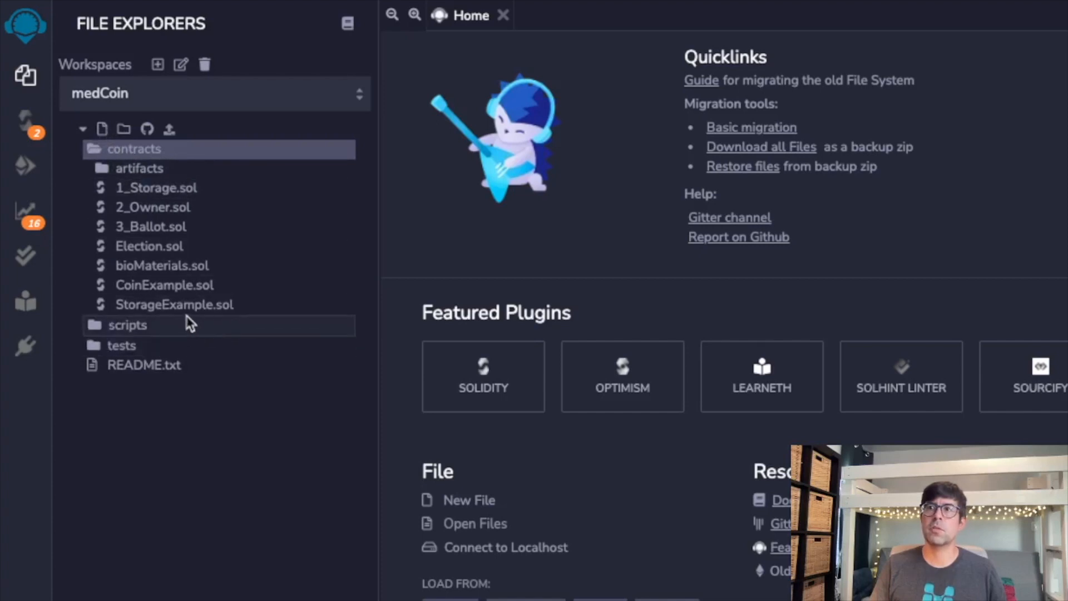
Step: Step through the Deploy & Run, Unit Testing and LearnEth panels to the plugin manager
left_click(22, 164)
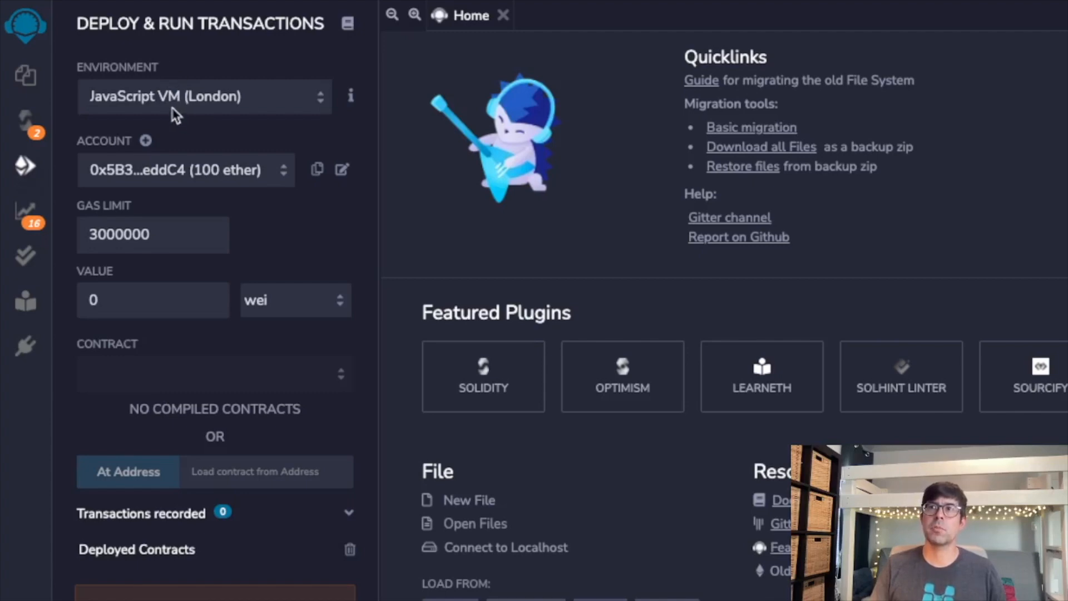
mouse_move(18, 71)
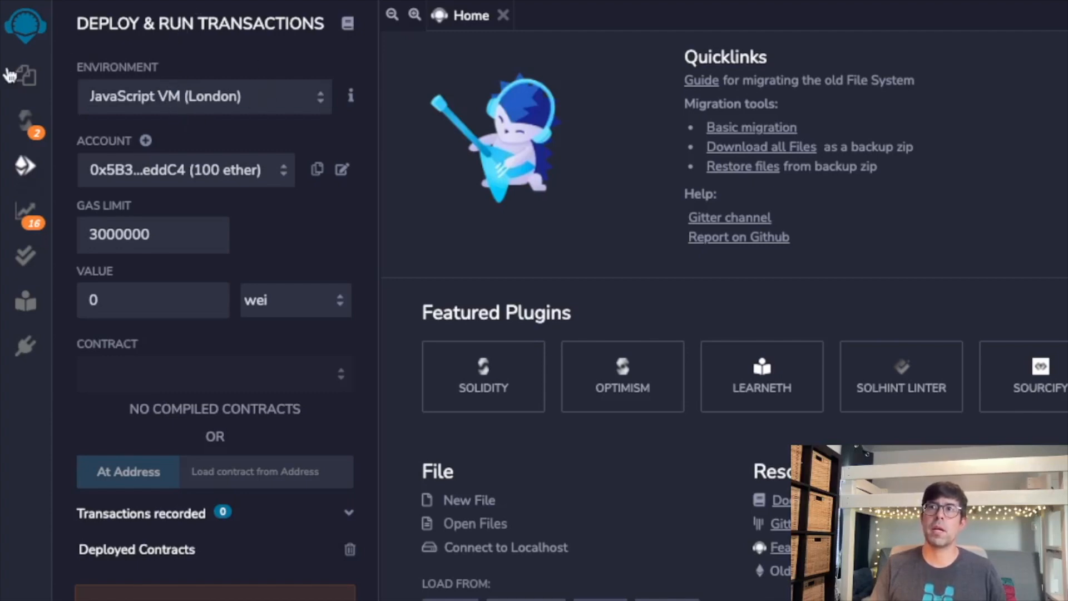
mouse_move(12, 207)
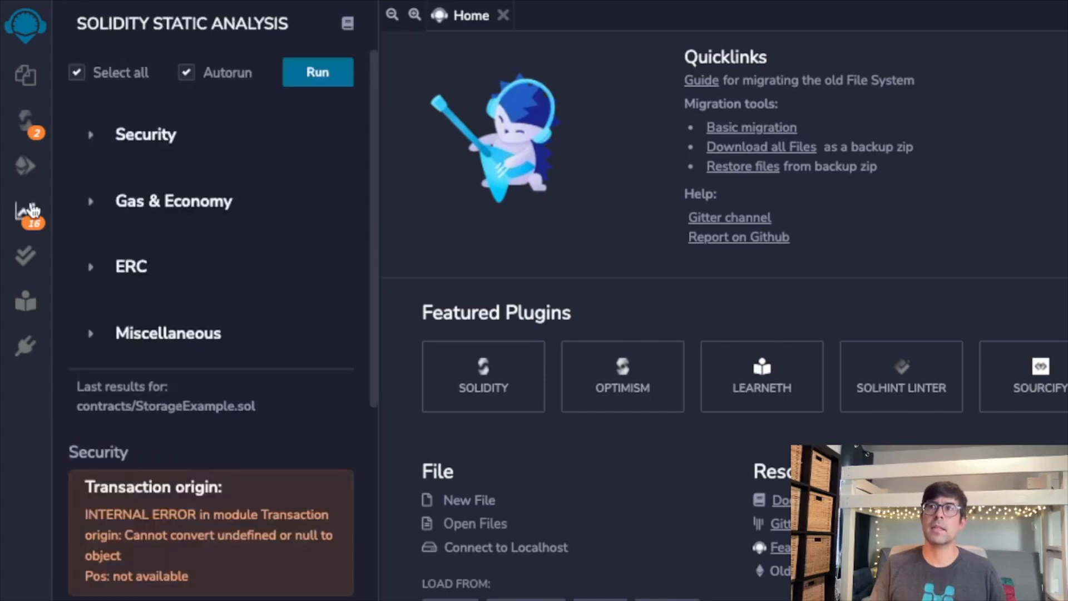
left_click(25, 263)
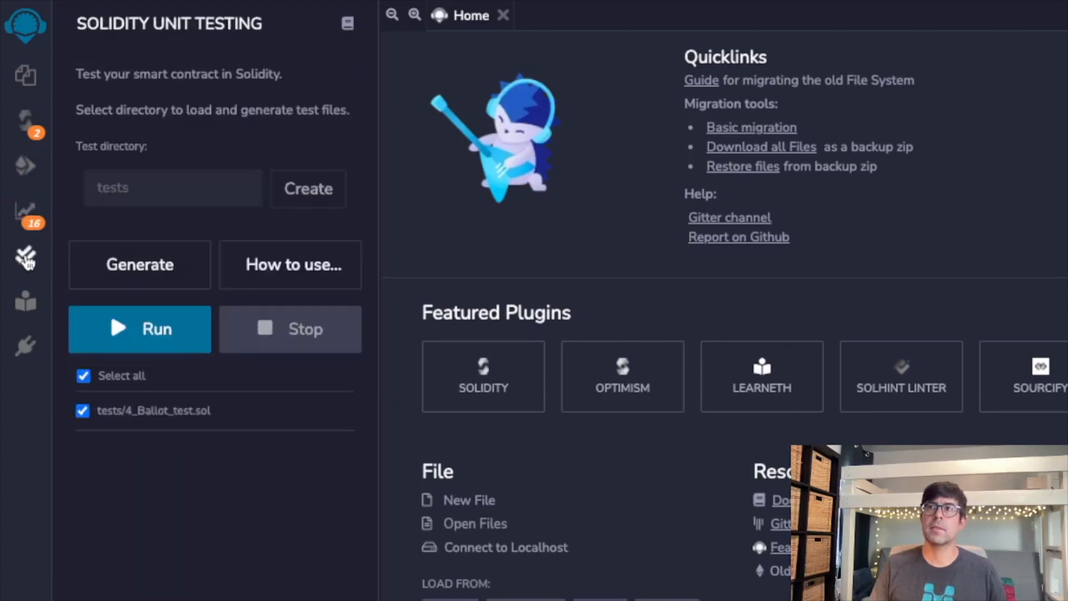
mouse_move(25, 301)
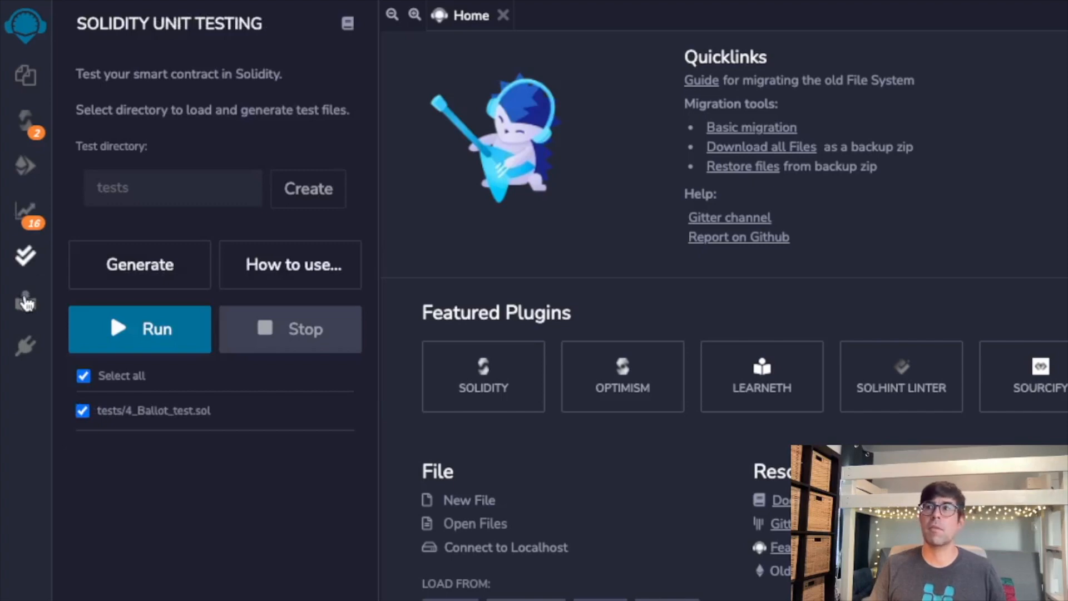
left_click(23, 302)
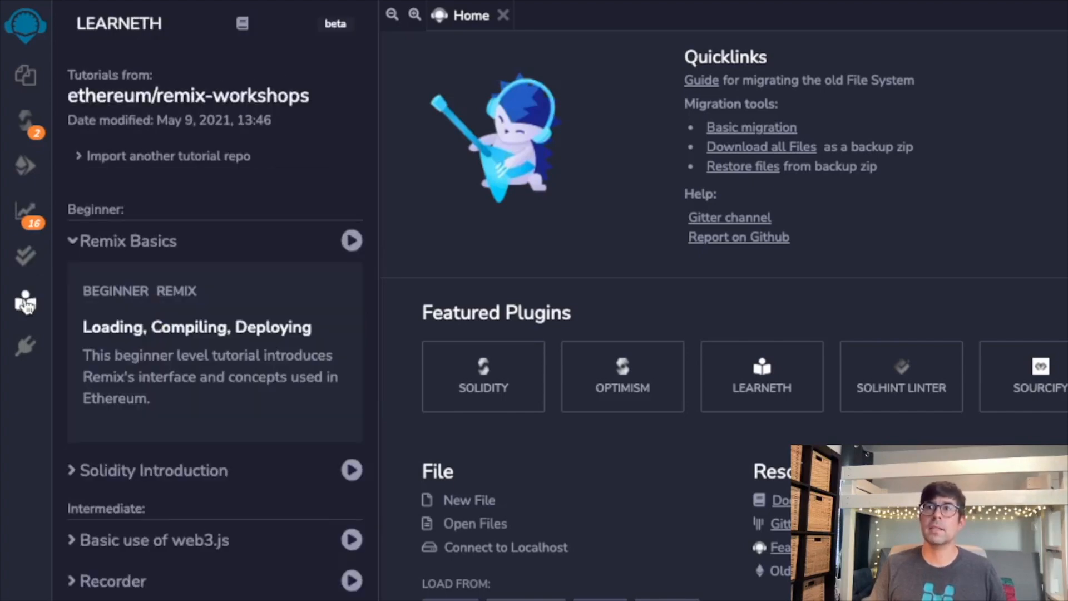
mouse_move(24, 350)
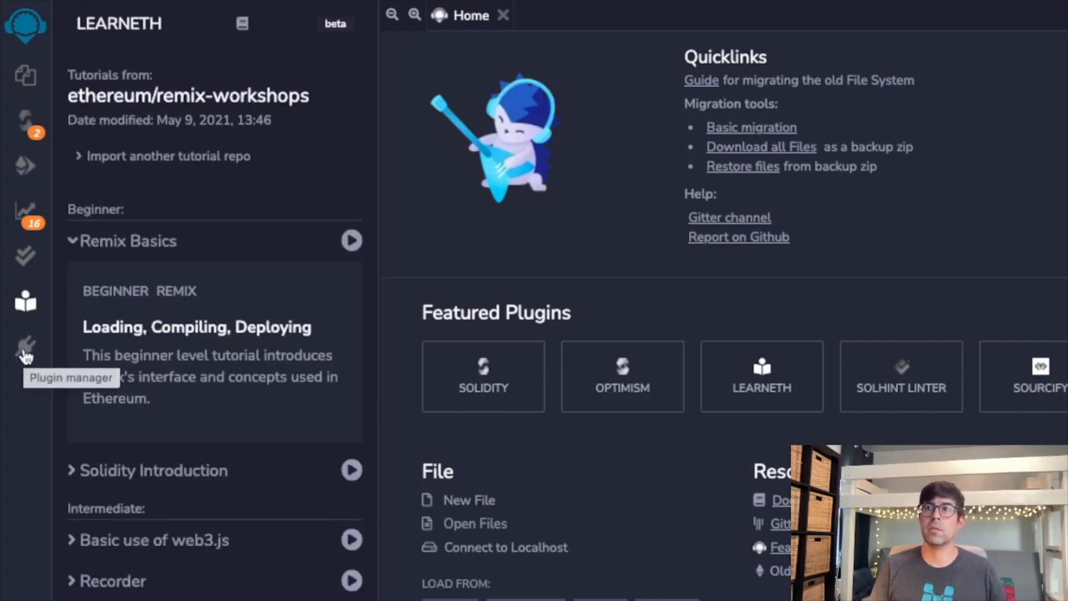
left_click(24, 345)
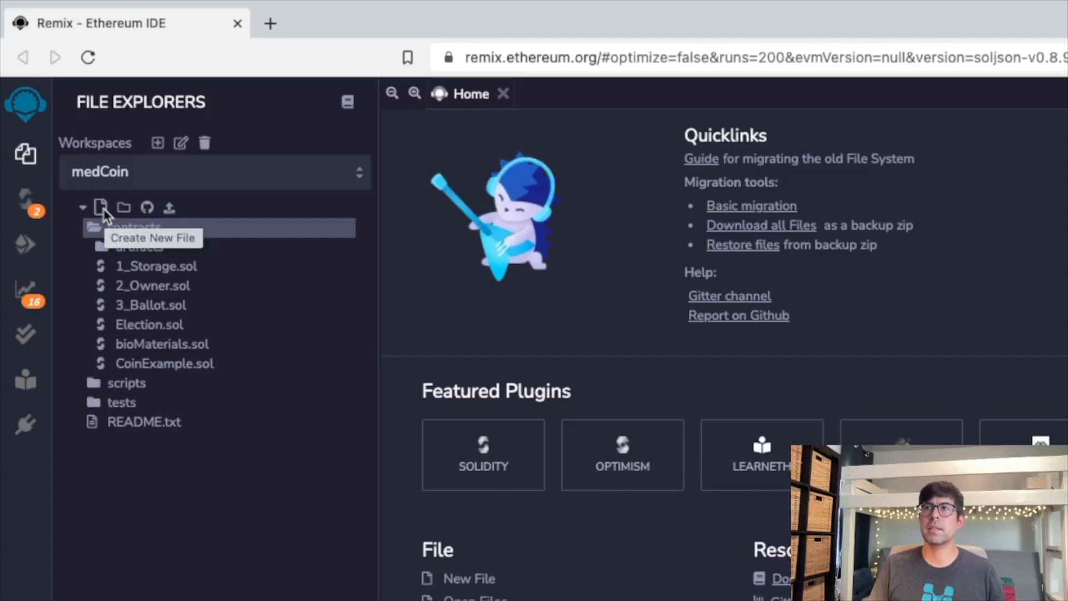
Step: Create a new StorageExample.sol file in the medCoin contracts folder
left_click(99, 207)
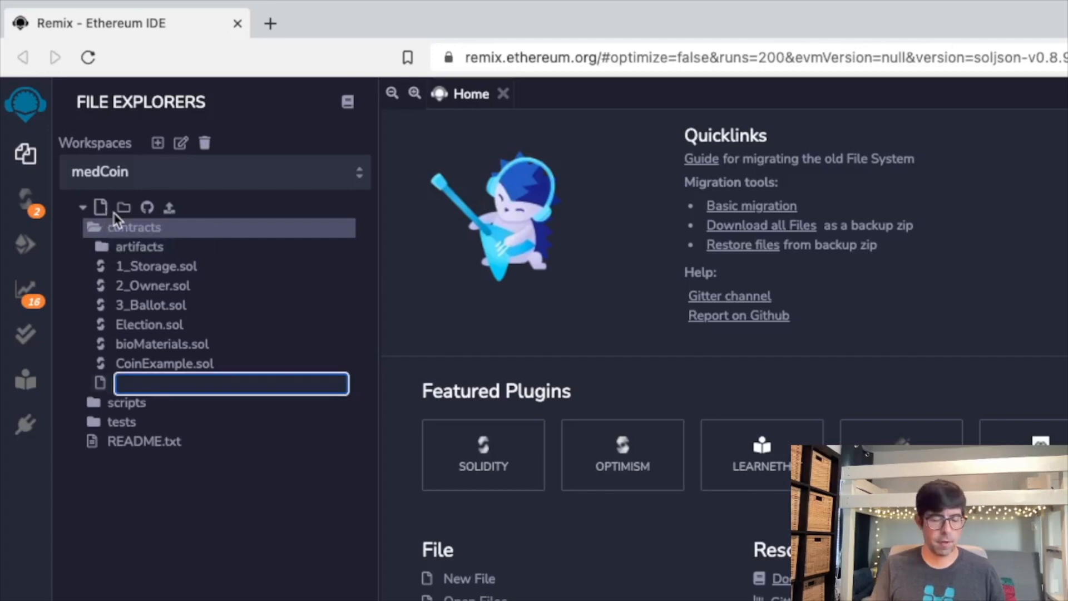
type("StorageExample.sol")
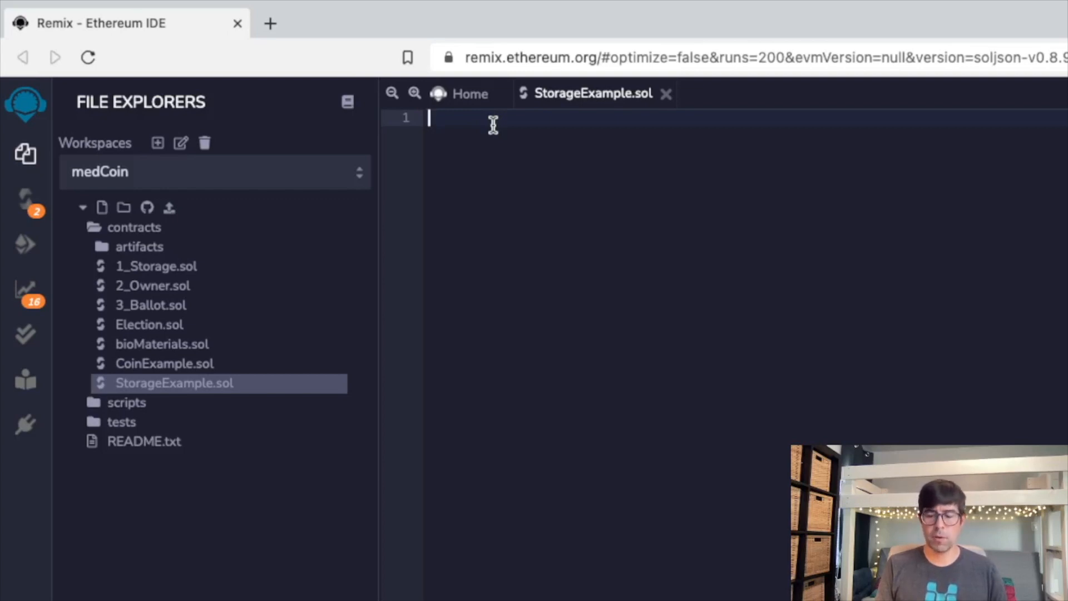
Step: Write the opening comment '//A simple Smart contract' on the first line
type("//")
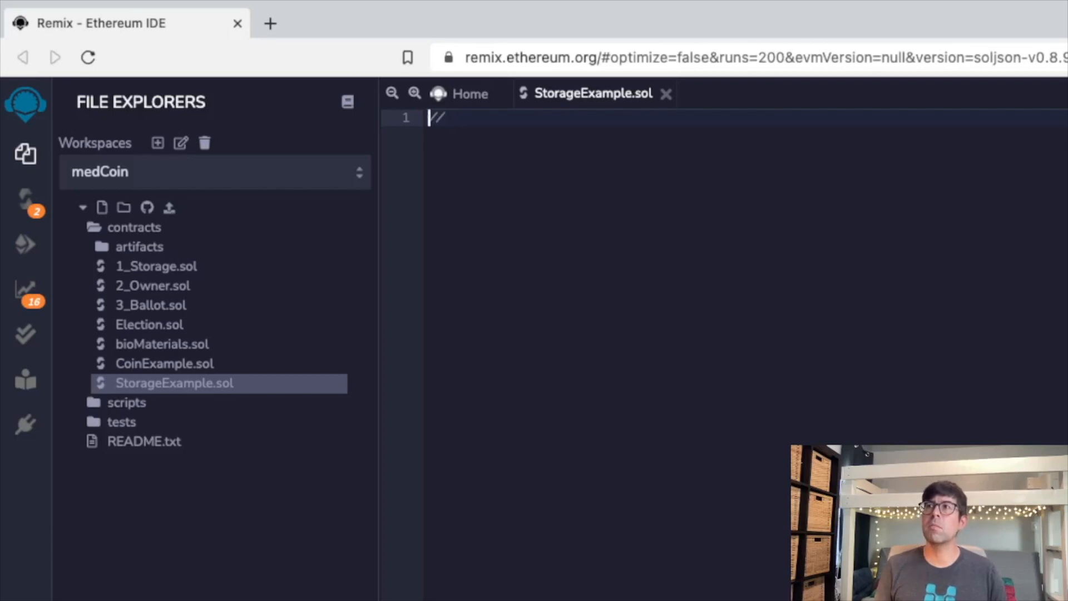
type("/A sim")
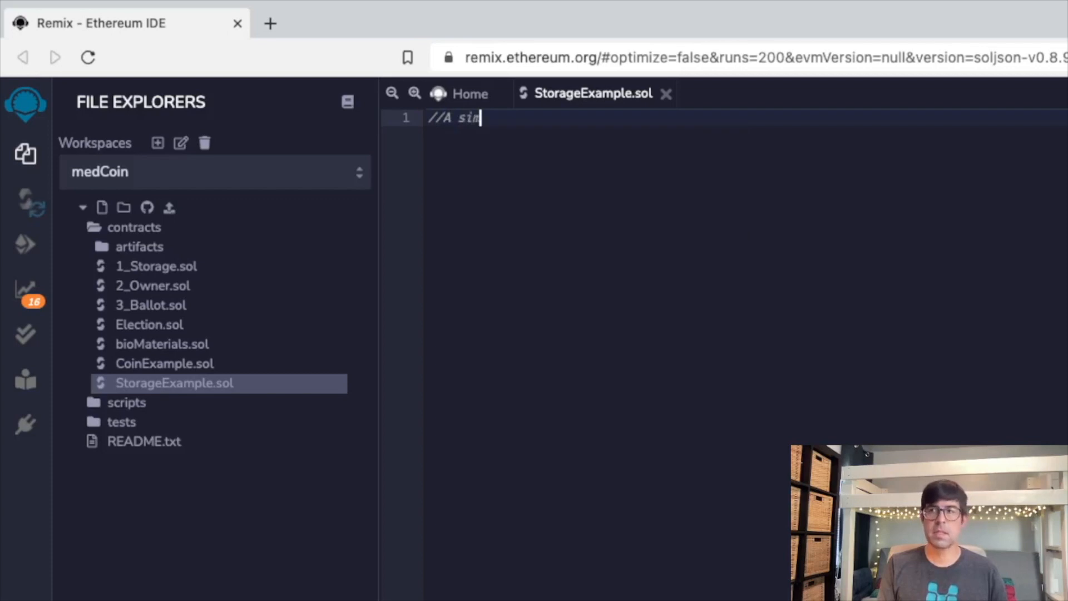
type("ple Smart contract")
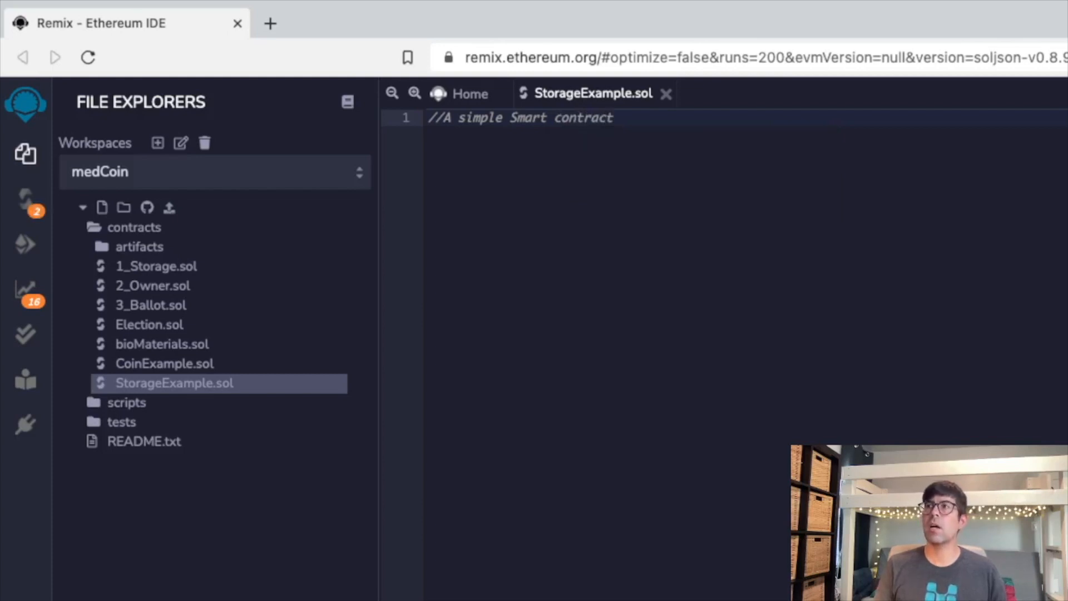
key("Enter")
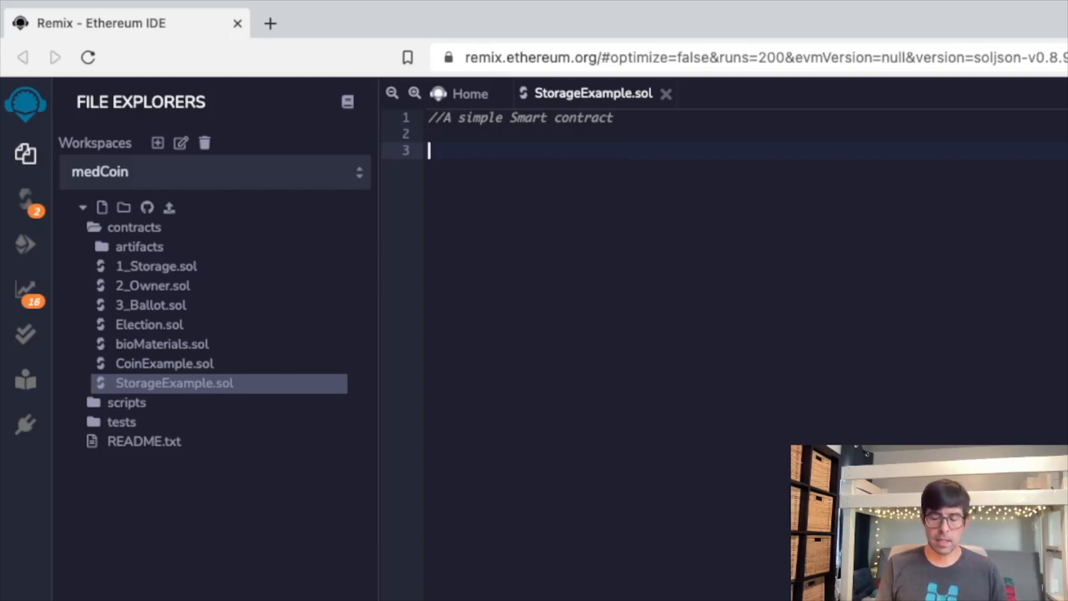
Step: Add the comment '//SPDX-License-Identifier: GPL-3.0', removing autocompleted junk and the extra blank line
type("//")
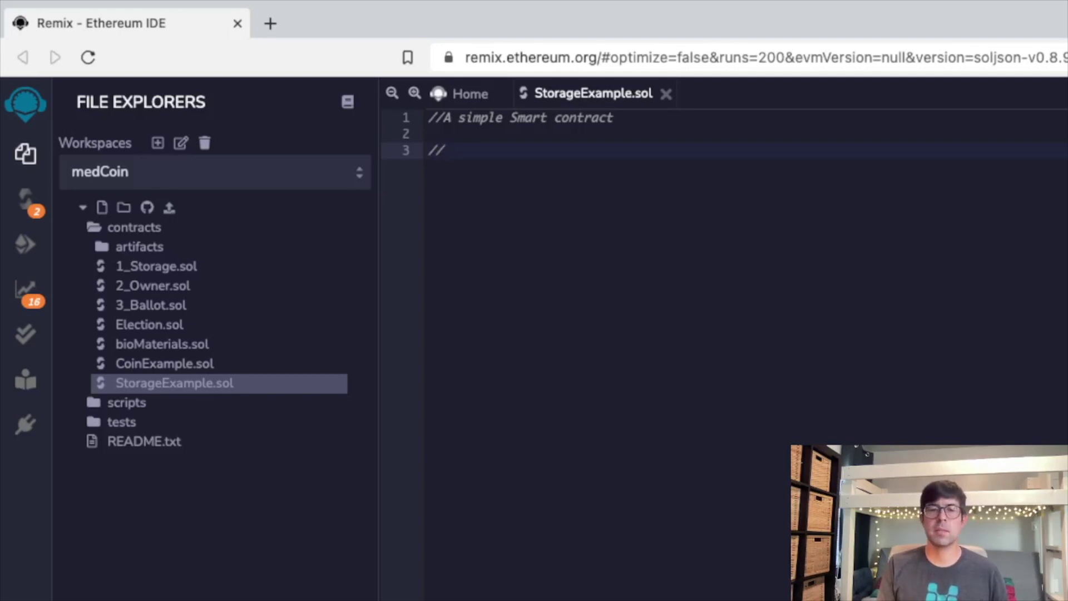
type("SP")
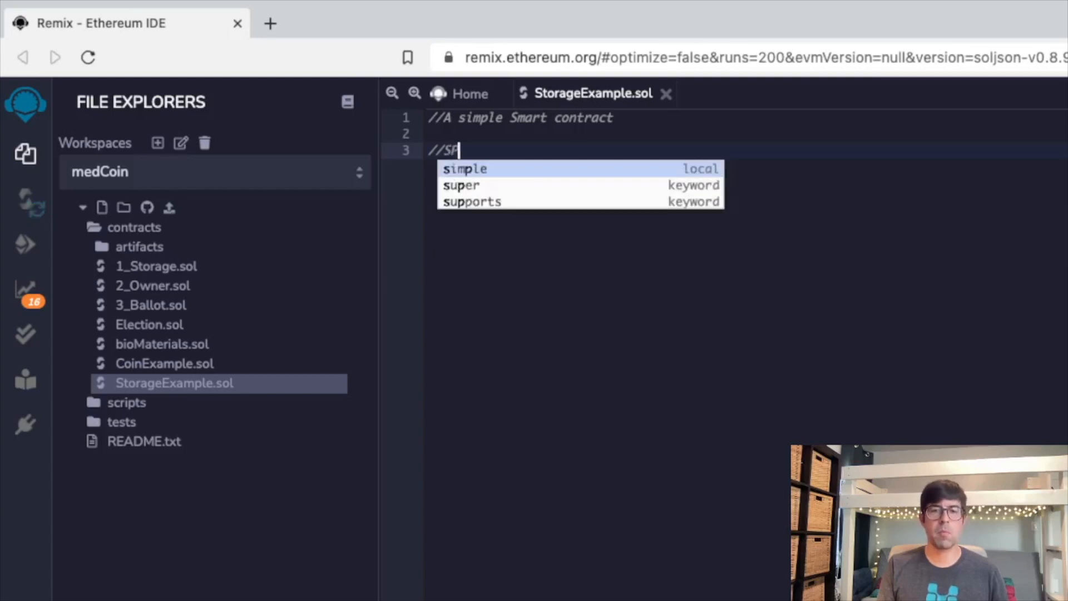
type("DA-")
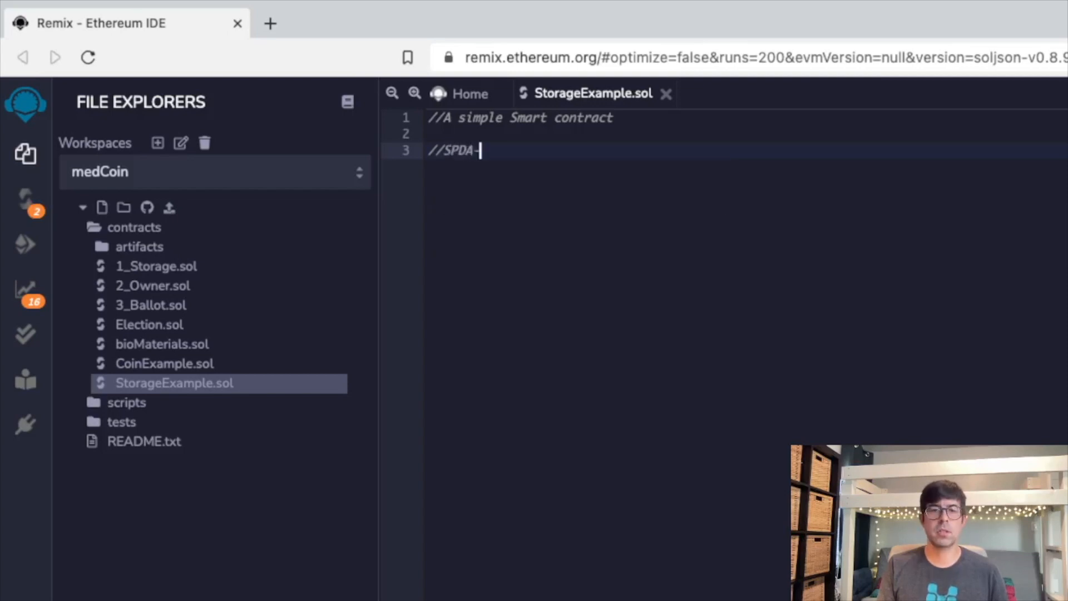
type("X")
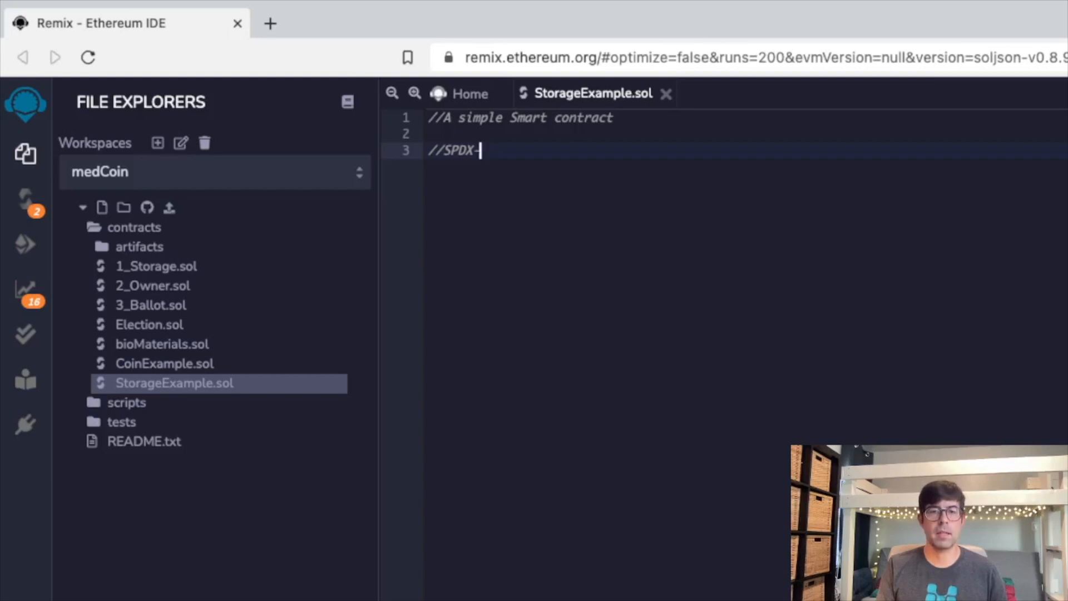
type("Li")
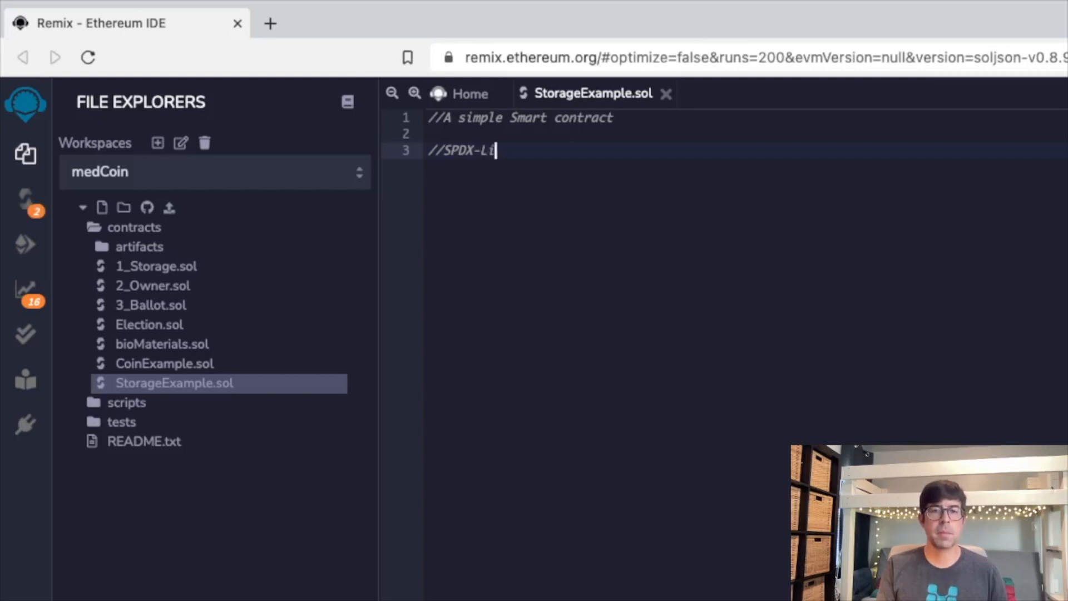
type("cense-I")
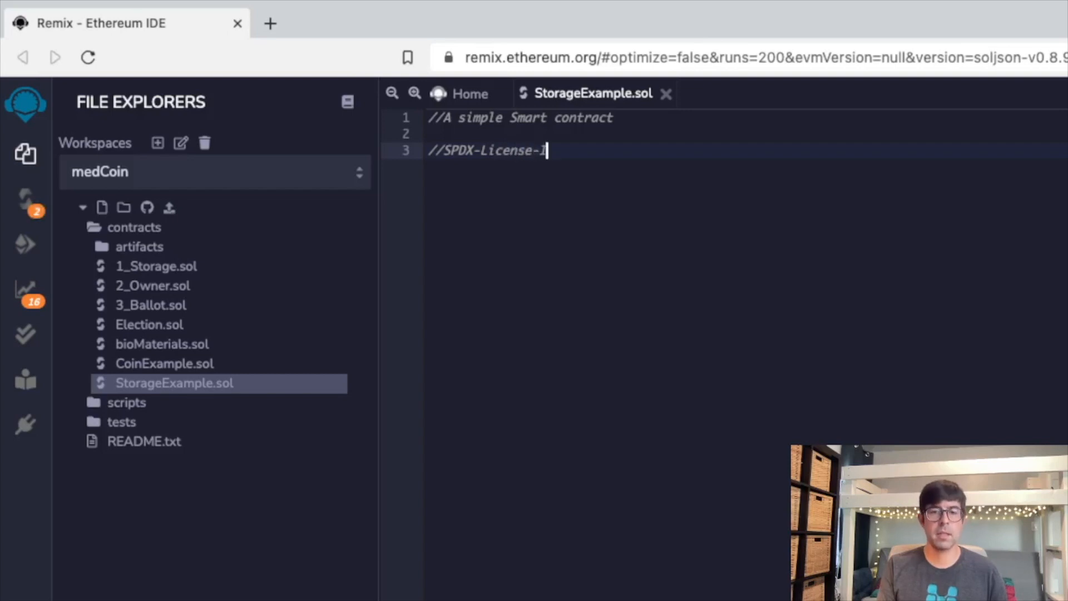
type("dentifier:")
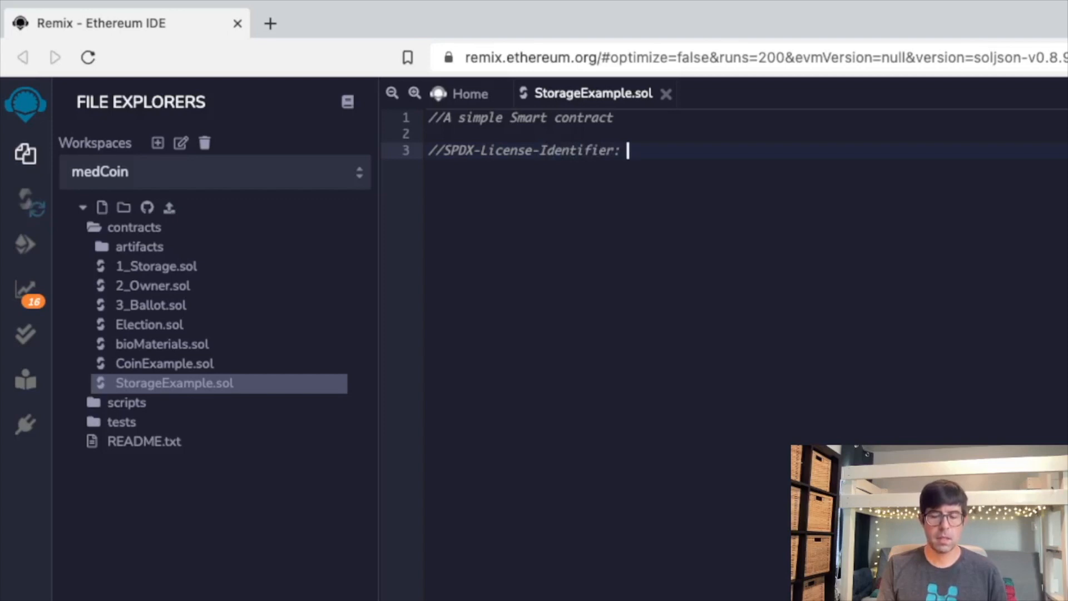
type("GPL-")
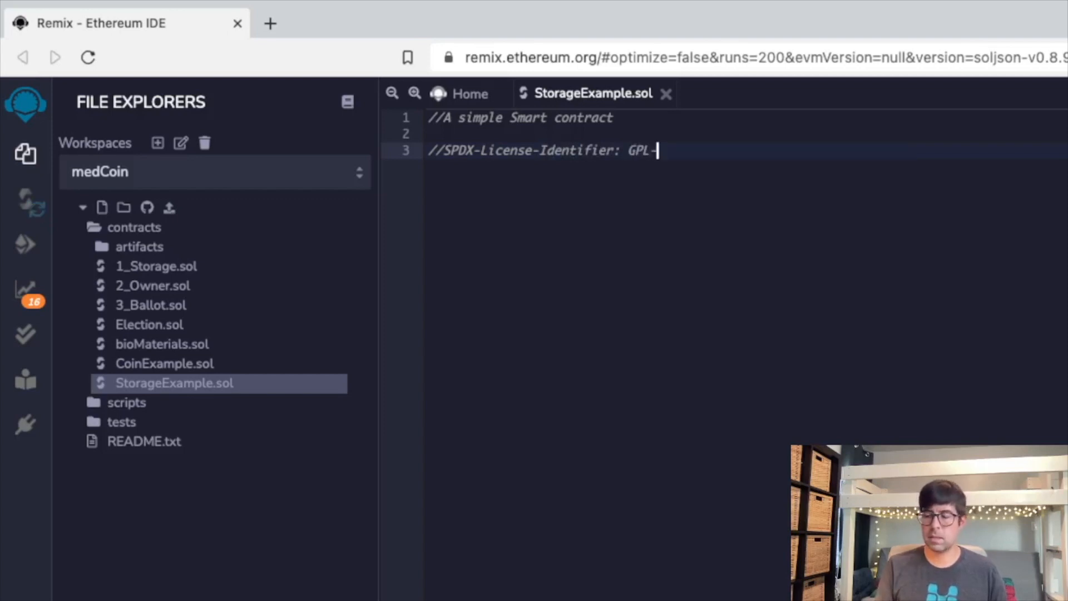
type("3.int208")
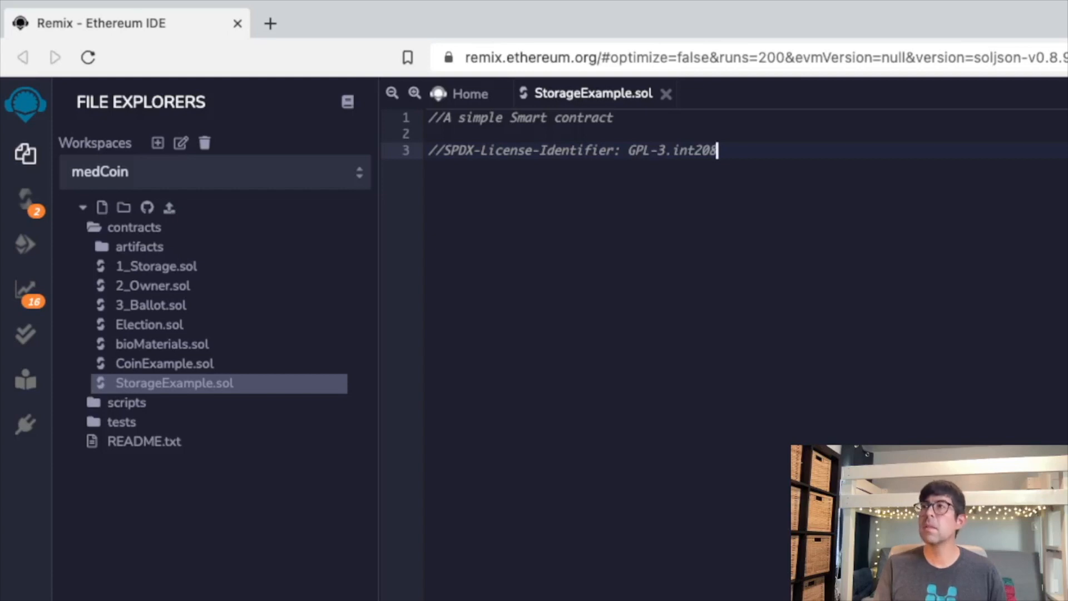
key("Backspace")
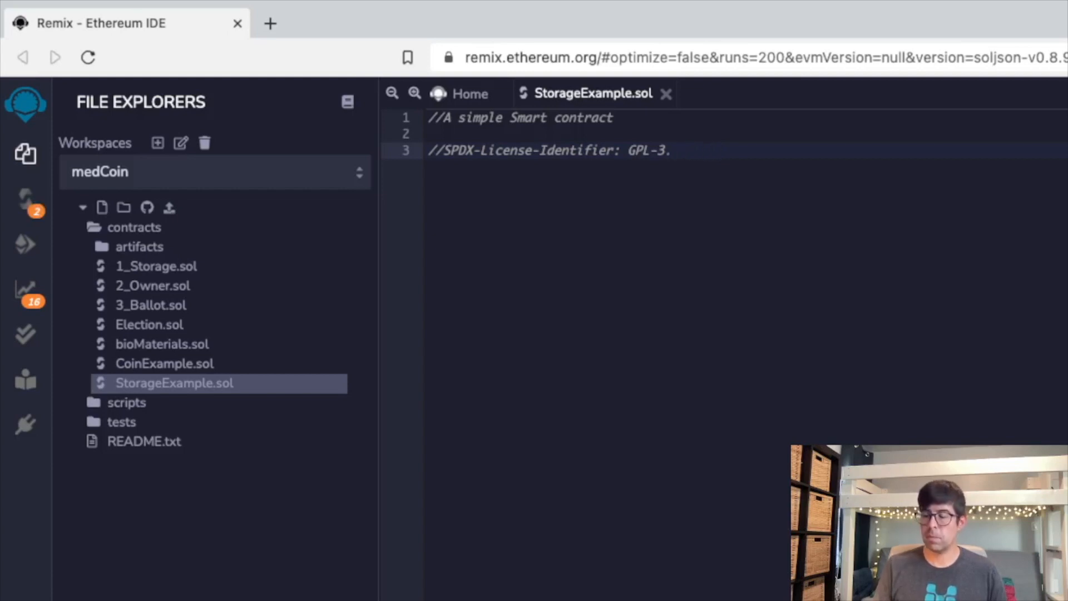
type("0")
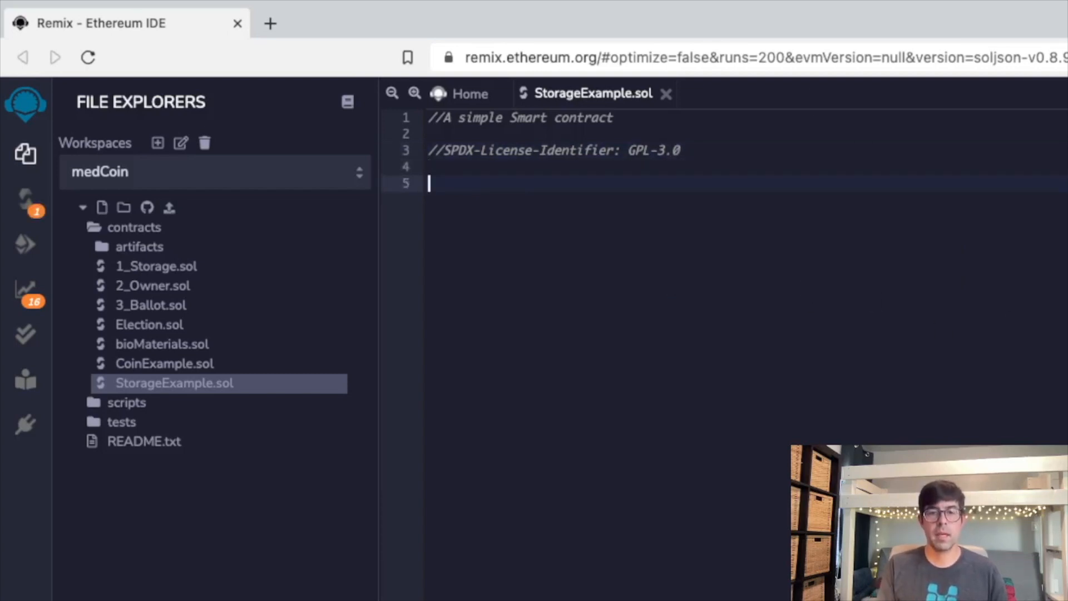
key("Backspace")
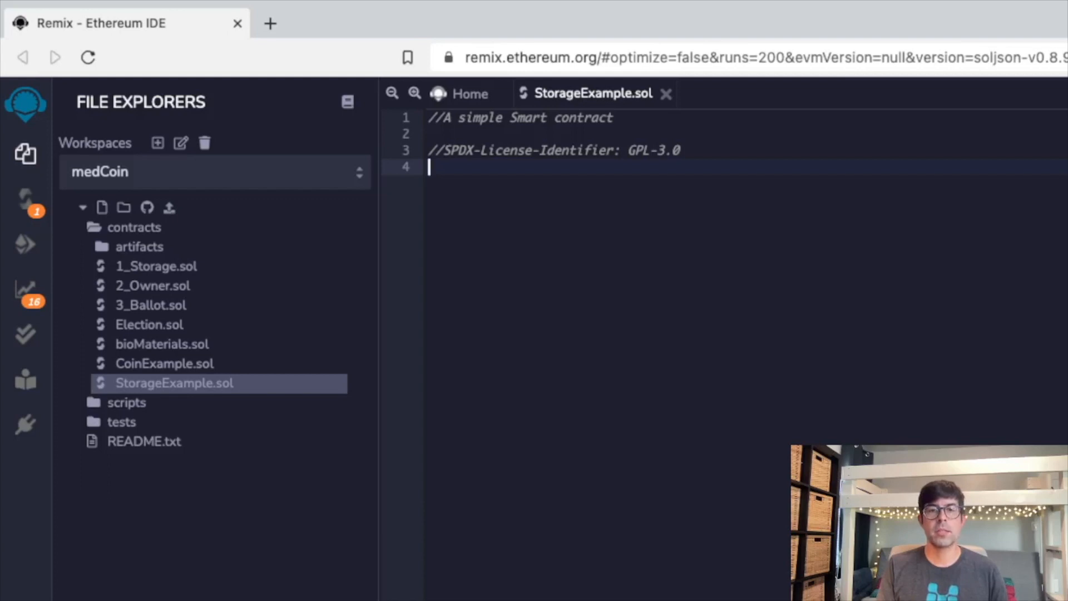
Step: Type 'pragma solidity ^0.5.2;' followed by the start of a '//' comment
type("pr")
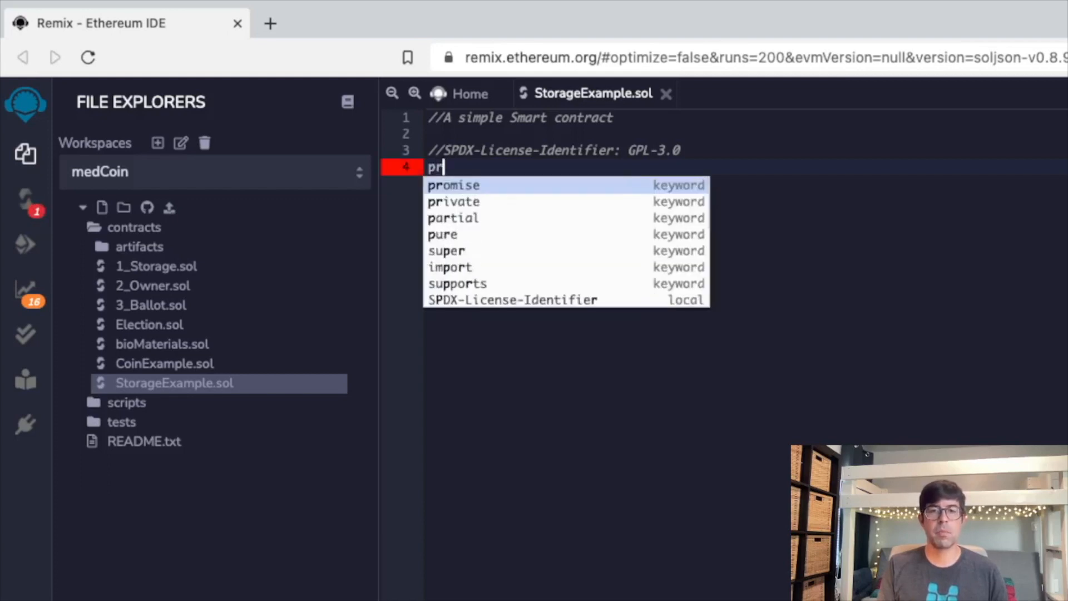
type("agma soli")
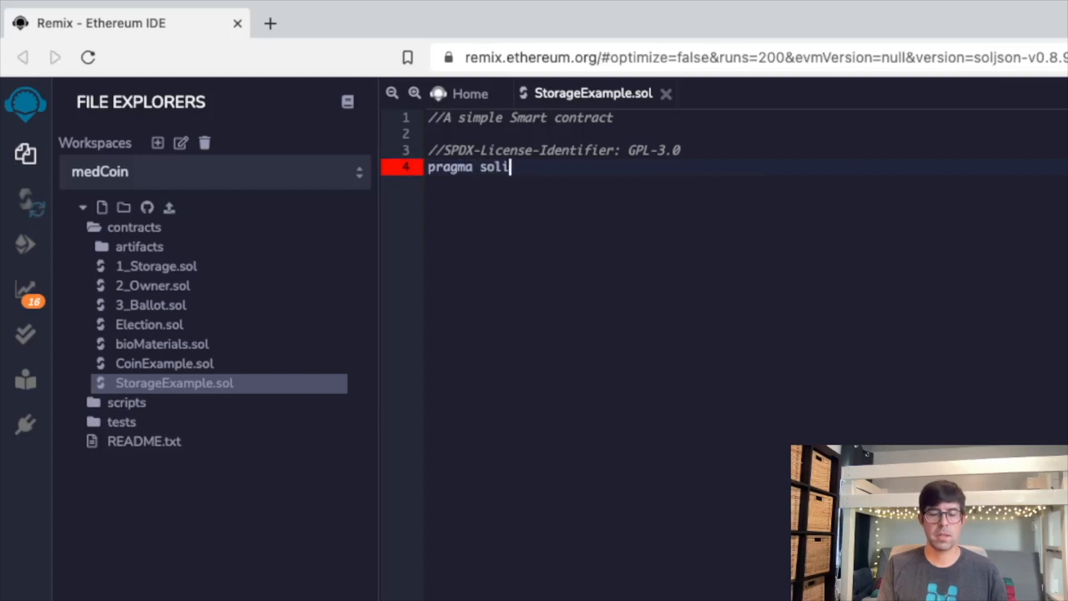
type("dity")
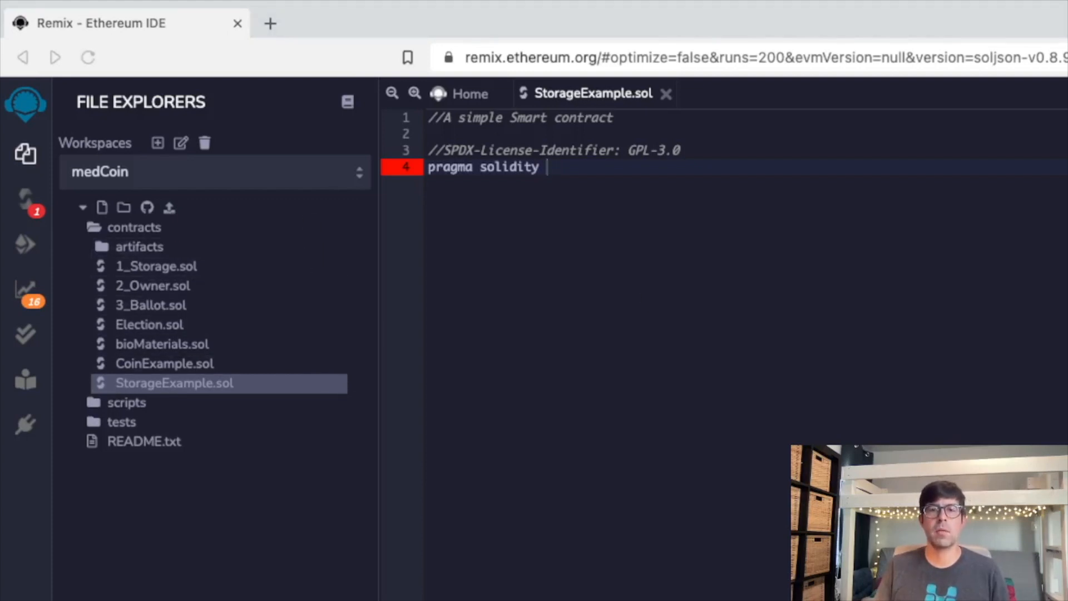
type("^")
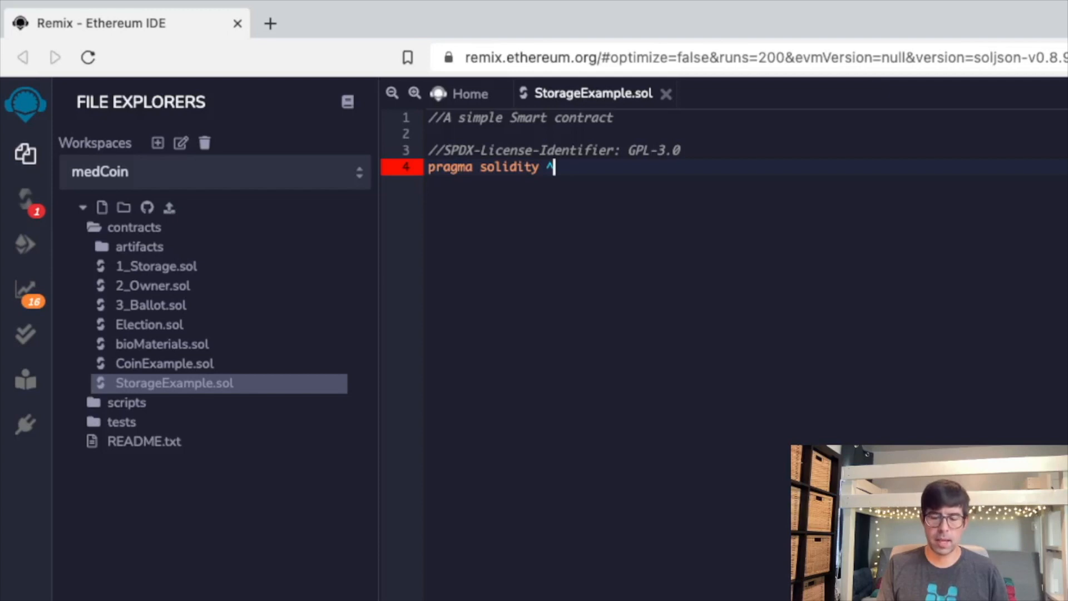
type("0.")
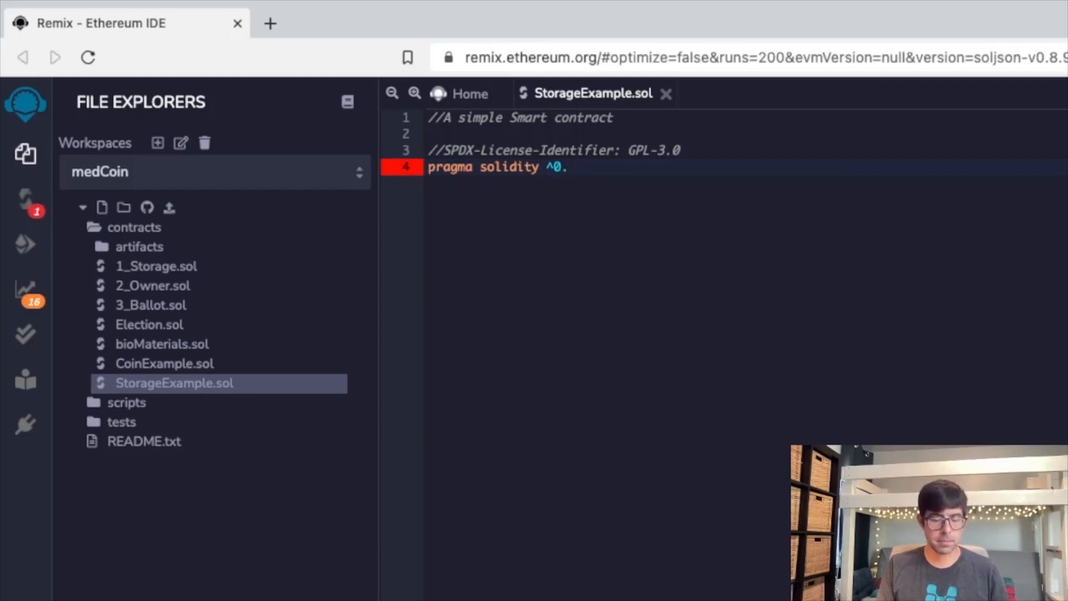
type("5.s;")
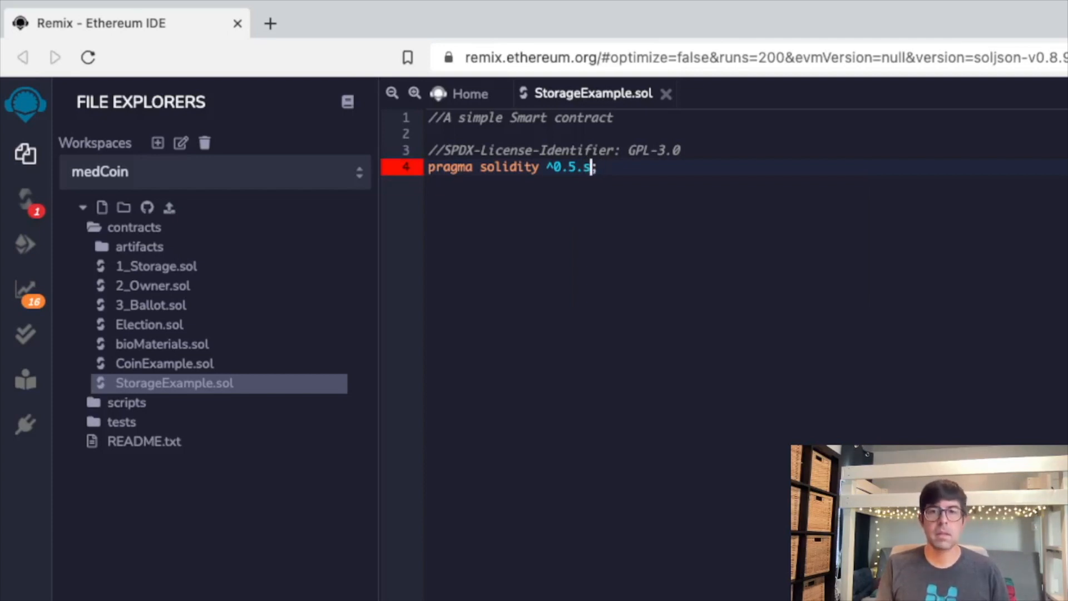
type("2")
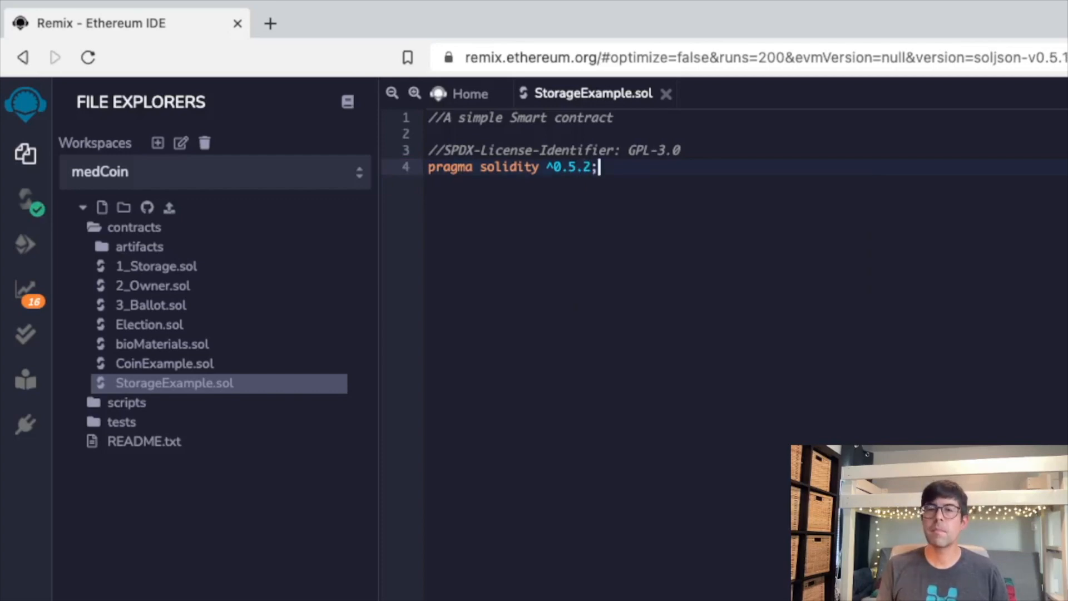
type("//")
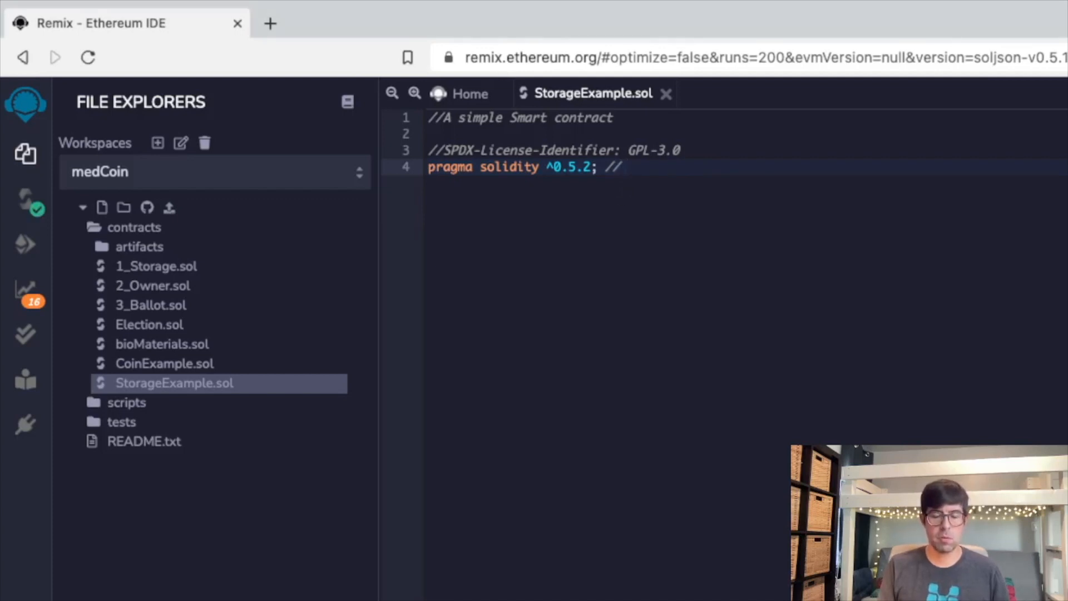
type(">")
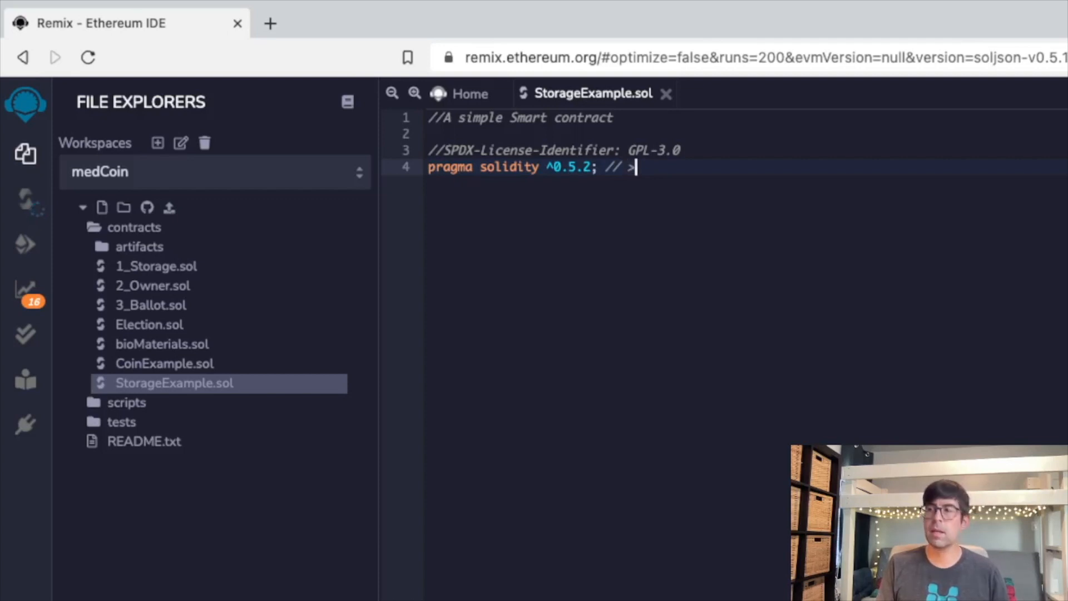
type("=")
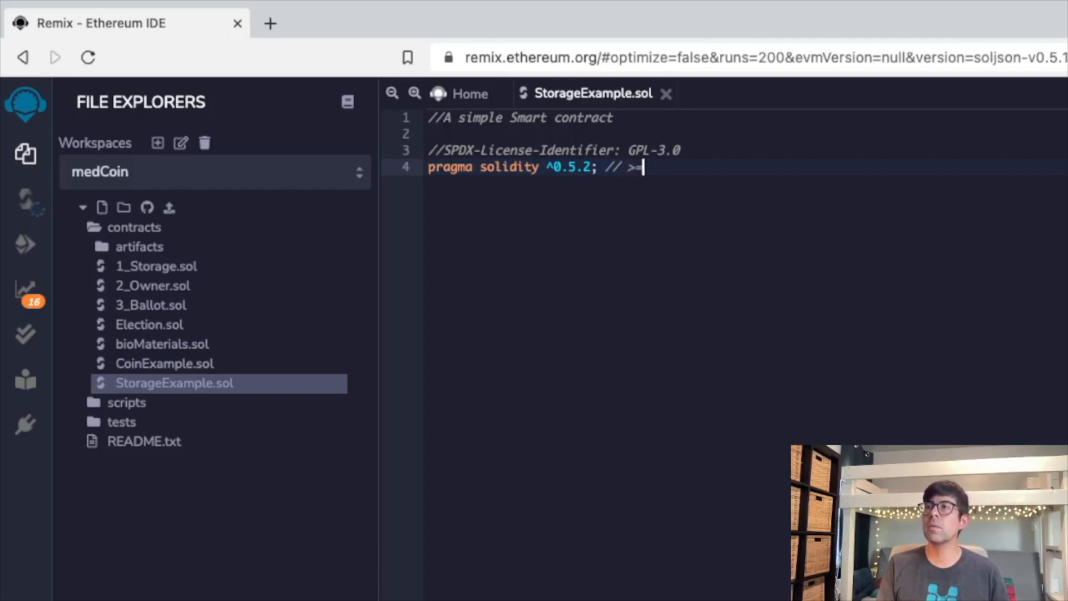
type("4")
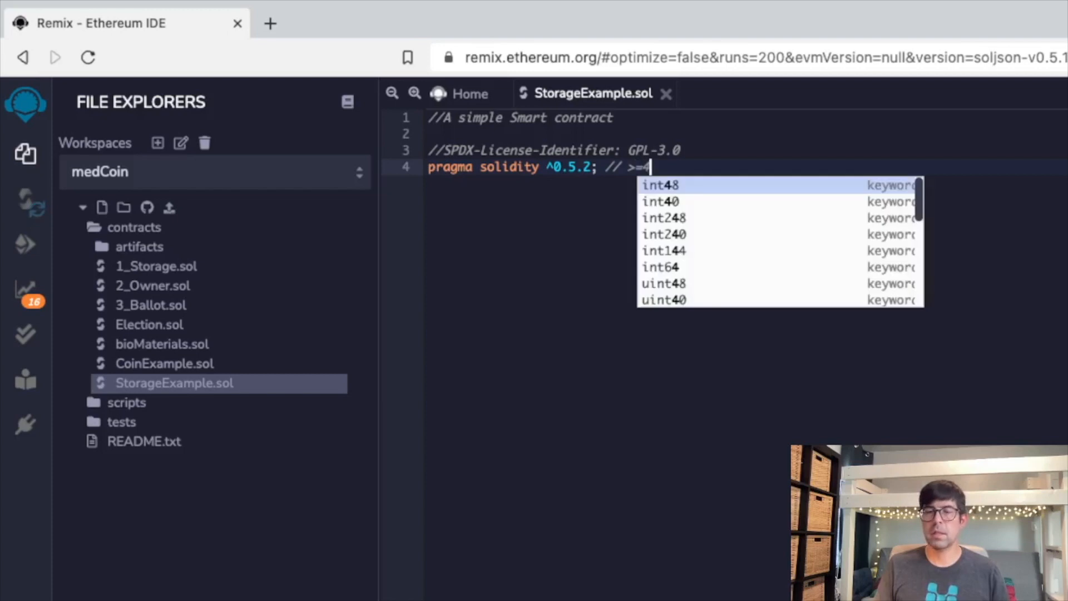
type(".4.")
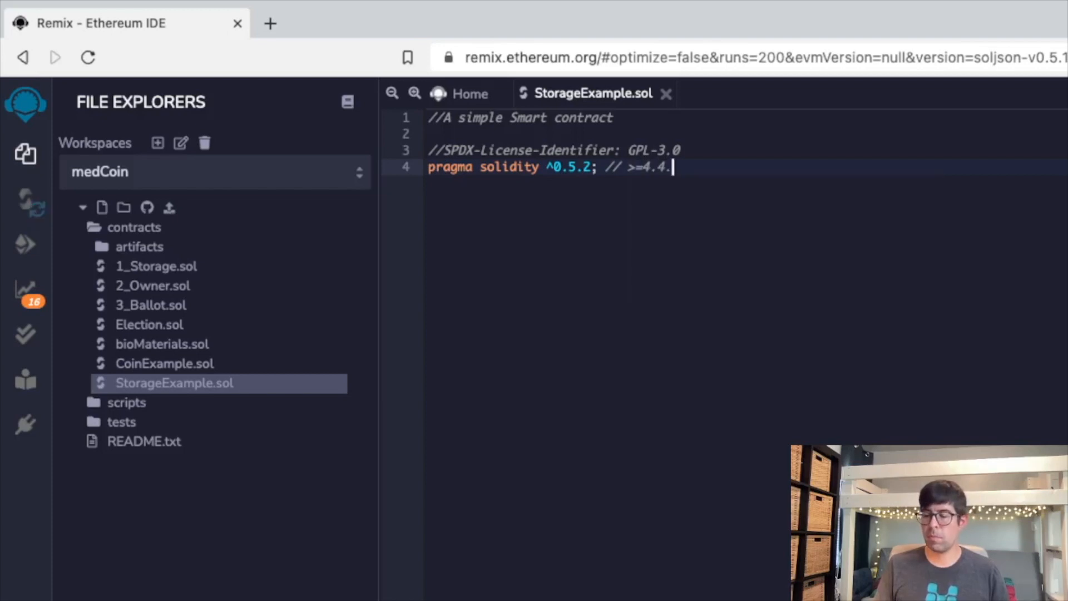
type("16 <0.")
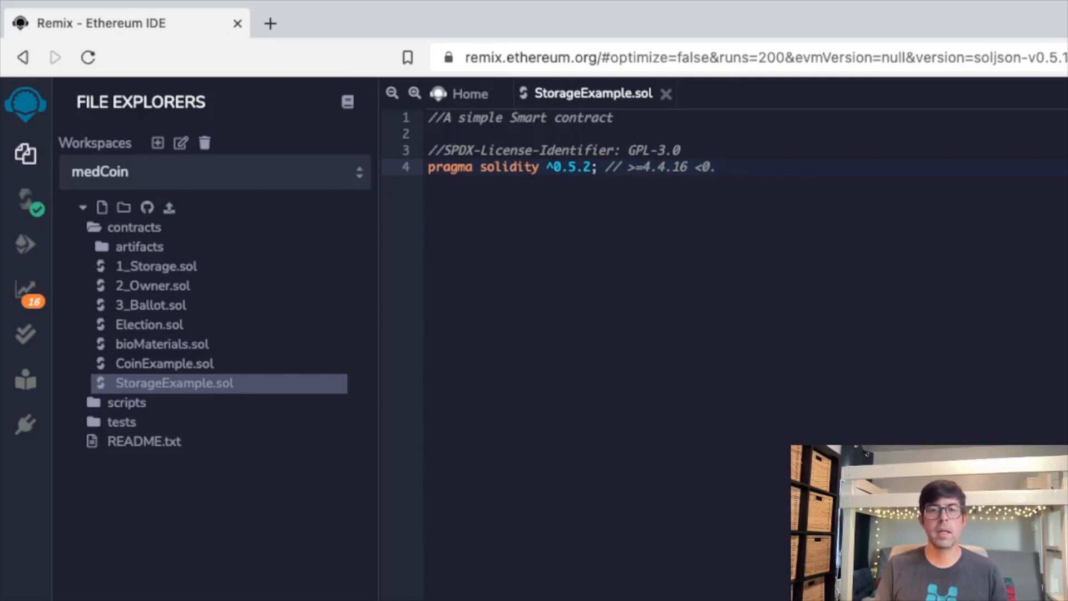
type("90")
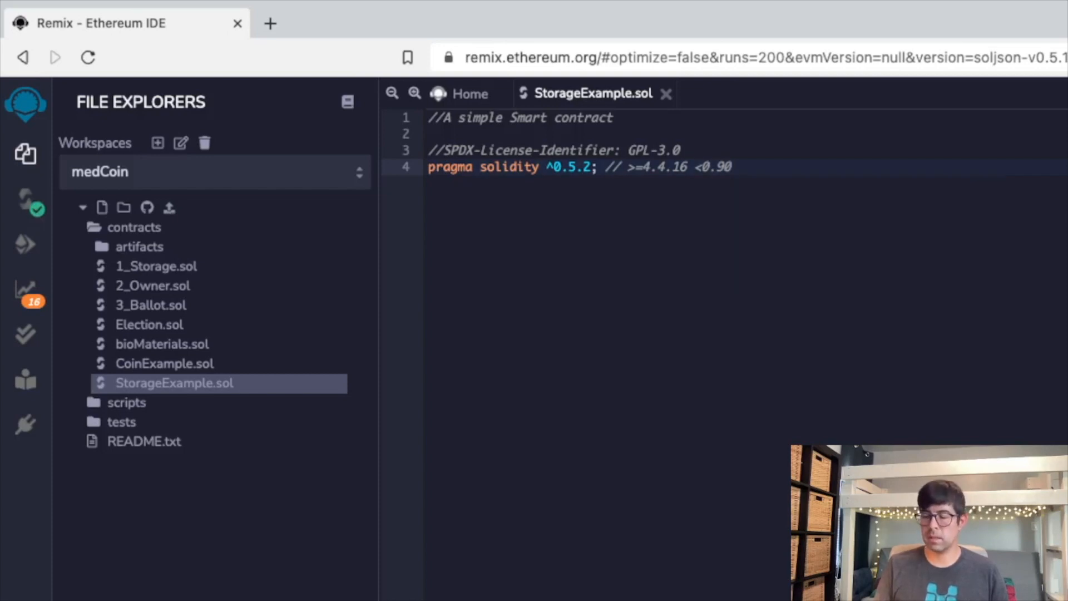
type("0;")
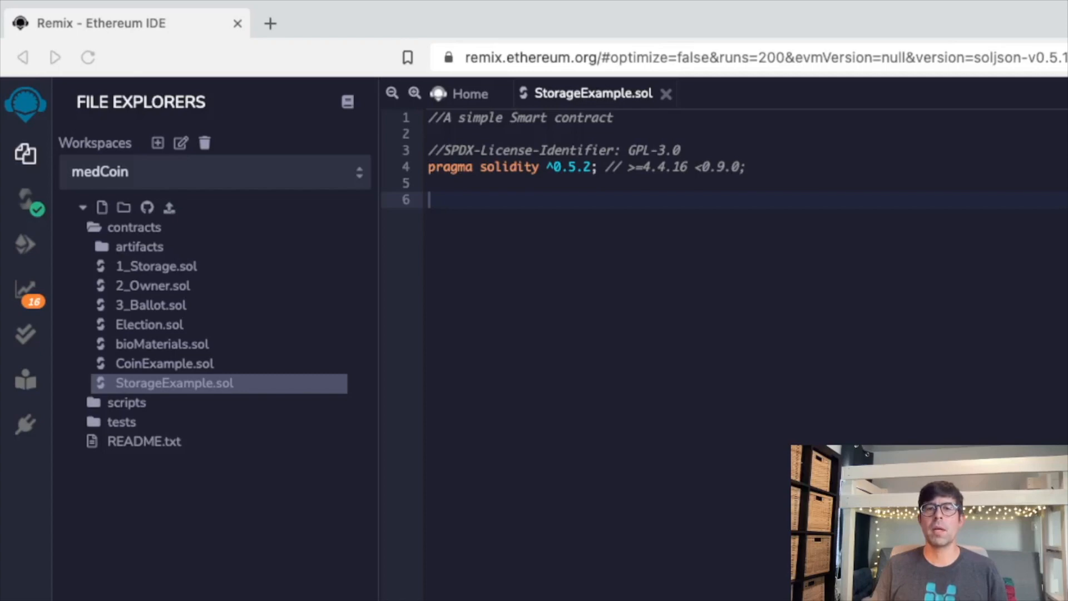
mouse_move(381, 7)
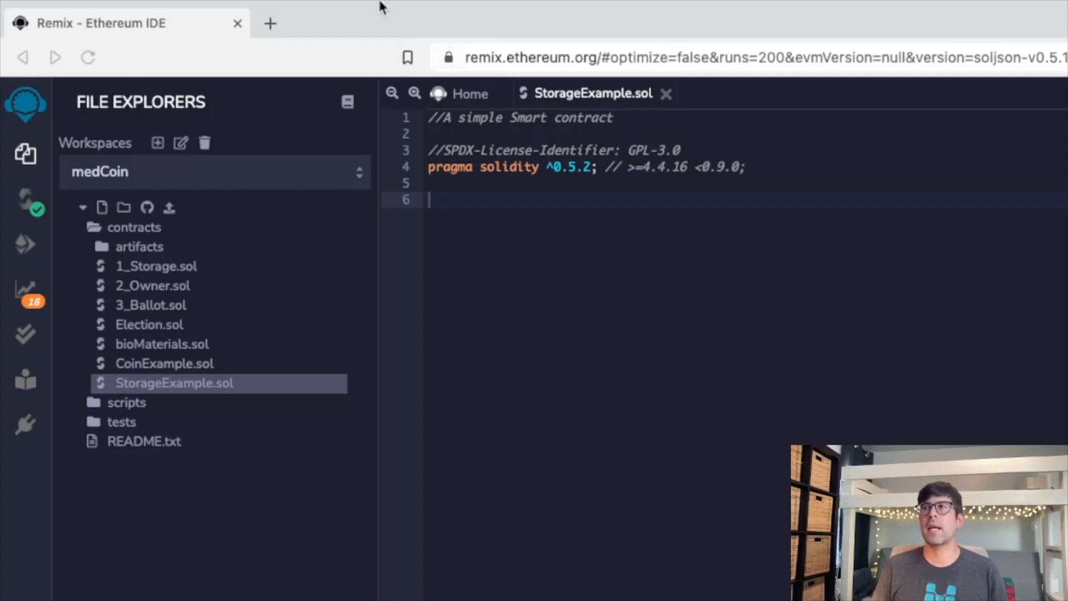
mouse_move(582, 178)
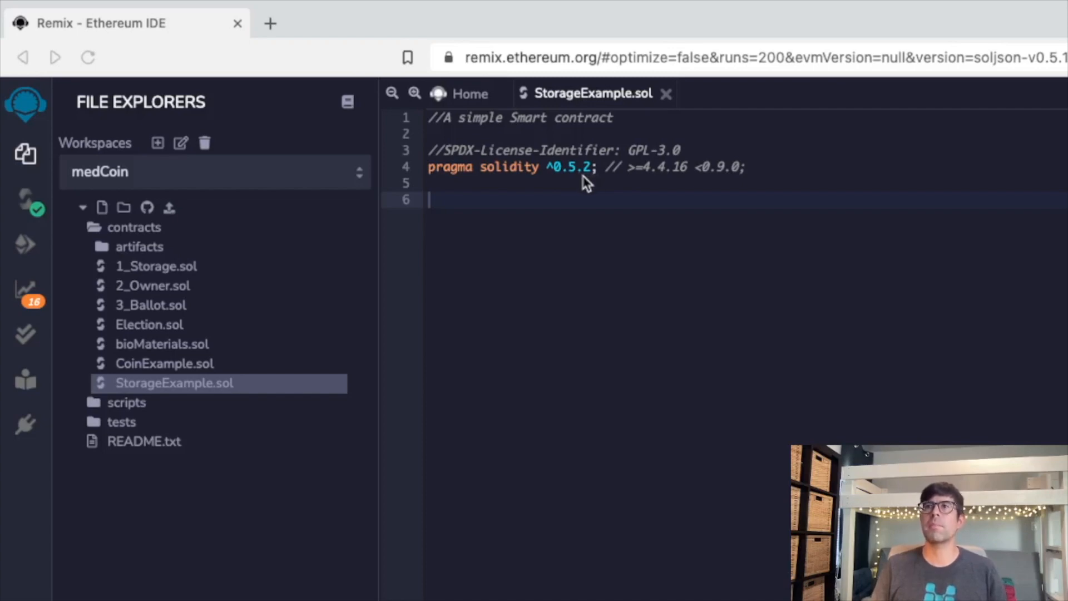
mouse_move(558, 219)
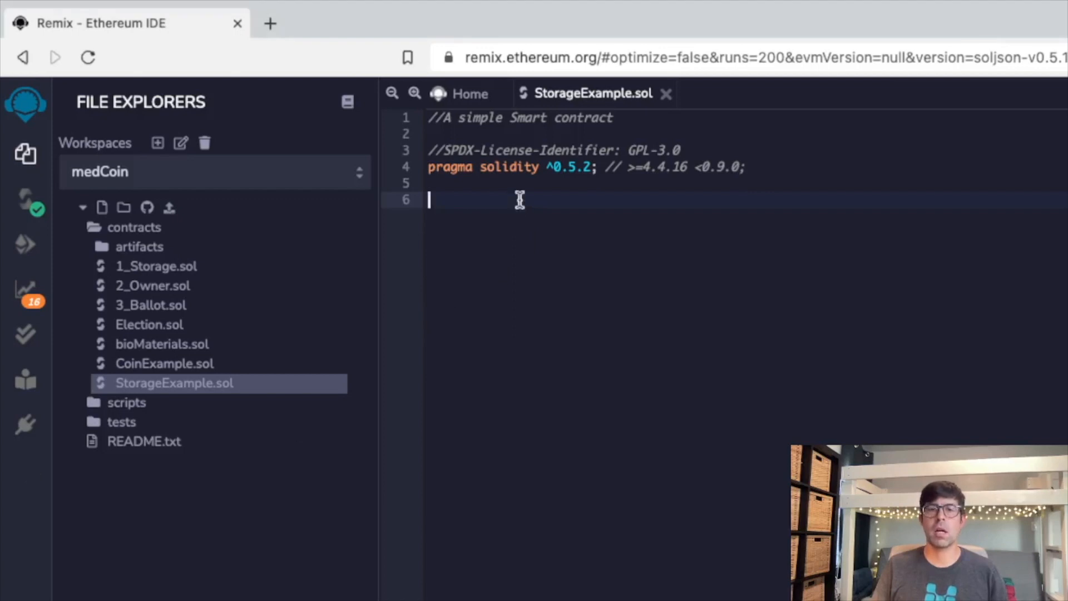
Step: Declare contract StorageExample with a uint storeData state variable
type("contract")
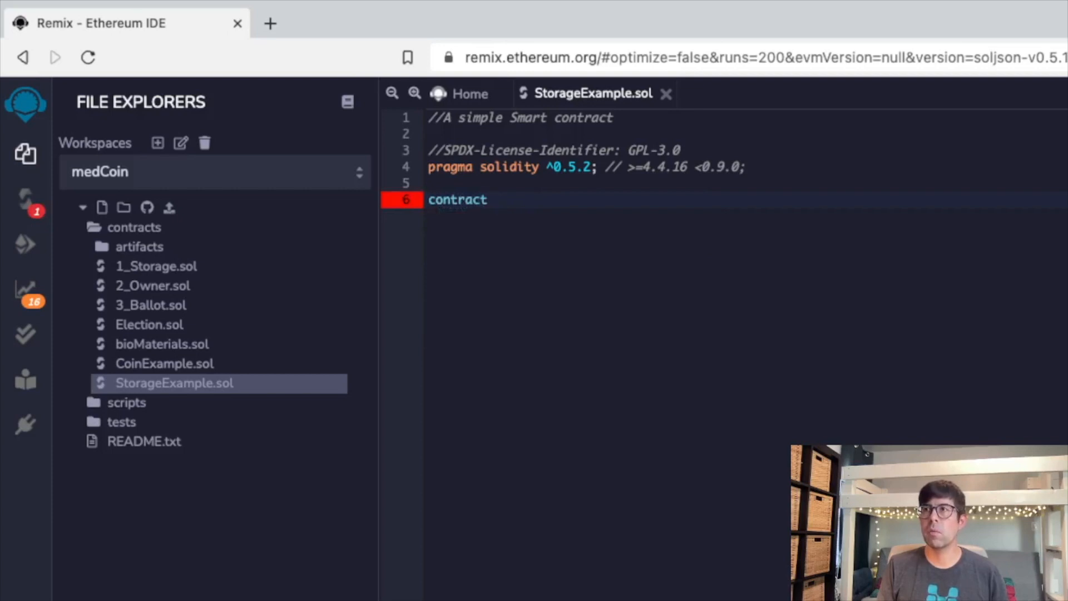
type("Stora")
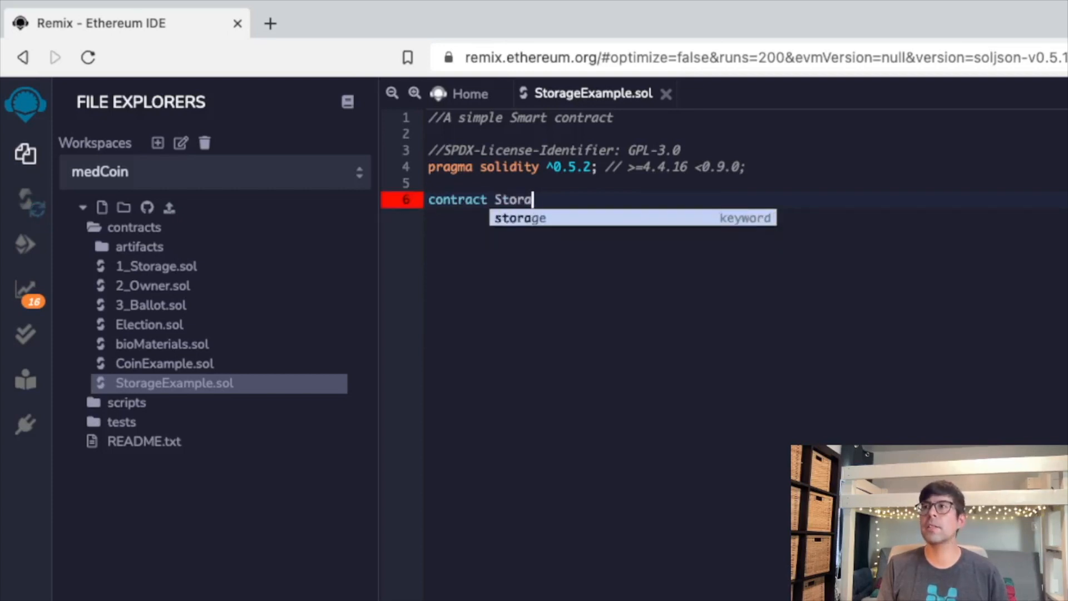
type("ge")
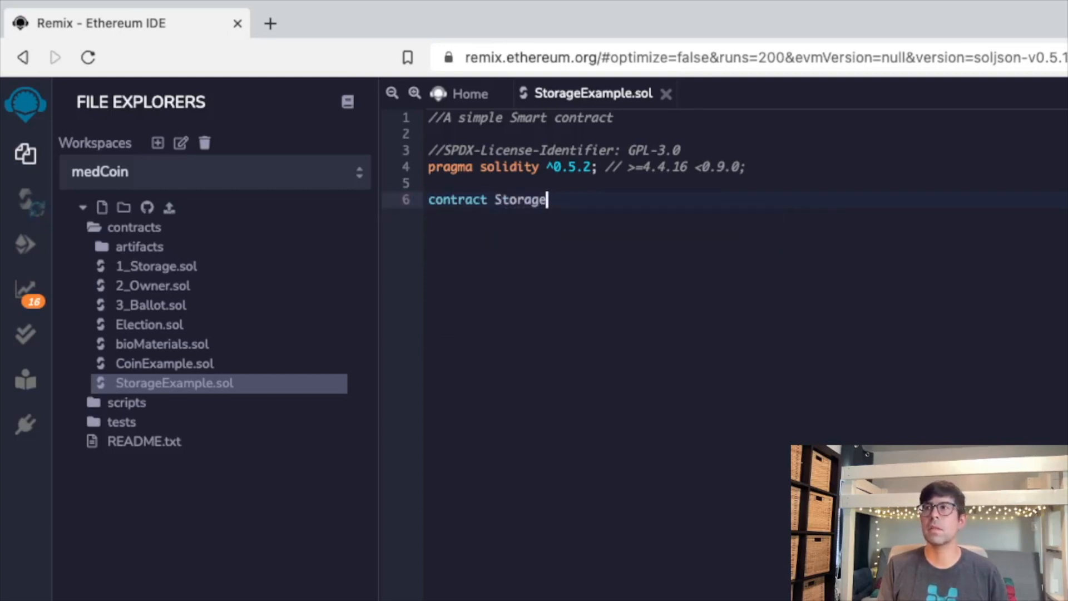
type("Exampl")
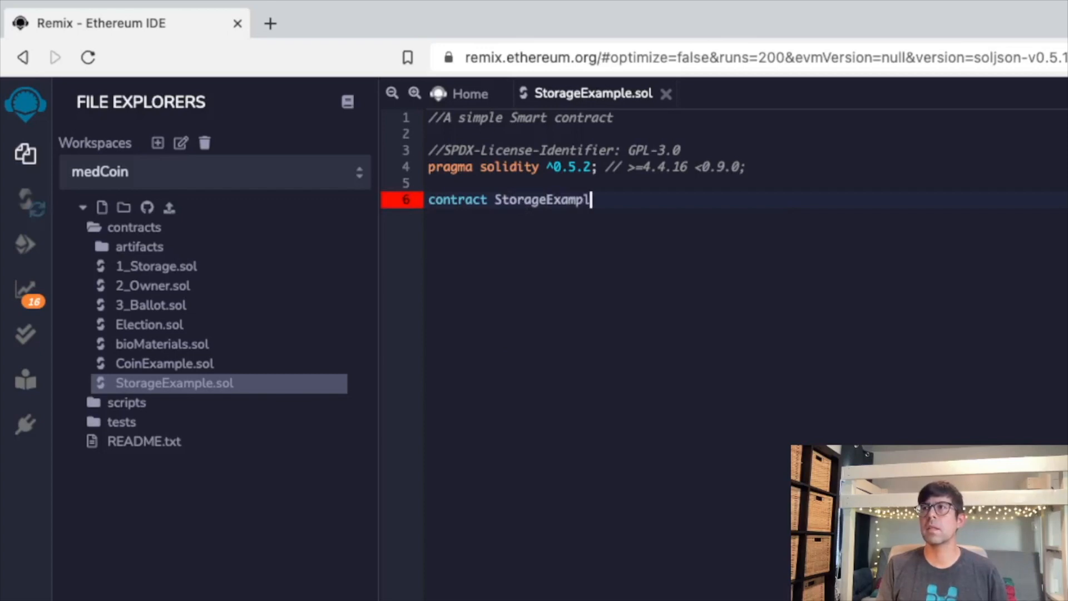
type("e {")
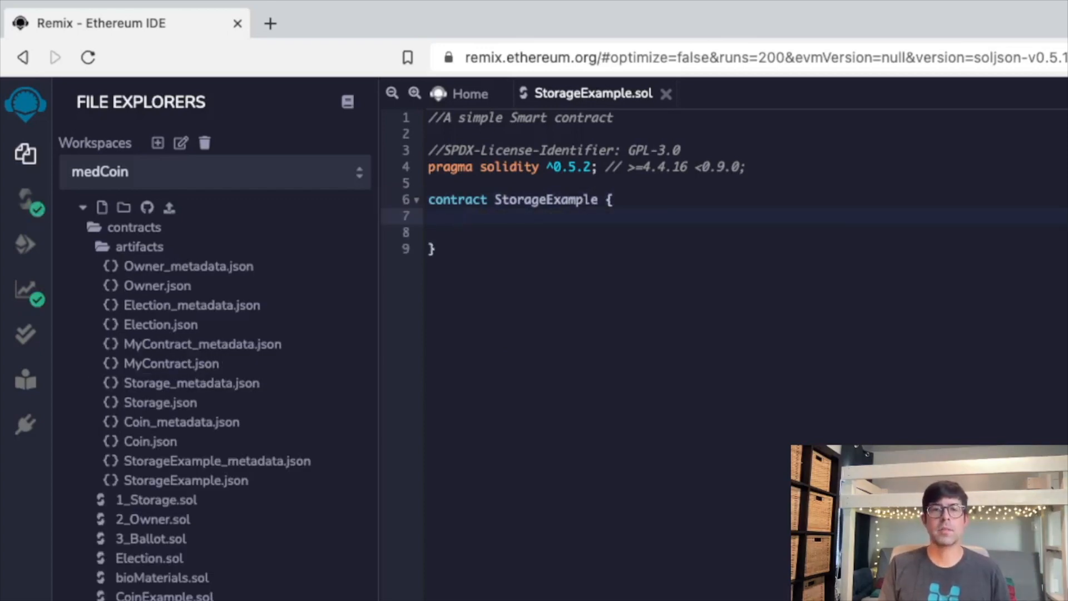
type("u")
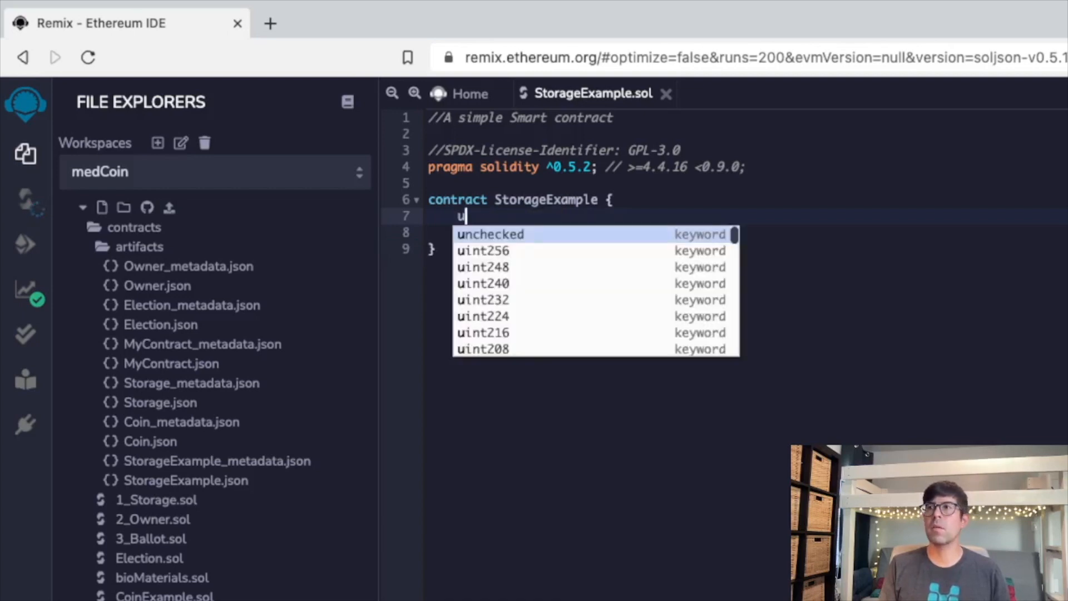
type("int")
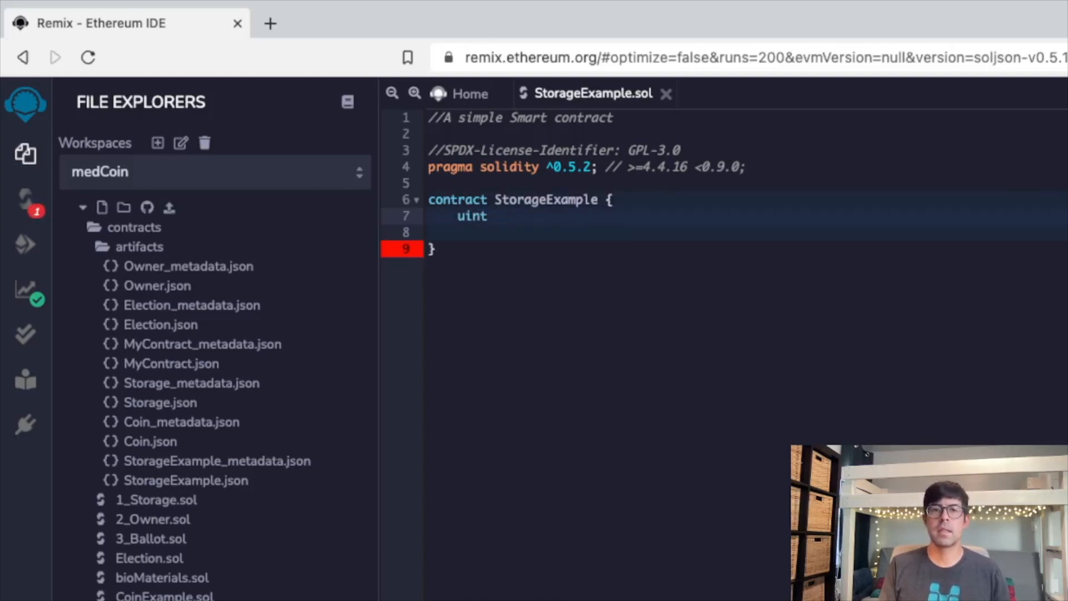
type("sto")
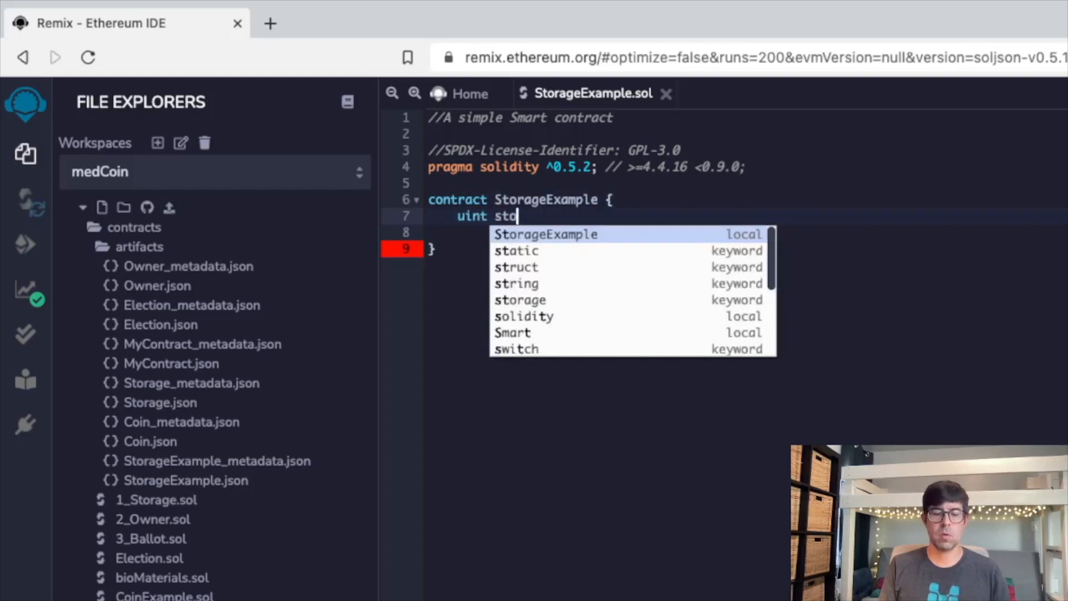
type("re")
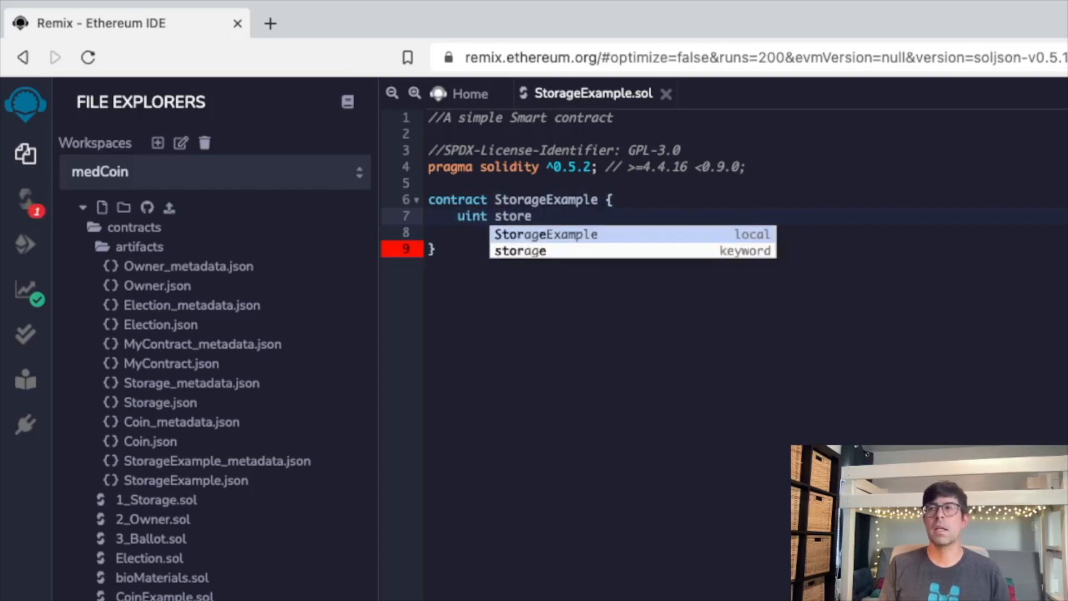
type("D")
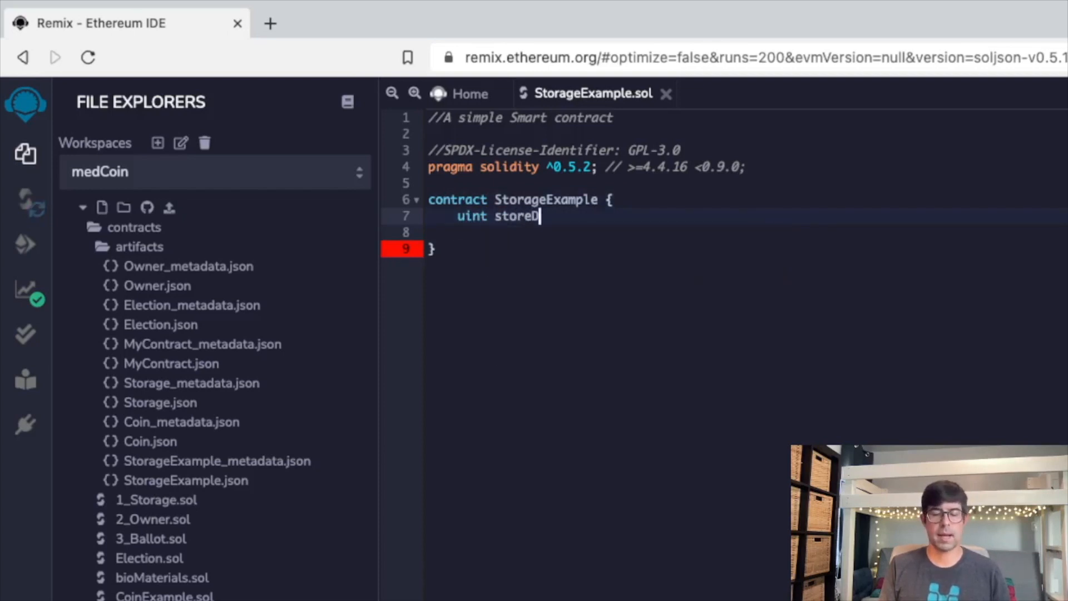
type("ata")
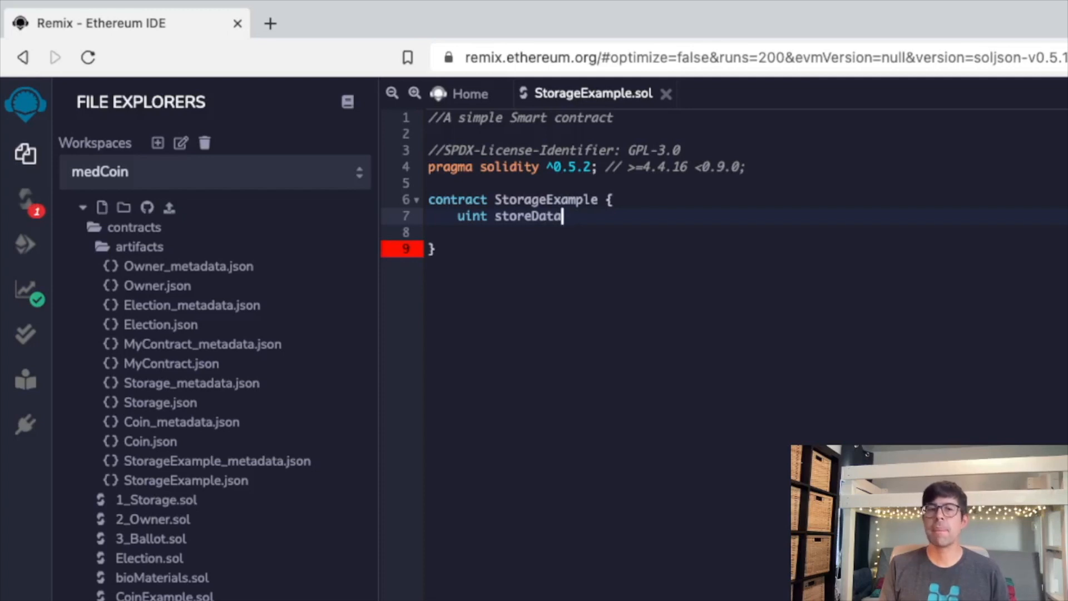
type(";")
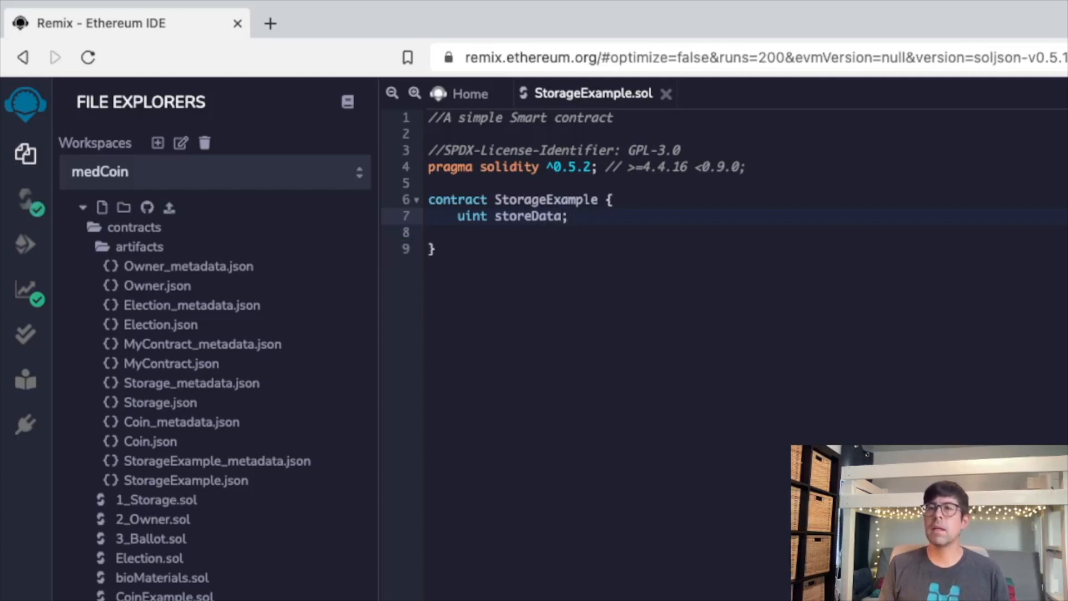
Step: Begin the public function set(uint x) that assigns x to storeData
key("Enter")
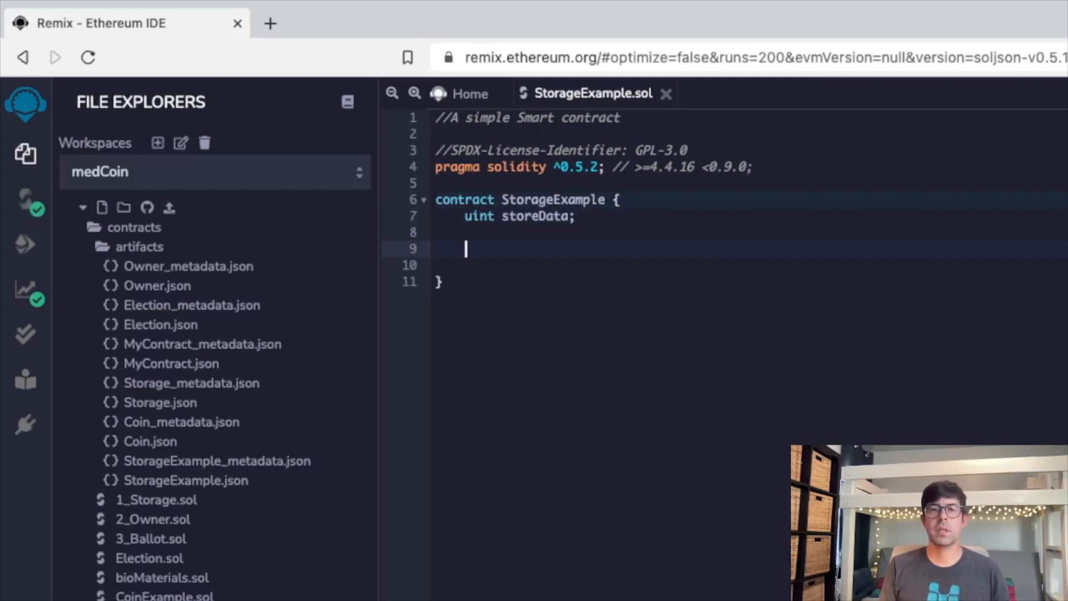
type("function")
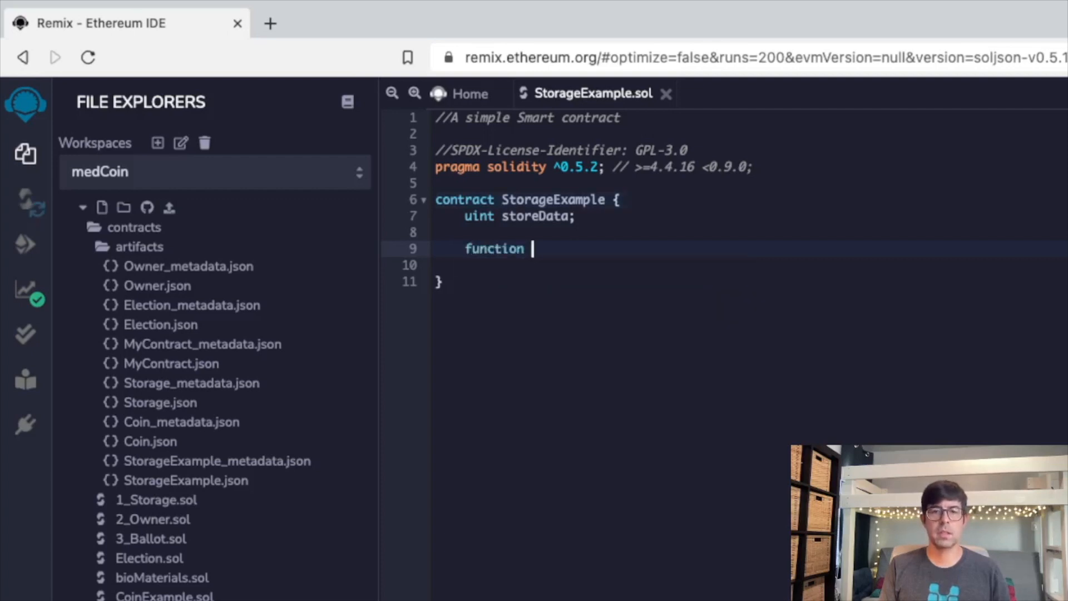
type("set (unit x) public {")
type("storeData =")
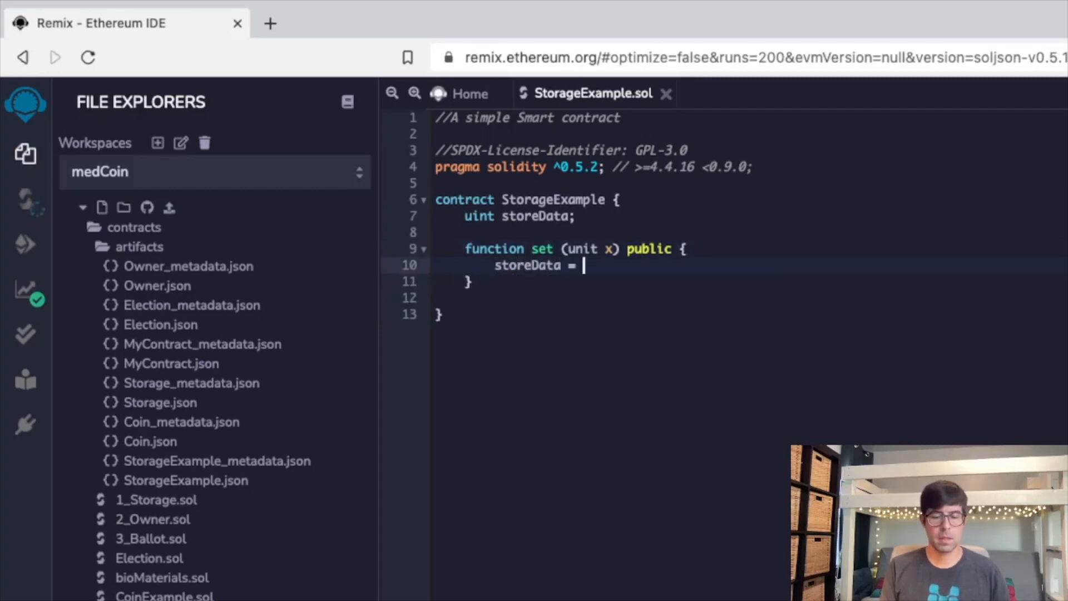
type("x;")
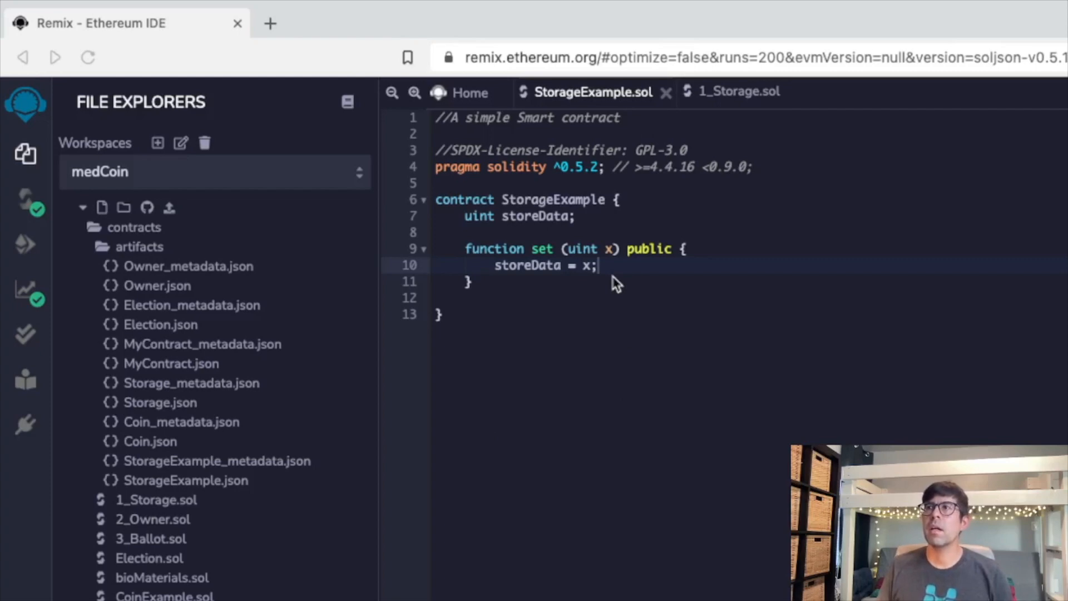
mouse_move(668, 218)
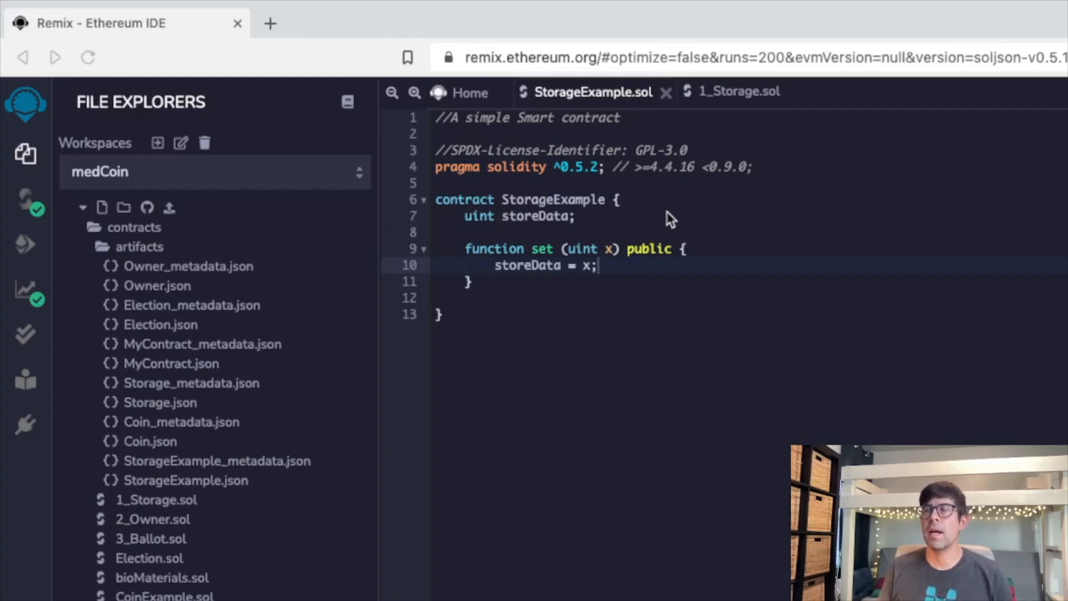
mouse_move(609, 200)
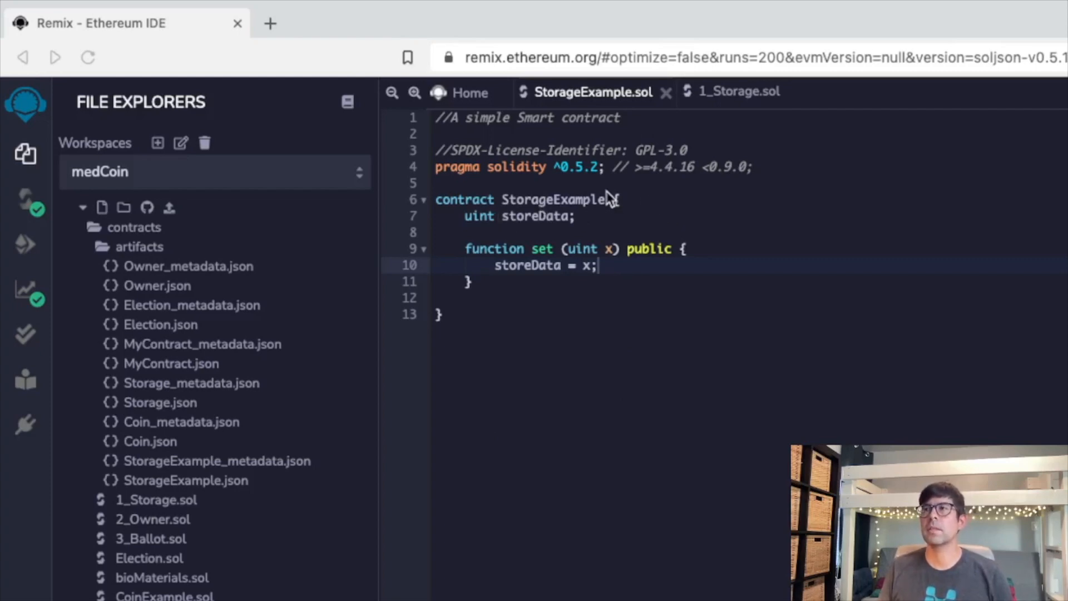
mouse_move(729, 229)
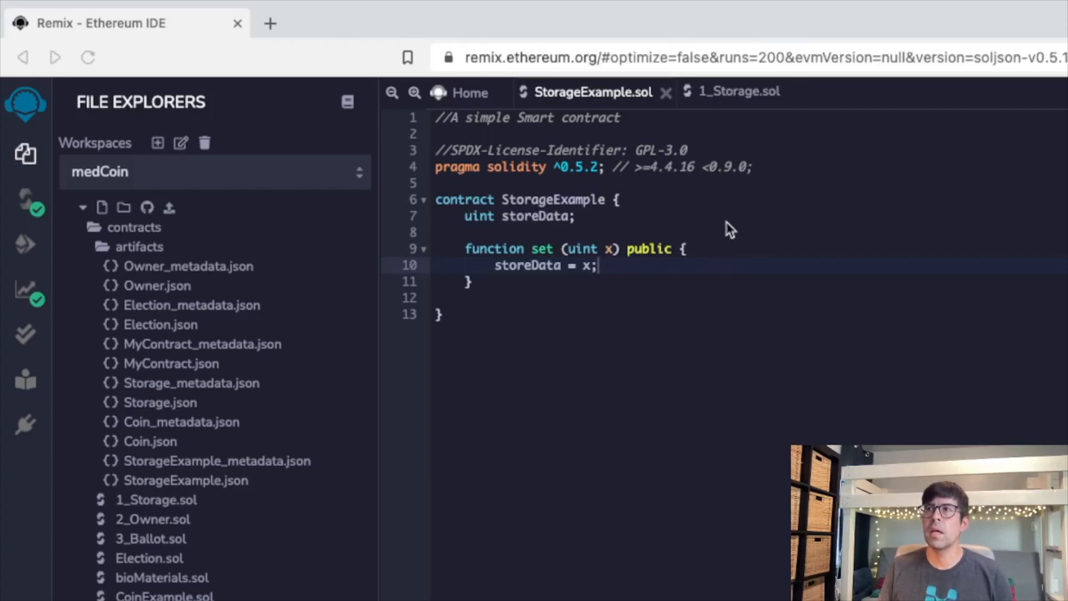
mouse_move(623, 207)
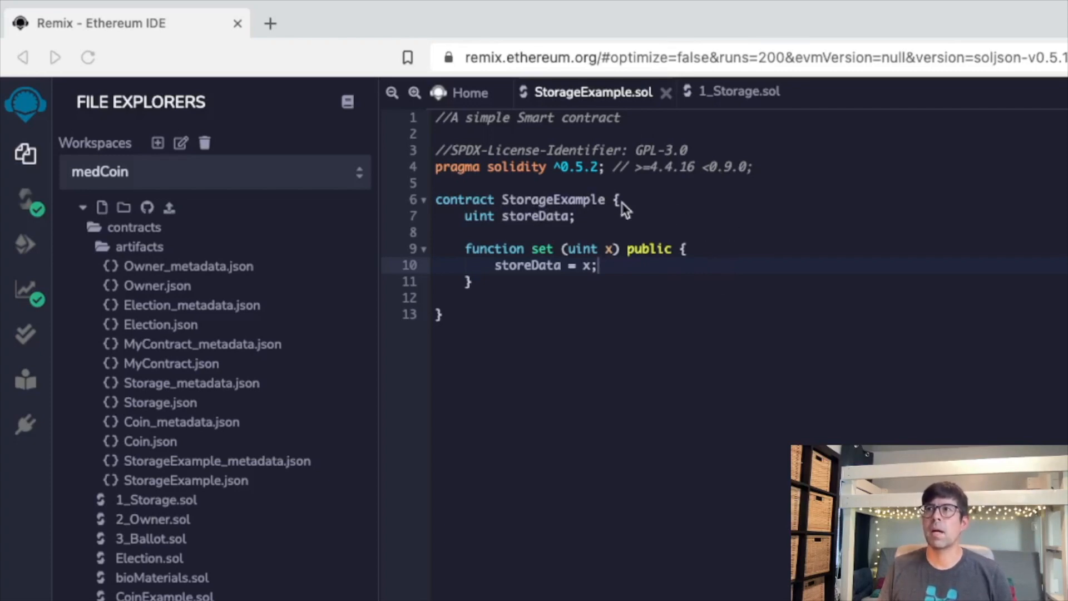
mouse_move(513, 233)
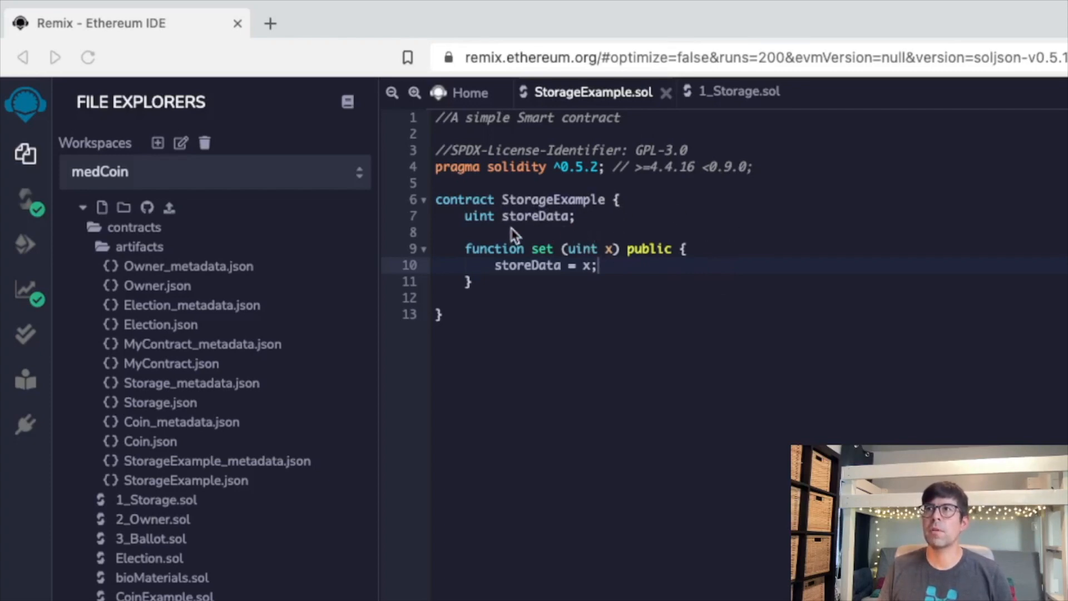
mouse_move(488, 235)
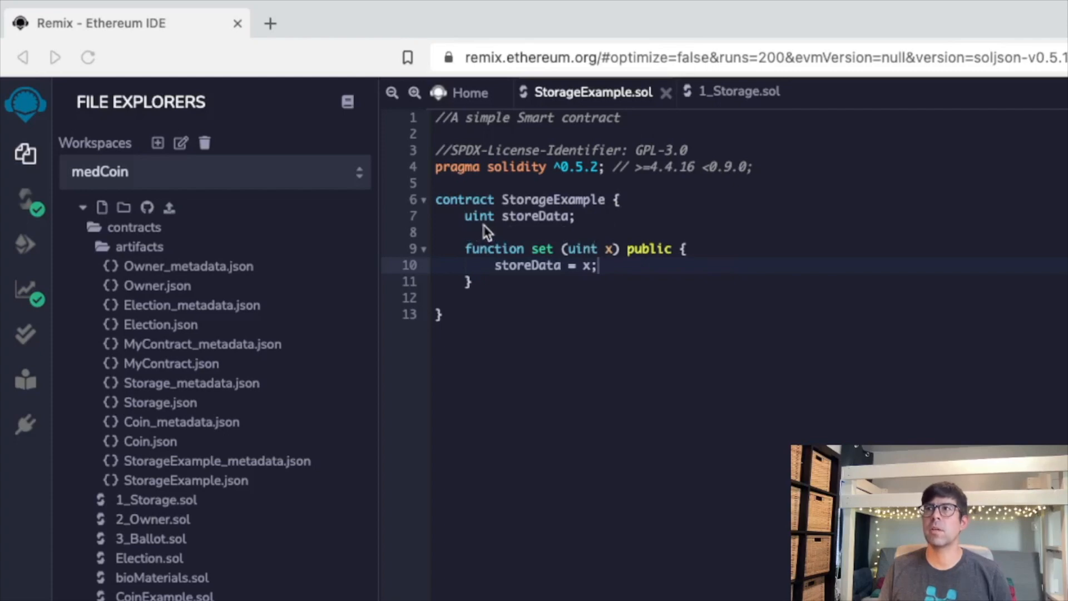
mouse_move(573, 228)
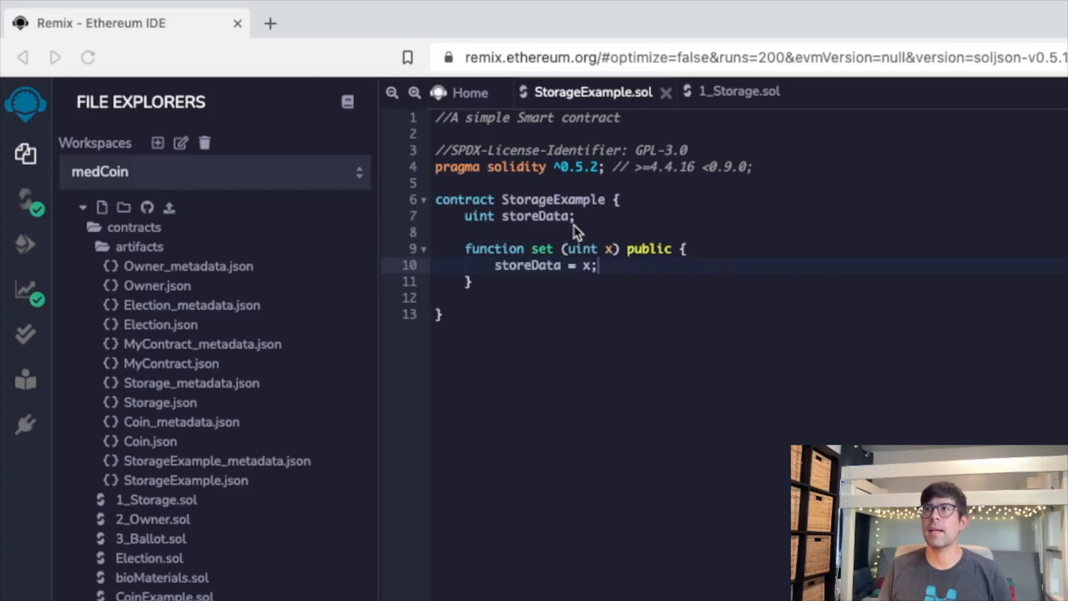
mouse_move(600, 261)
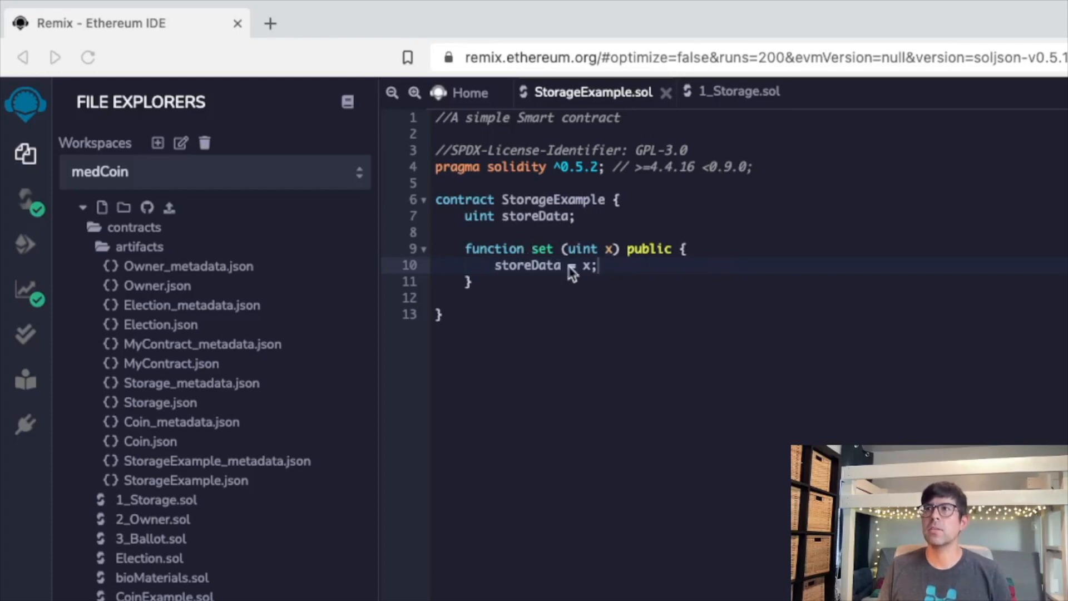
mouse_move(589, 279)
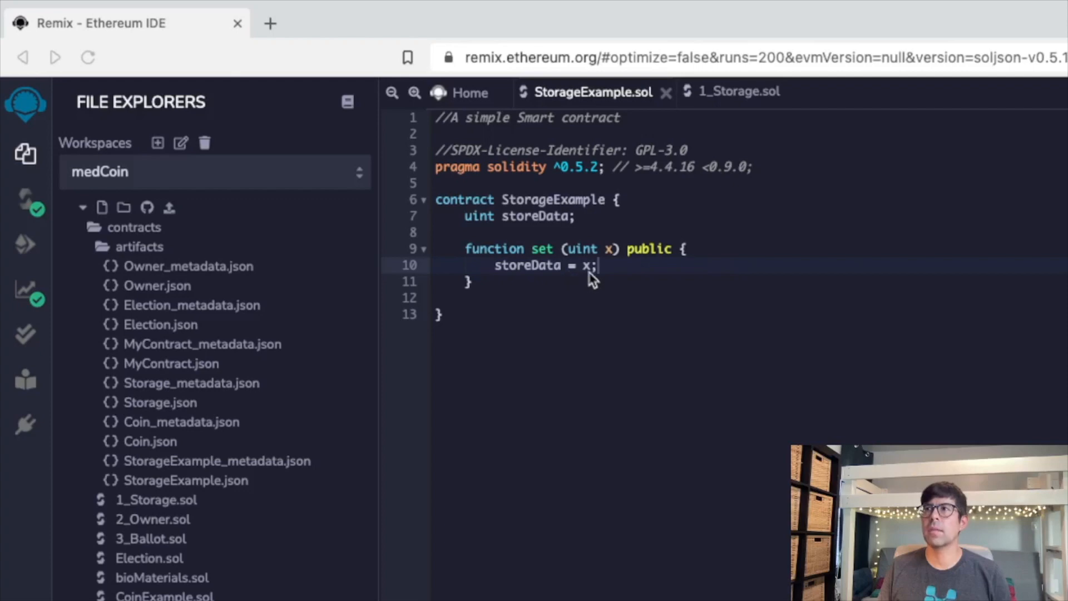
mouse_move(682, 261)
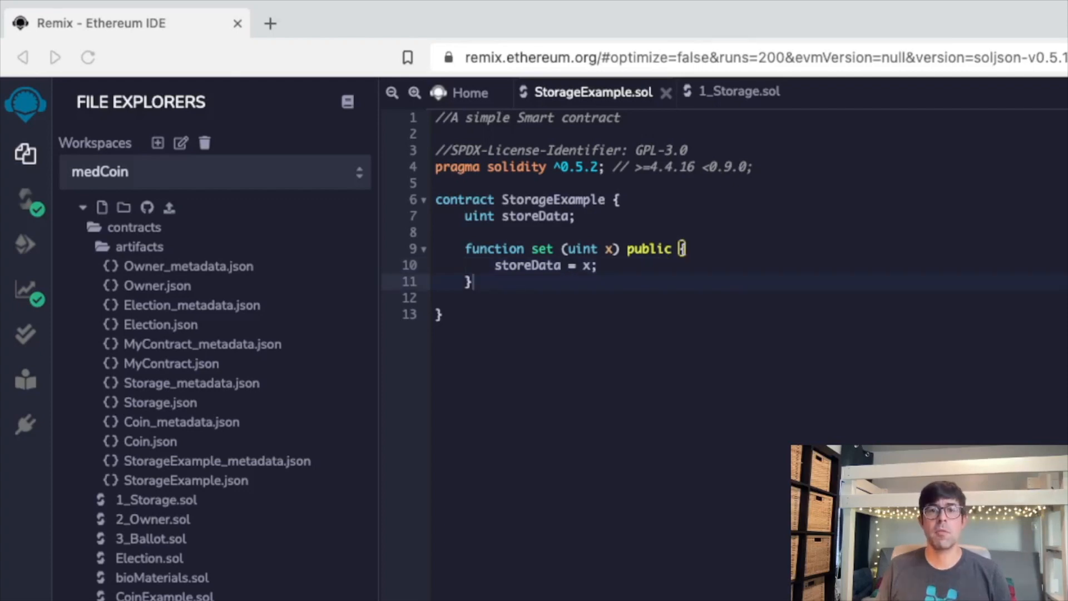
mouse_move(536, 288)
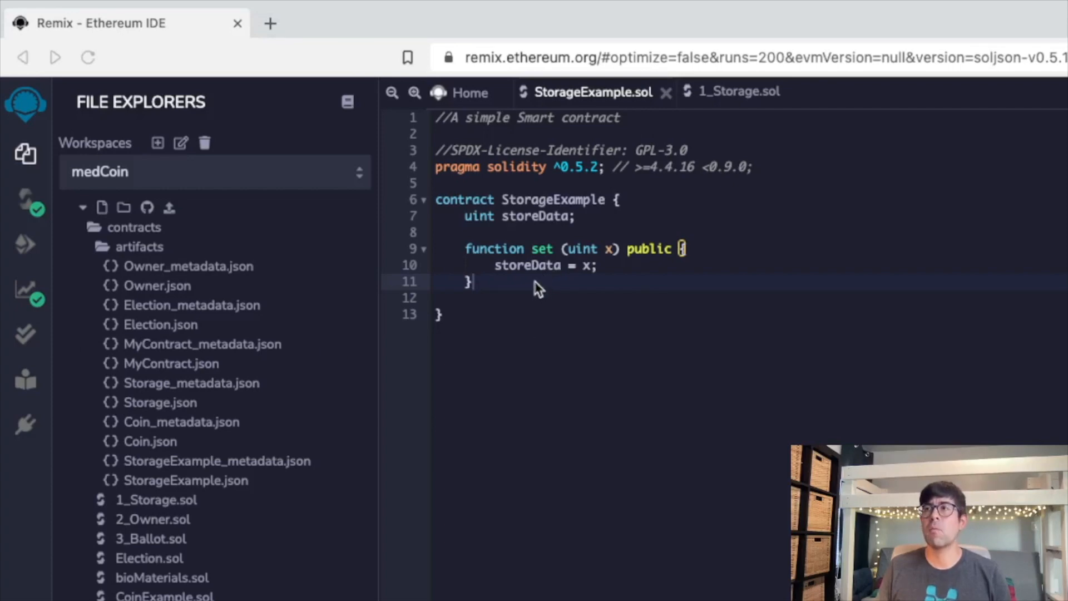
mouse_move(554, 261)
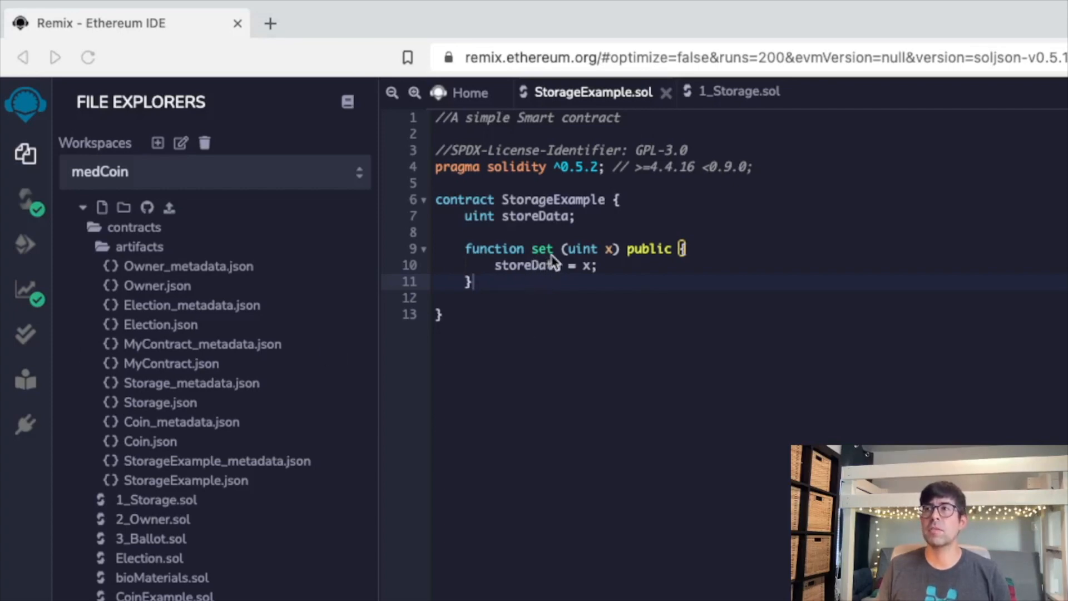
mouse_move(544, 281)
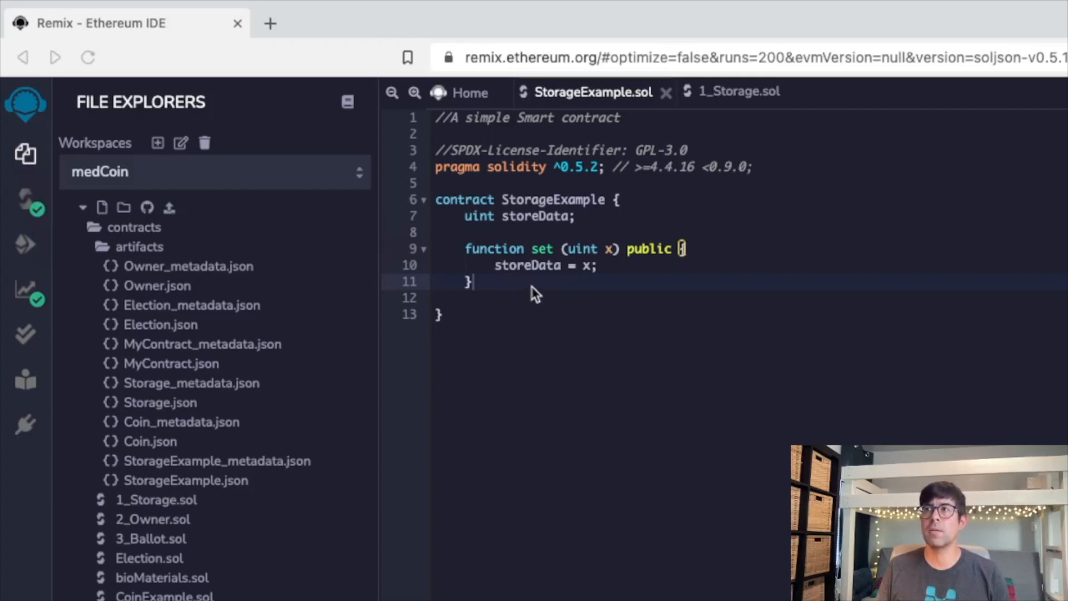
mouse_move(602, 267)
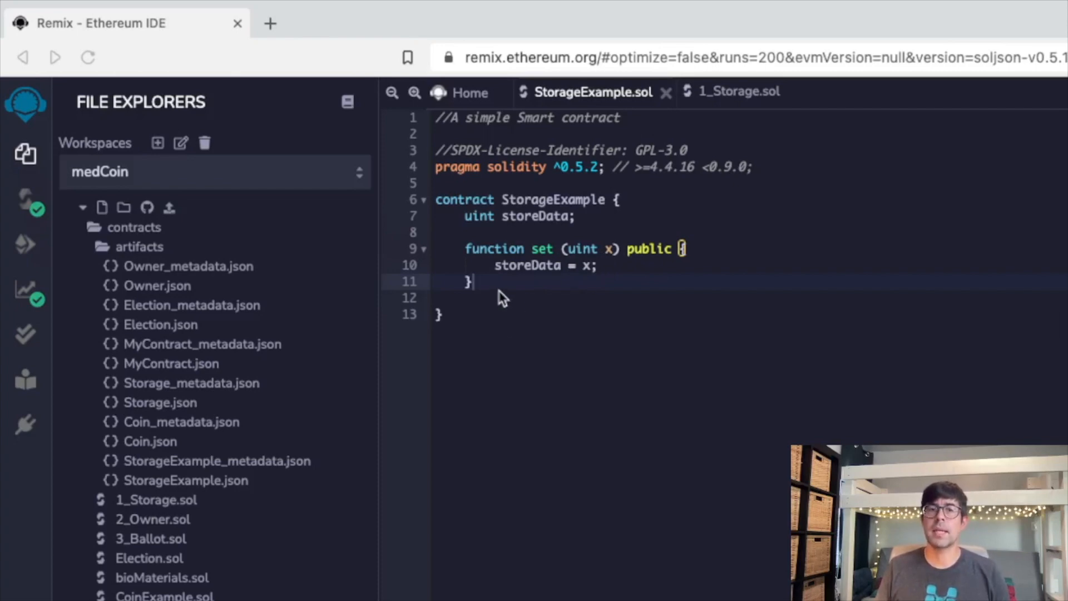
mouse_move(518, 256)
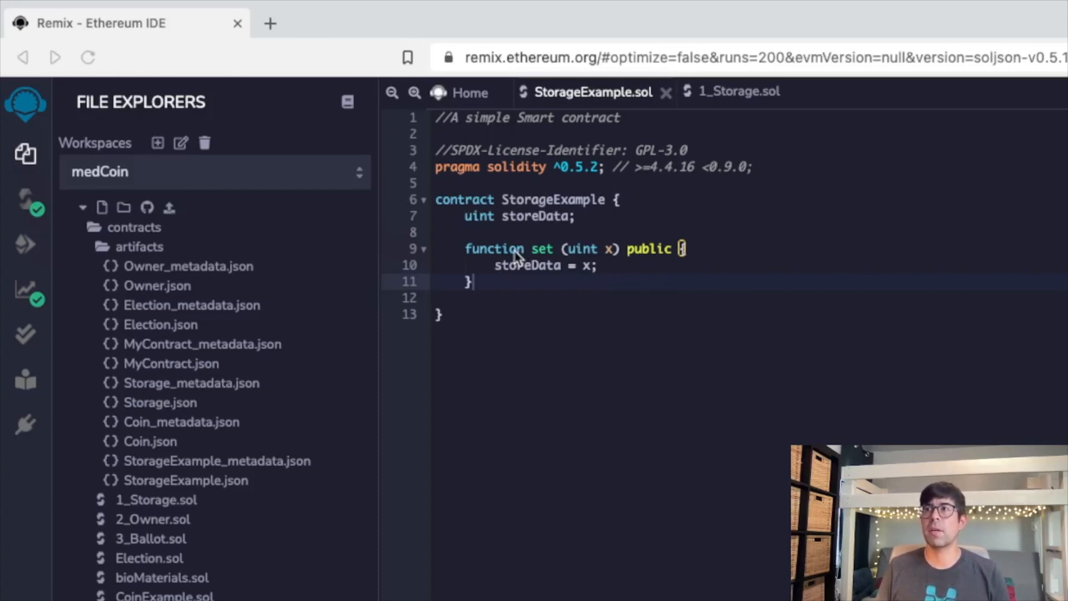
mouse_move(548, 270)
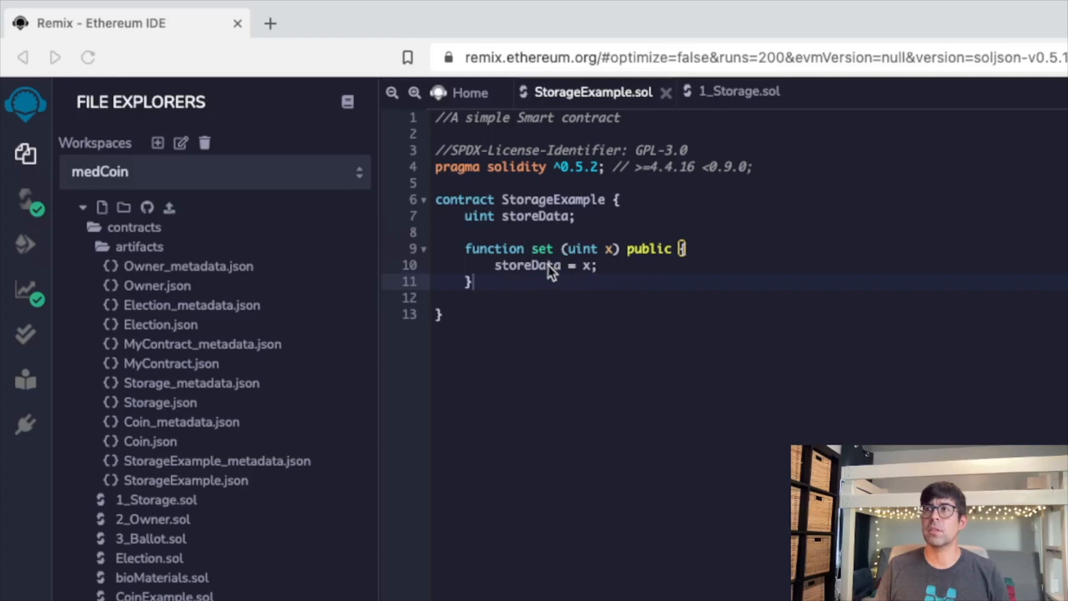
mouse_move(488, 239)
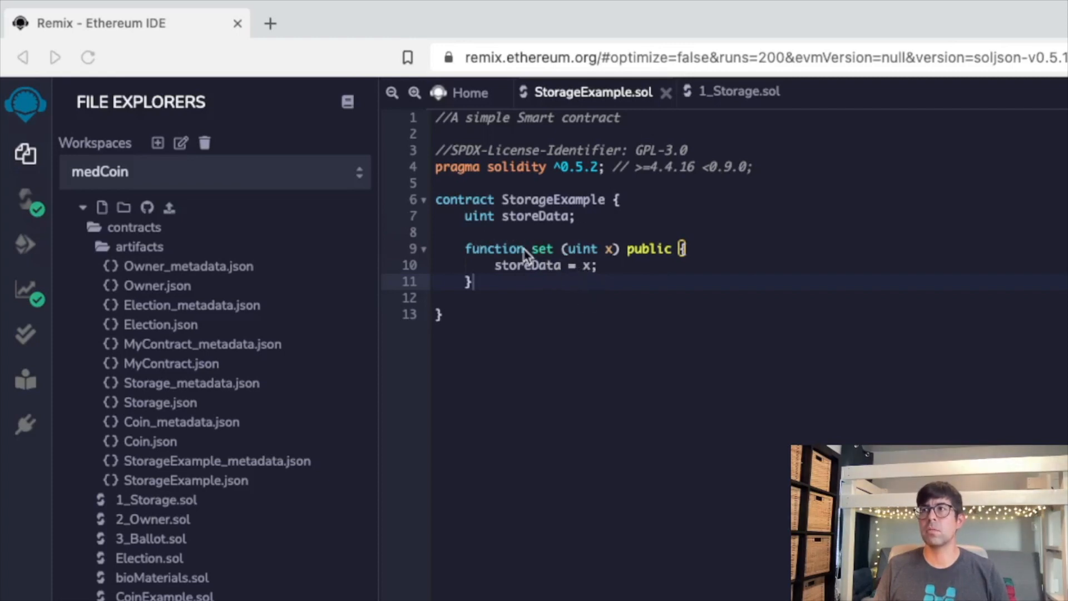
mouse_move(573, 293)
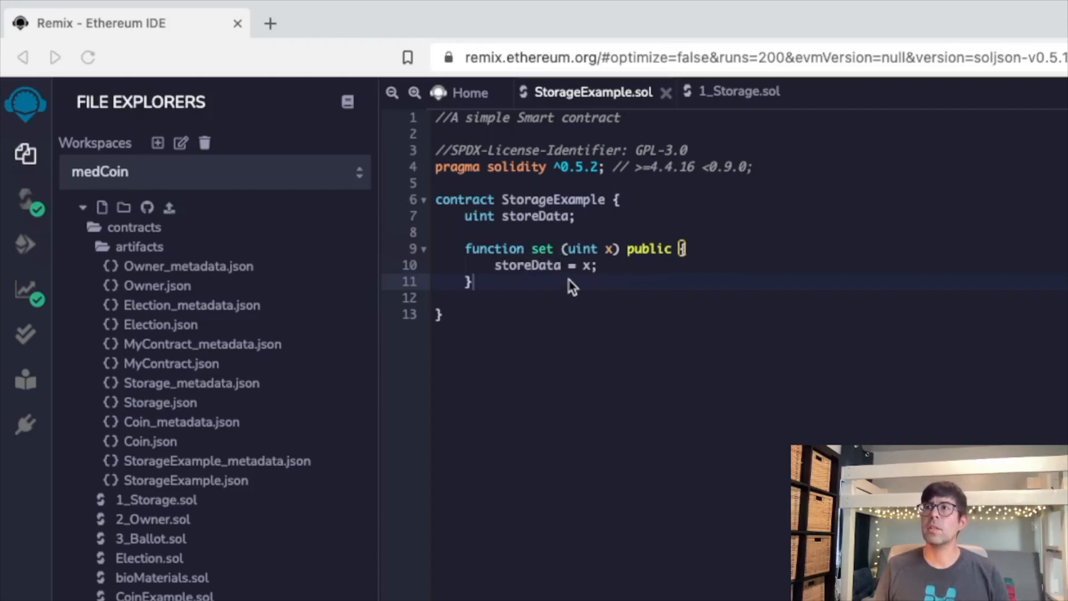
mouse_move(552, 287)
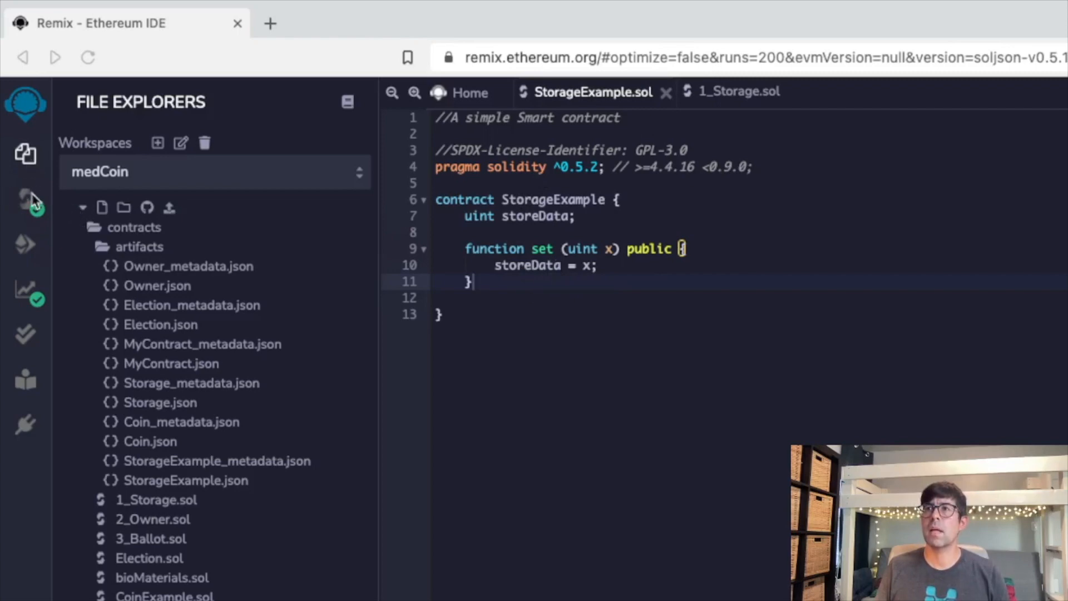
Step: Deploy StorageExample to the JavaScript VM from the Deploy & Run Transactions panel
left_click(25, 198)
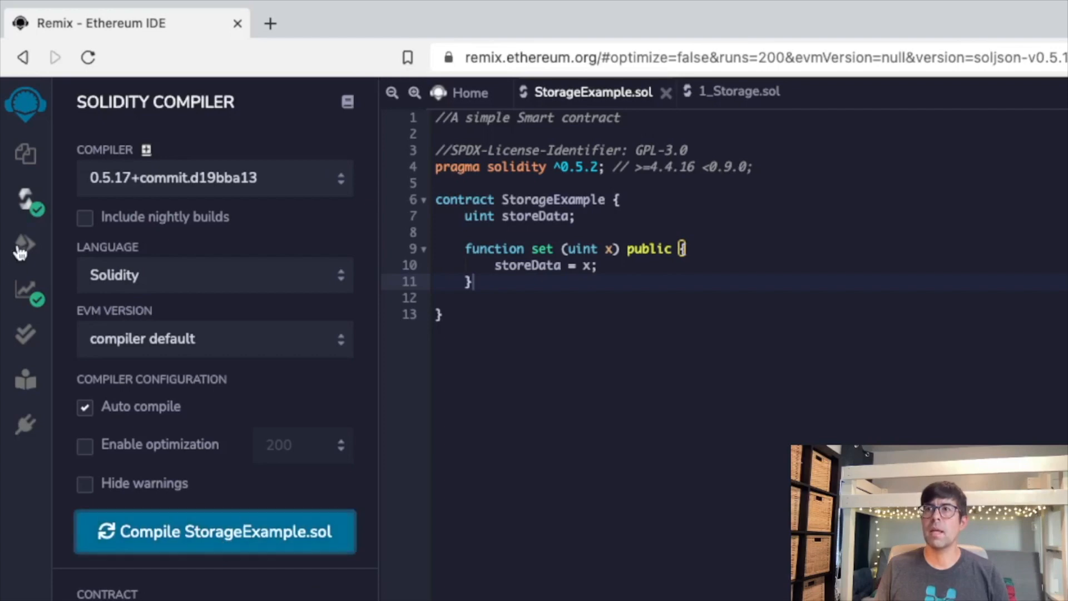
left_click(23, 244)
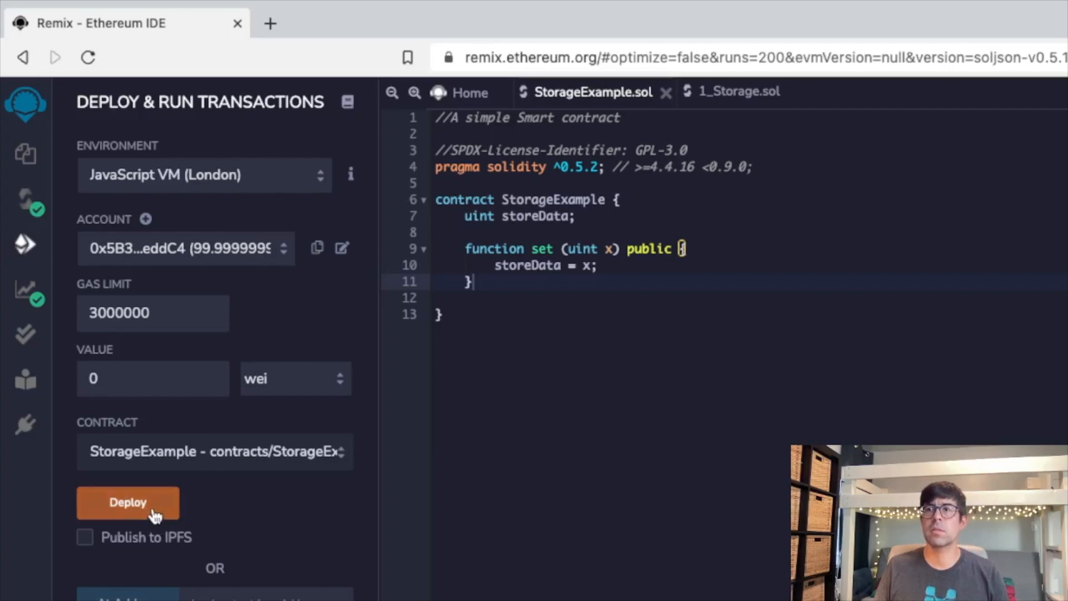
left_click(129, 502)
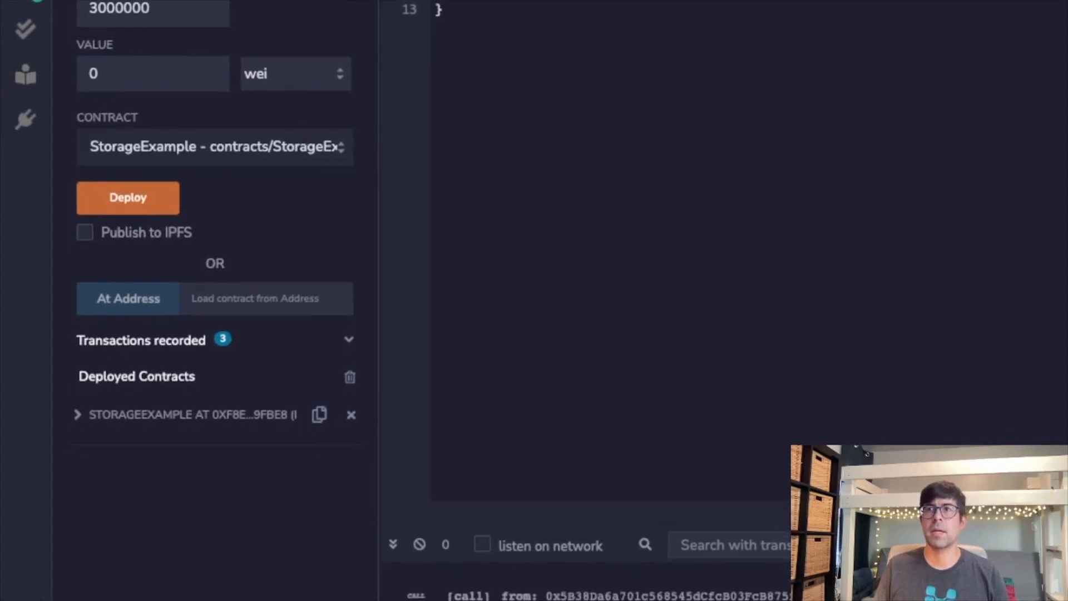
mouse_move(192, 419)
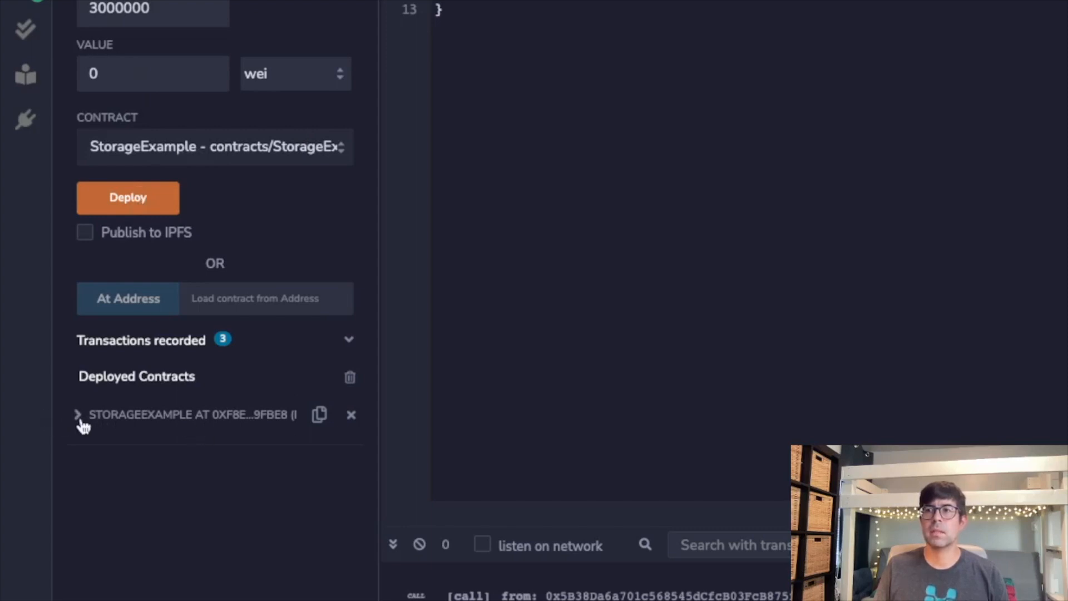
Step: Expand the deployed StorageExample and call set with the value 2
left_click(79, 414)
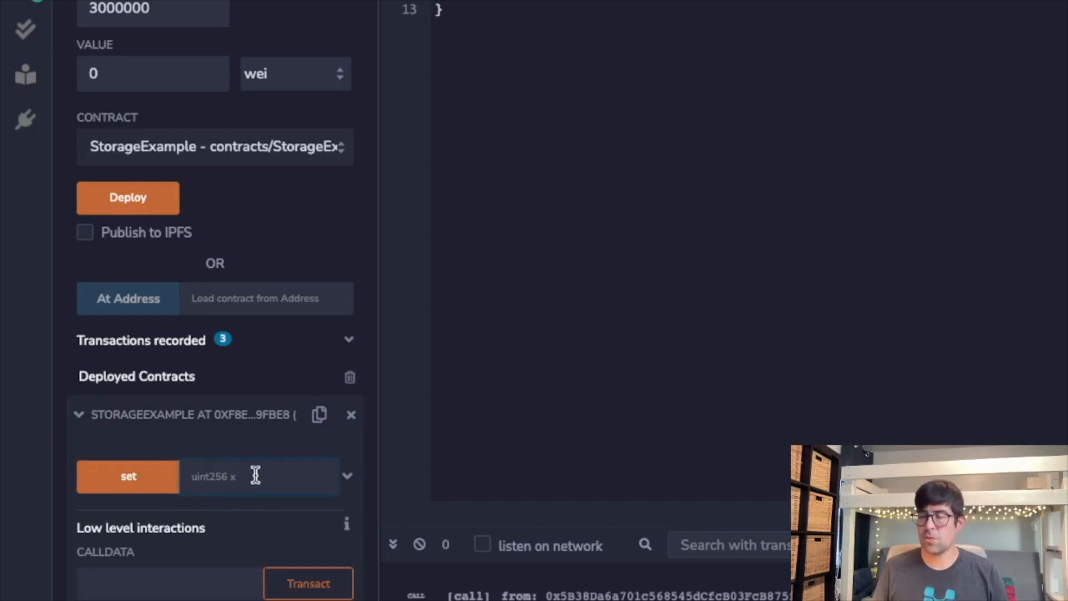
type("2")
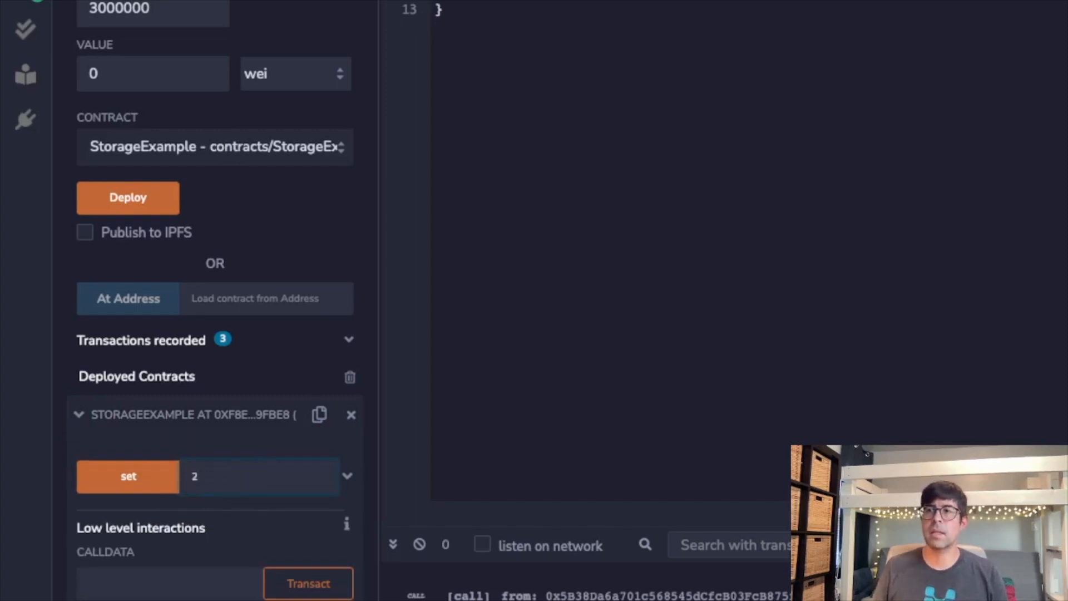
left_click(128, 476)
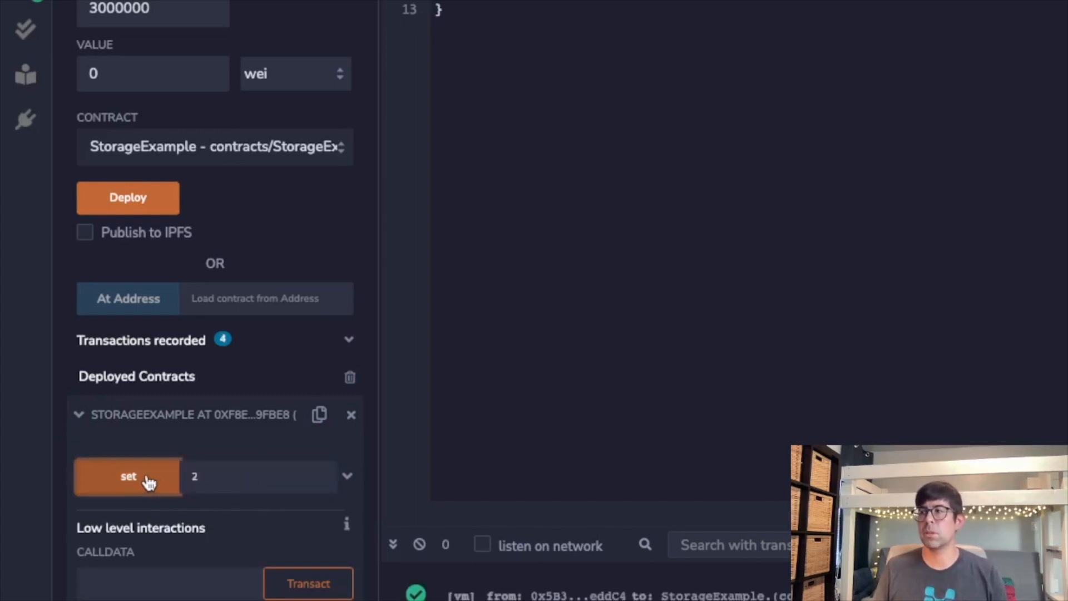
left_click(128, 476)
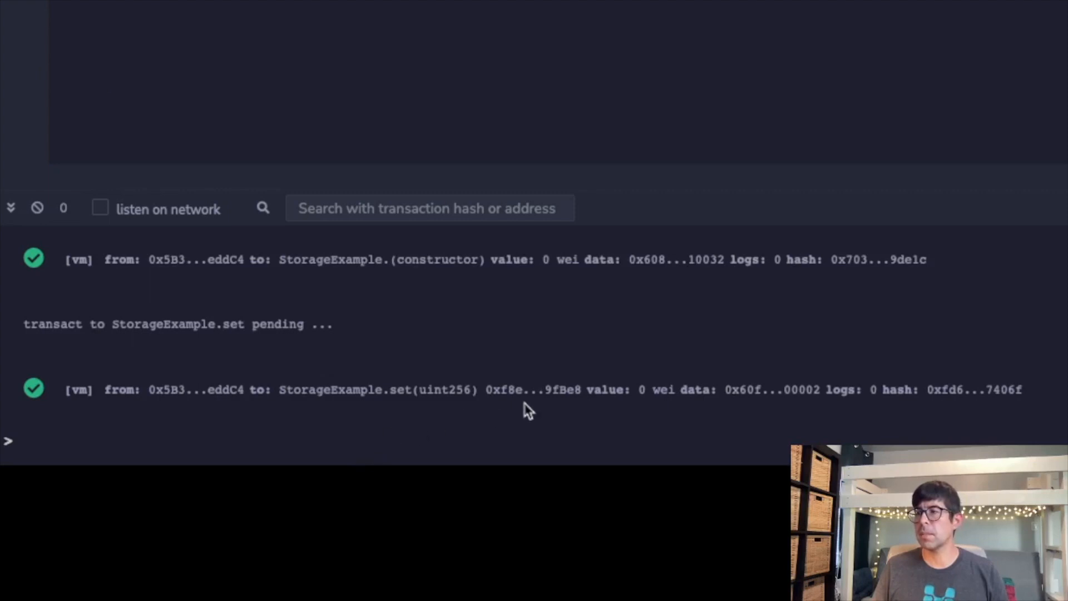
mouse_move(553, 414)
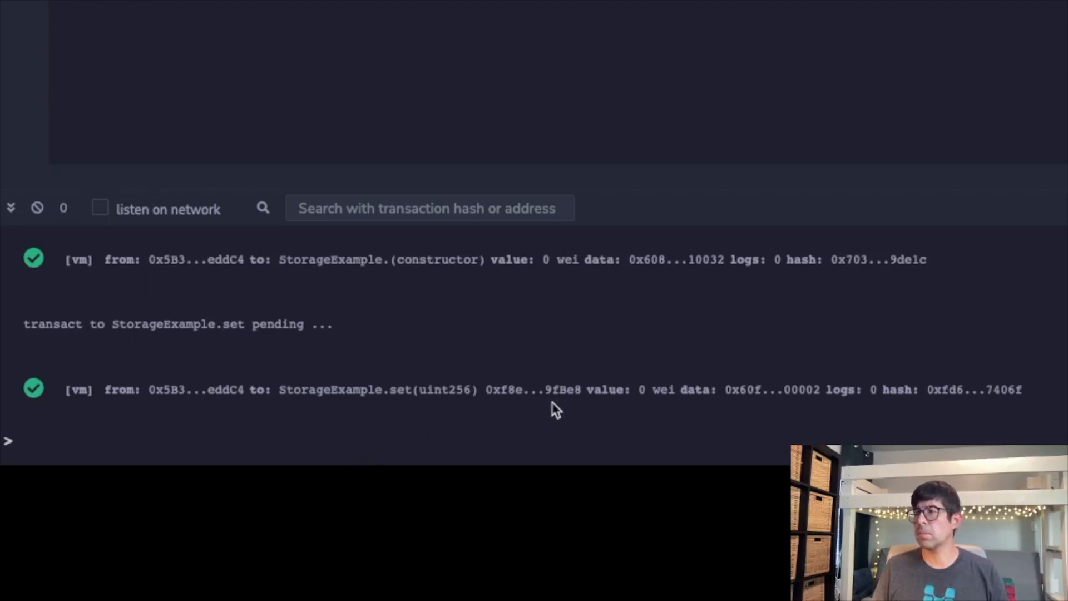
mouse_move(540, 420)
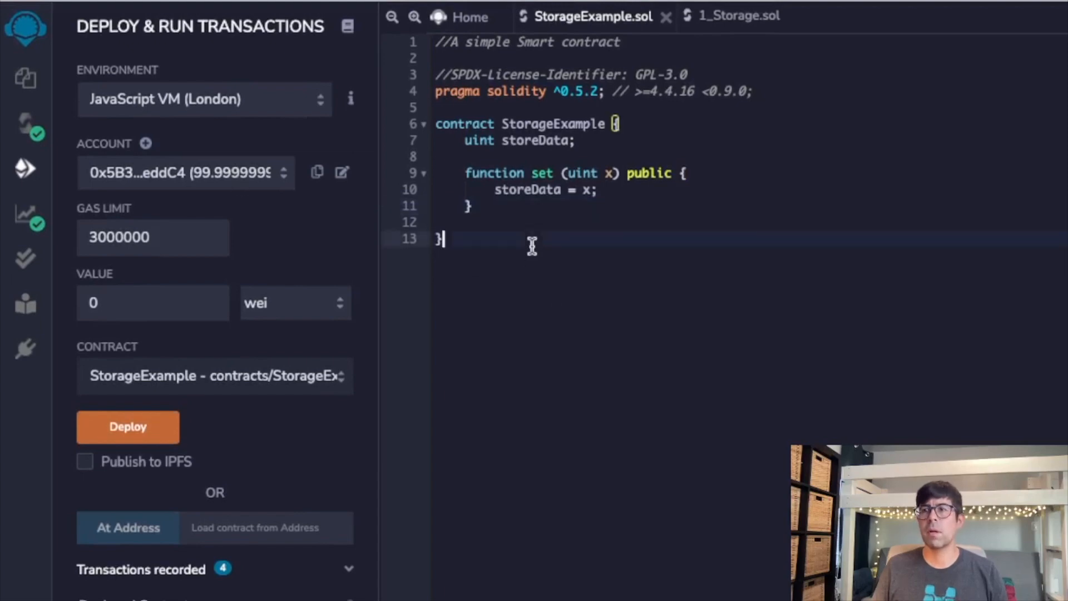
mouse_move(22, 83)
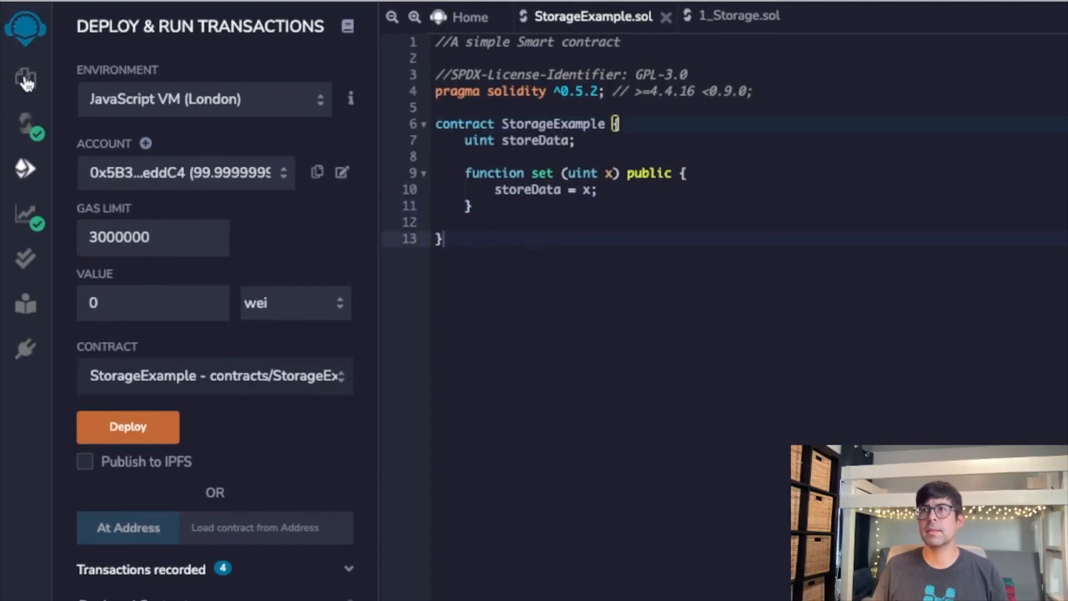
Step: Write the signature 'function get() public view returns (uint){' below set
left_click(25, 82)
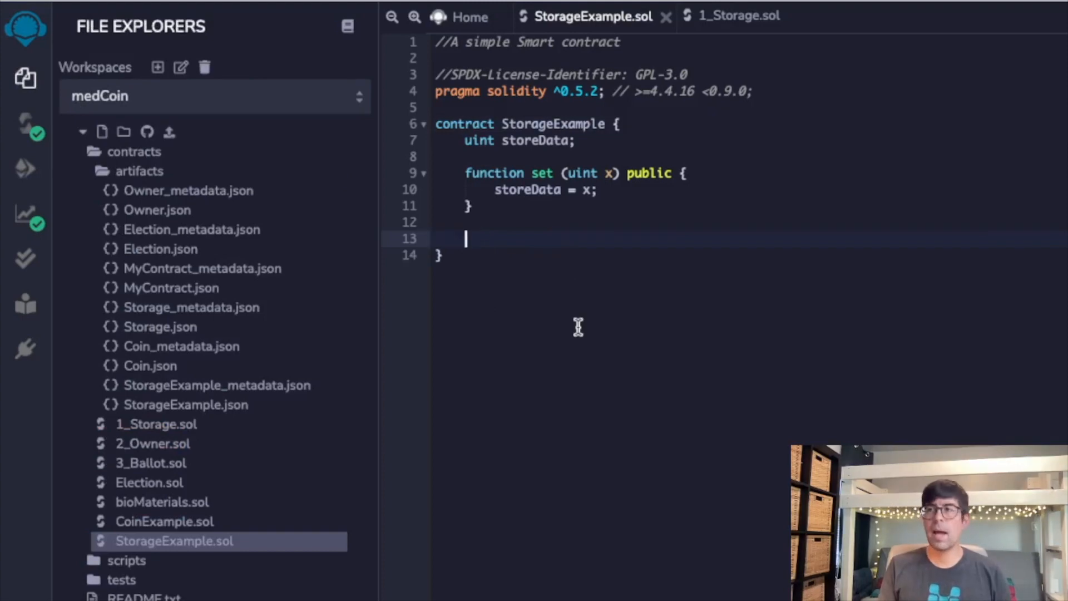
type("function ge")
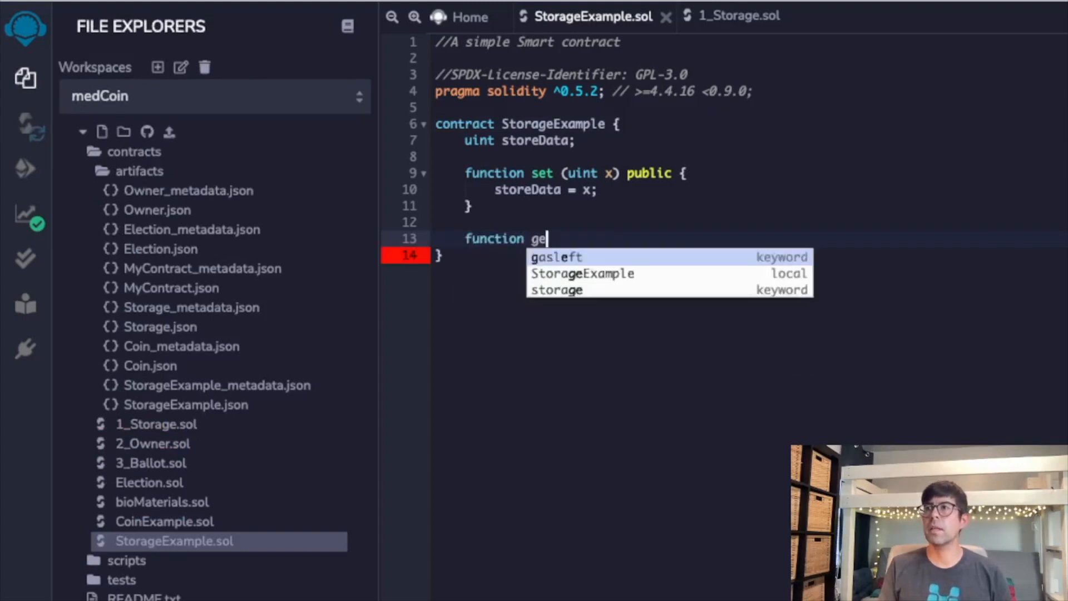
type("t() j")
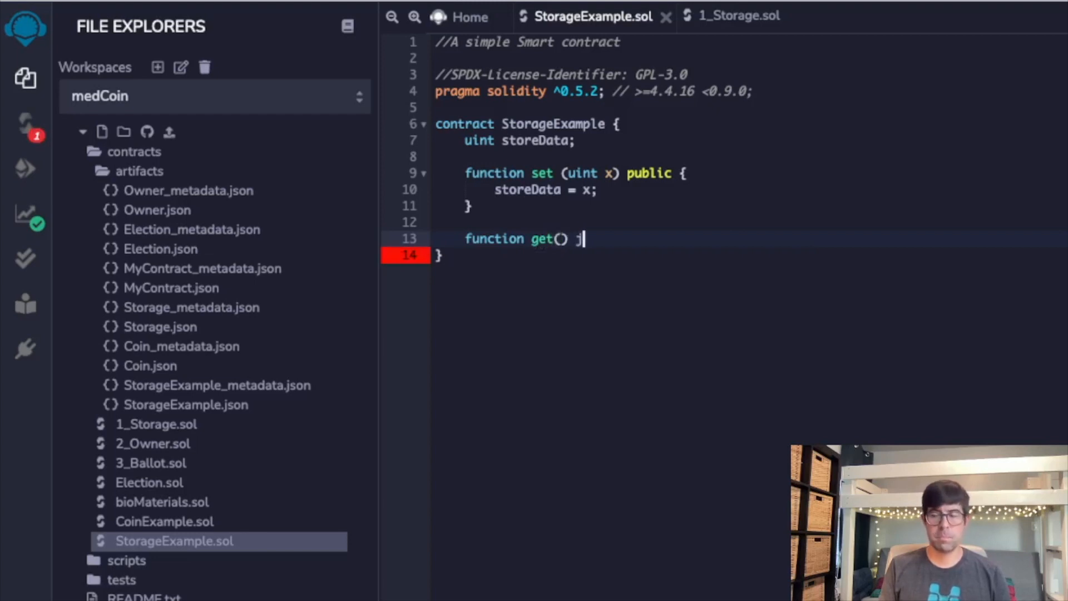
key("Backspace")
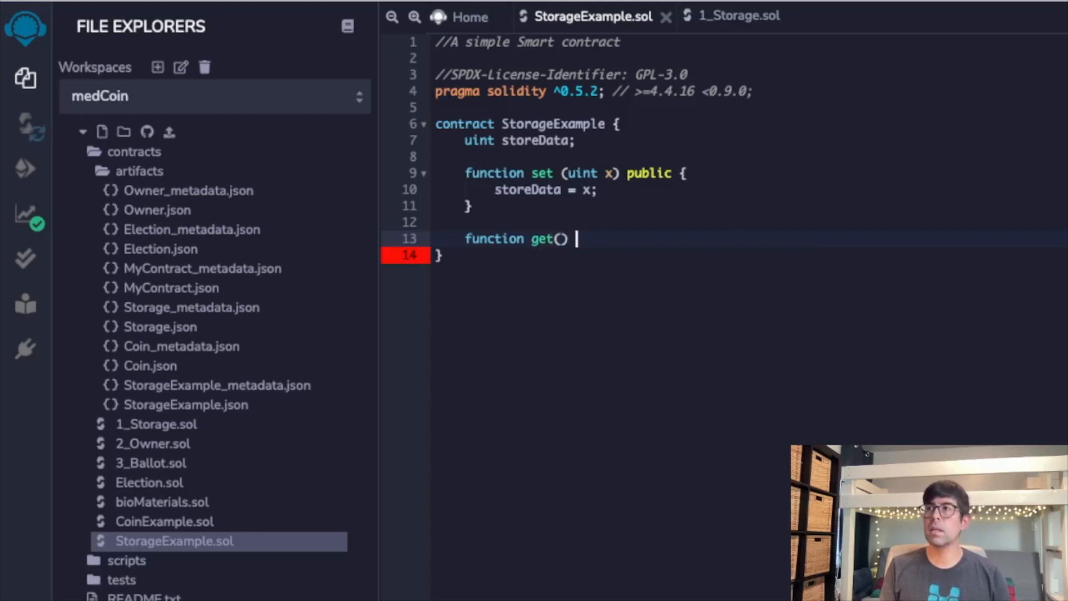
type("public")
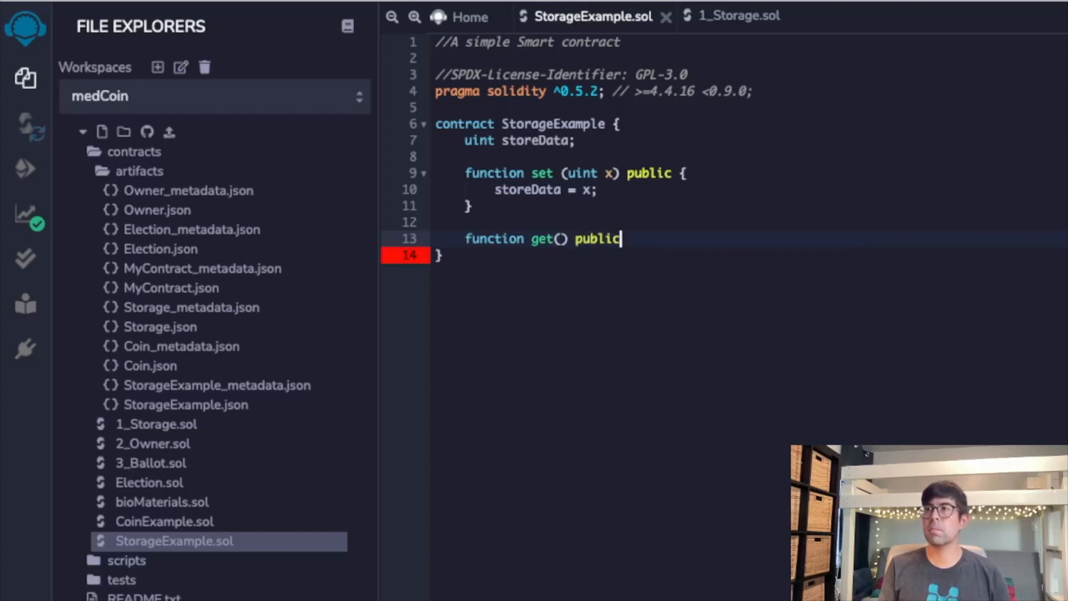
type("v")
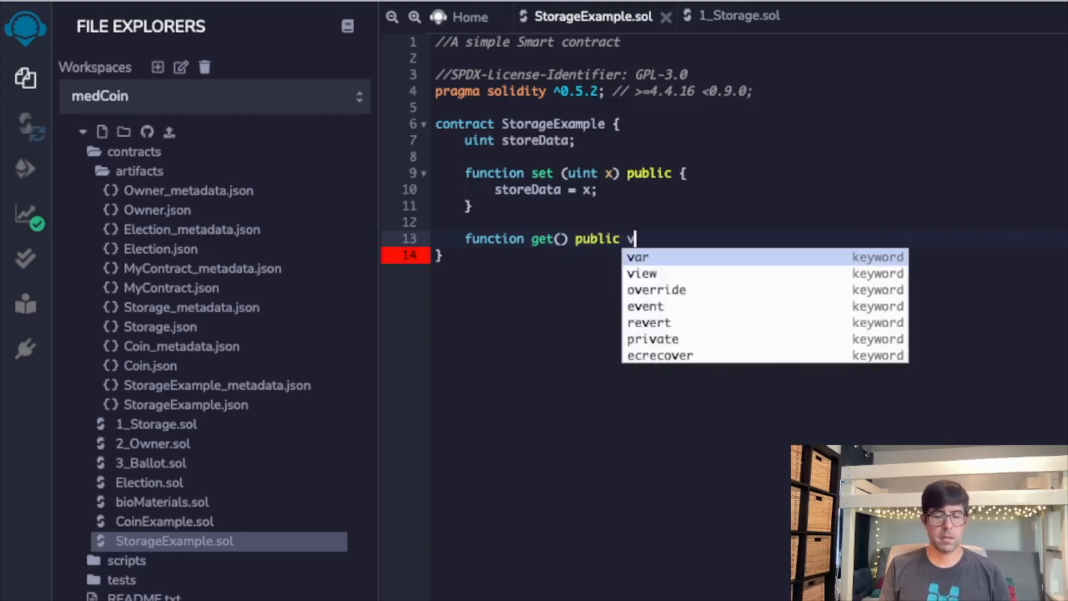
type("iew returns (uint")
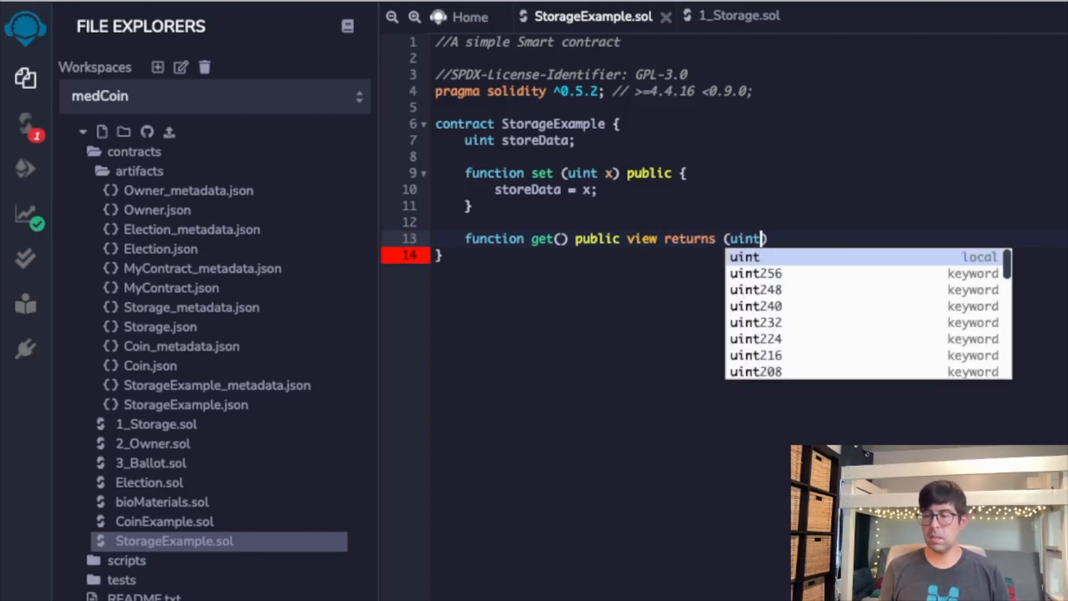
type("){")
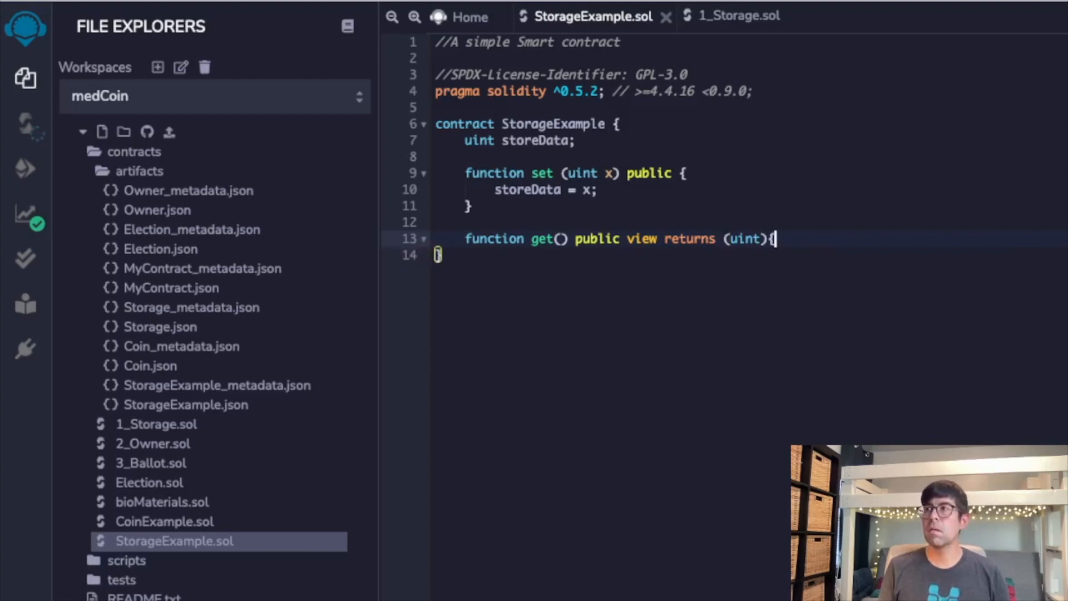
Step: Fill the get function body with 'return storeData;'
key("Enter")
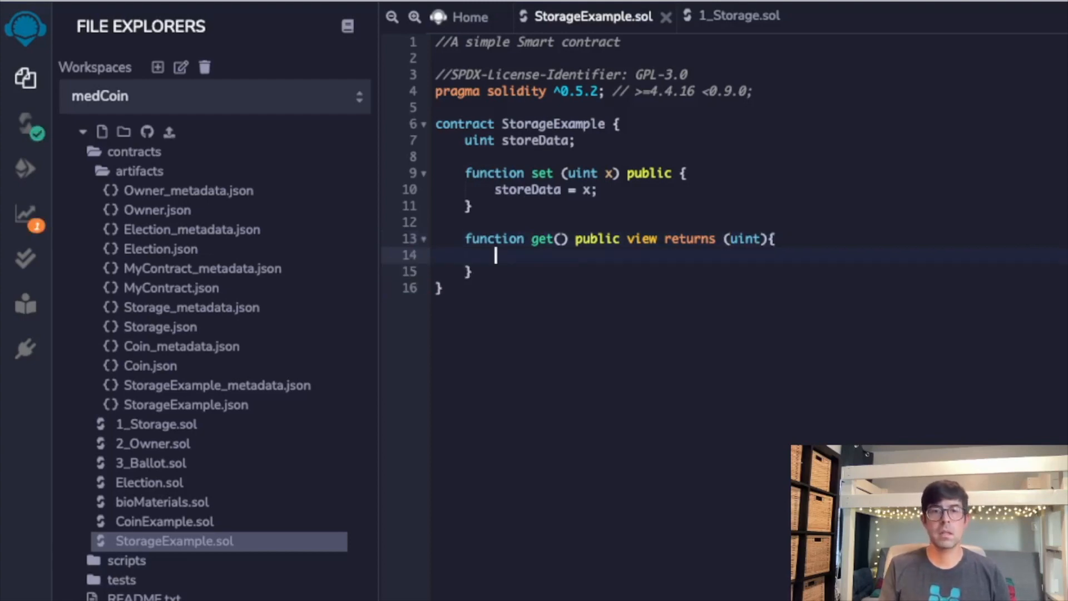
type("return")
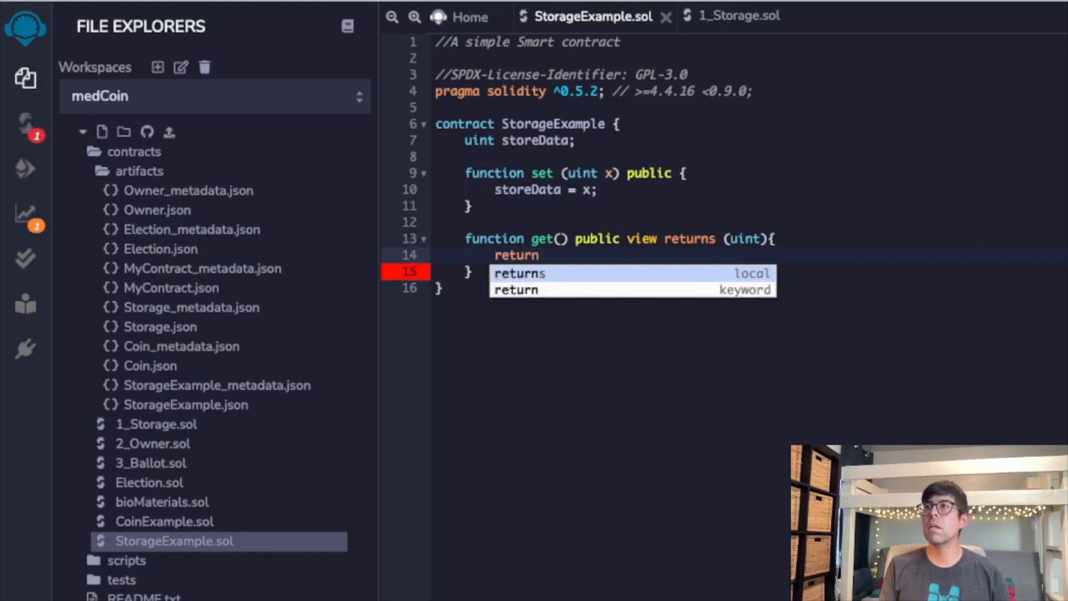
type("str")
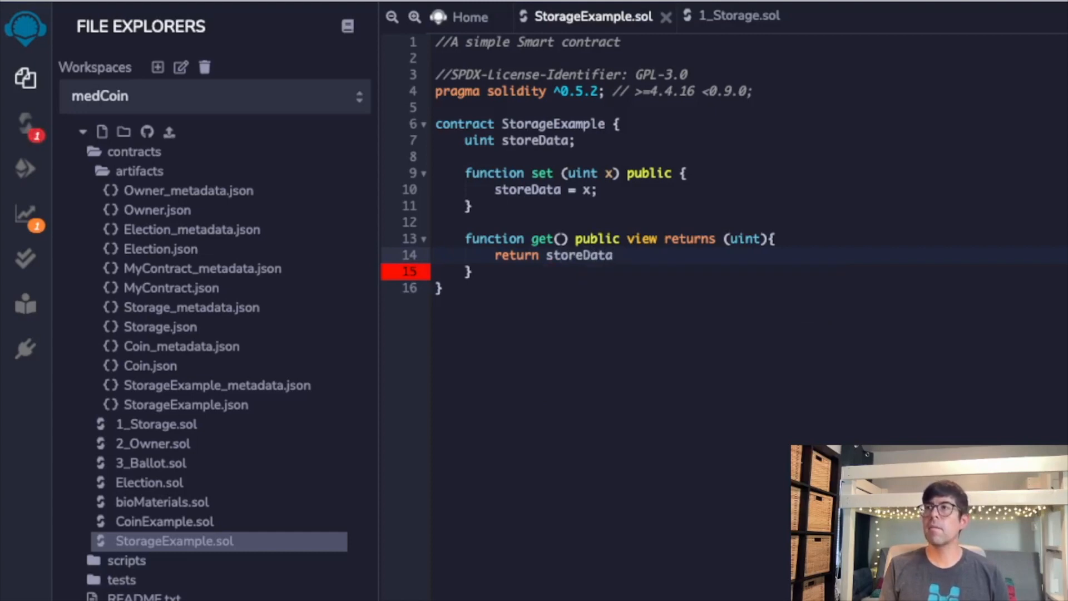
type(";")
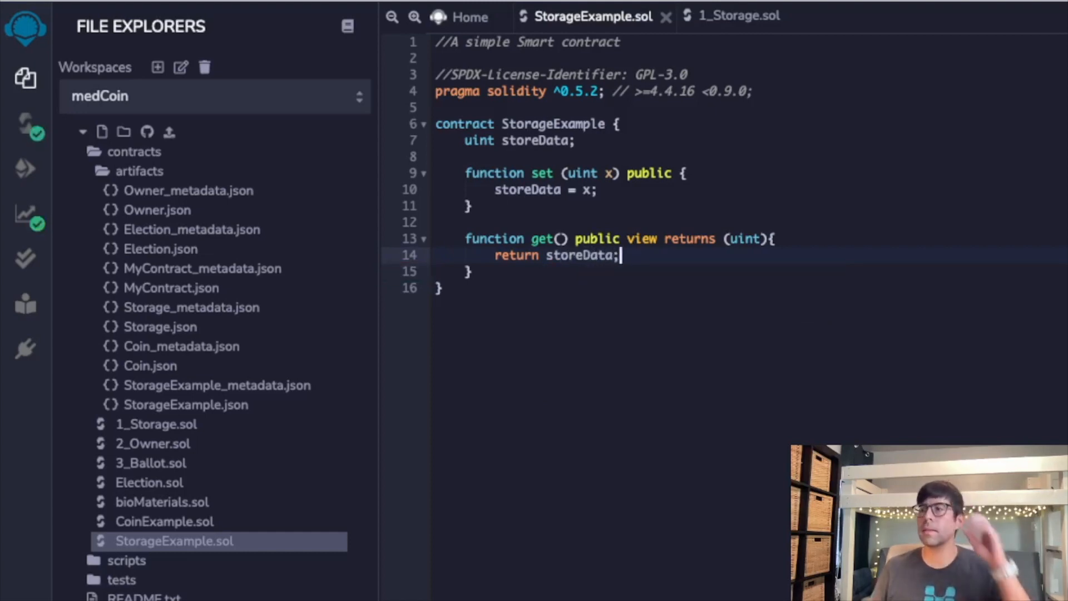
mouse_move(620, 140)
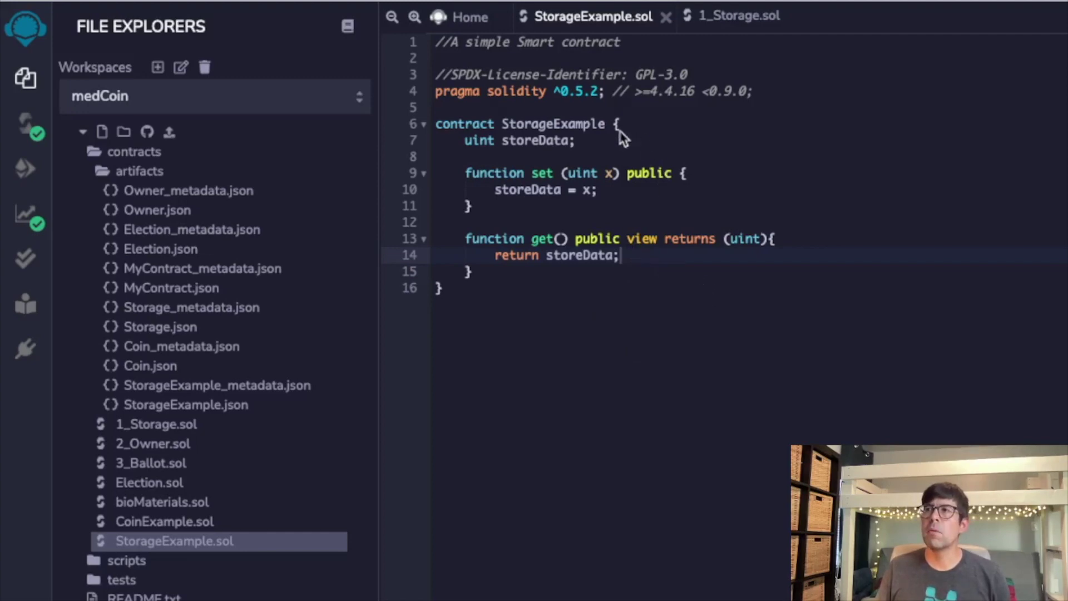
mouse_move(648, 259)
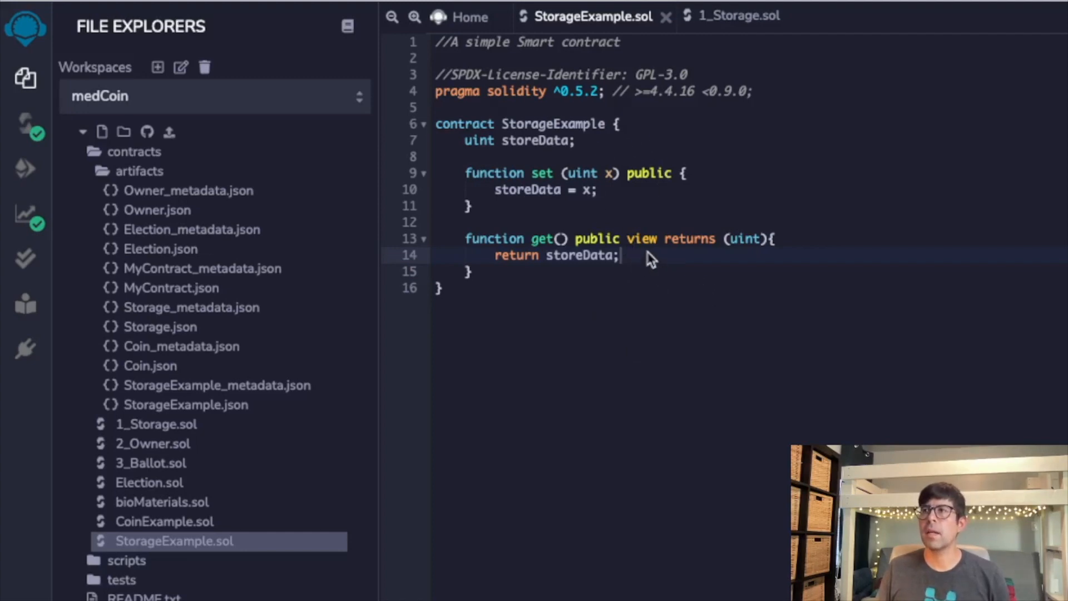
mouse_move(660, 170)
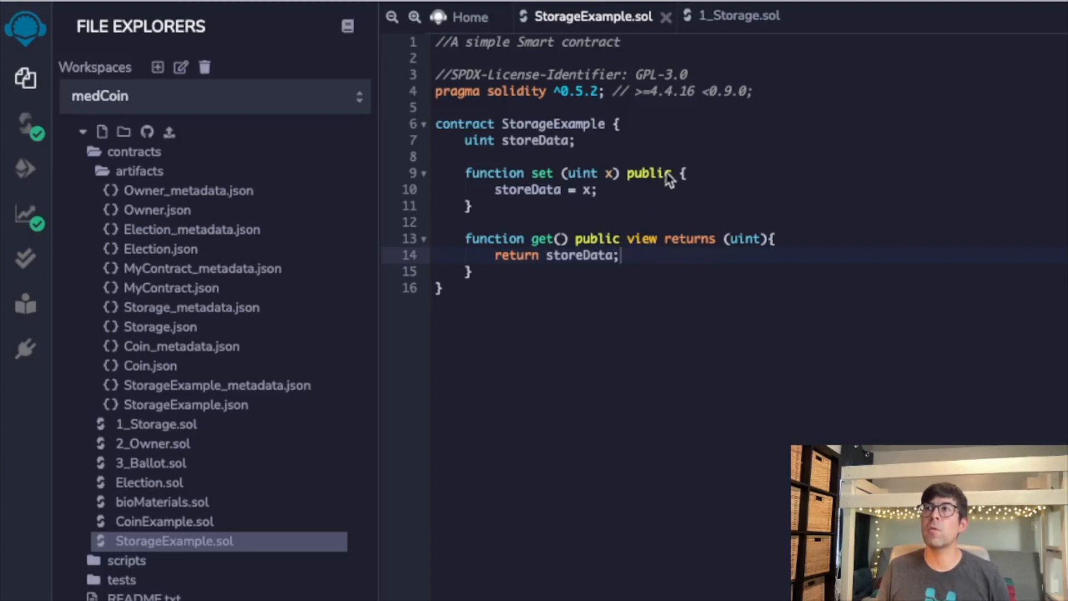
mouse_move(650, 184)
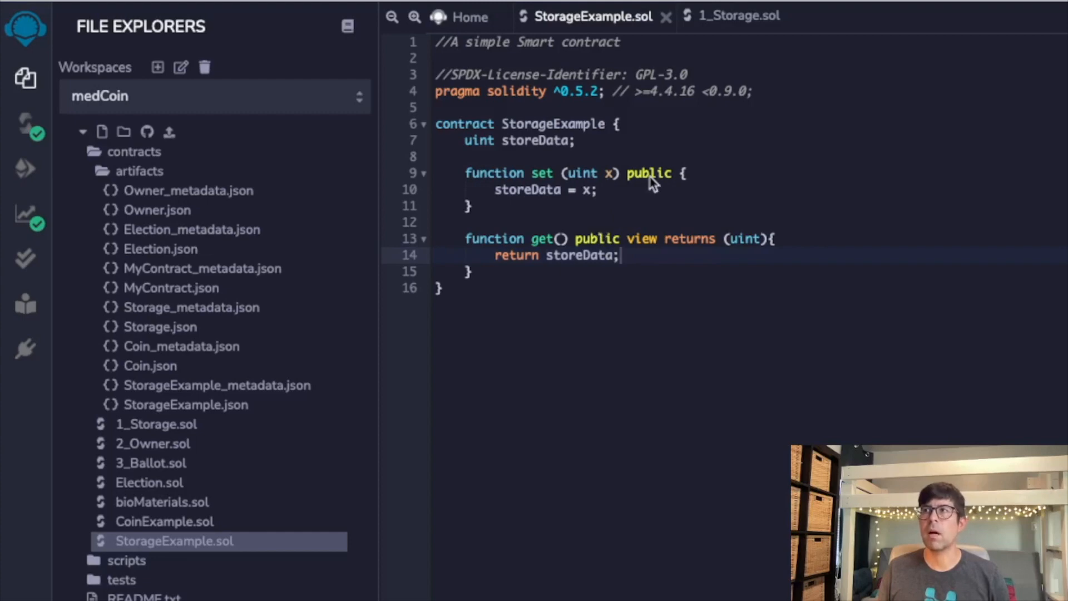
mouse_move(607, 232)
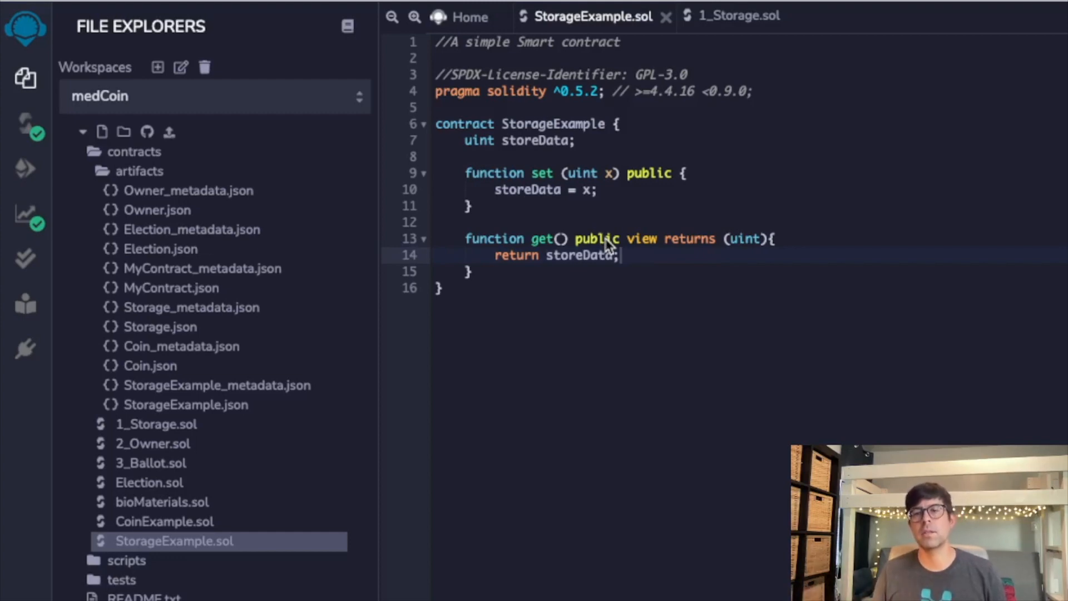
Step: Compile StorageExample.sol, collapse the compiler panel, and bring back Deploy & Run
left_click(24, 129)
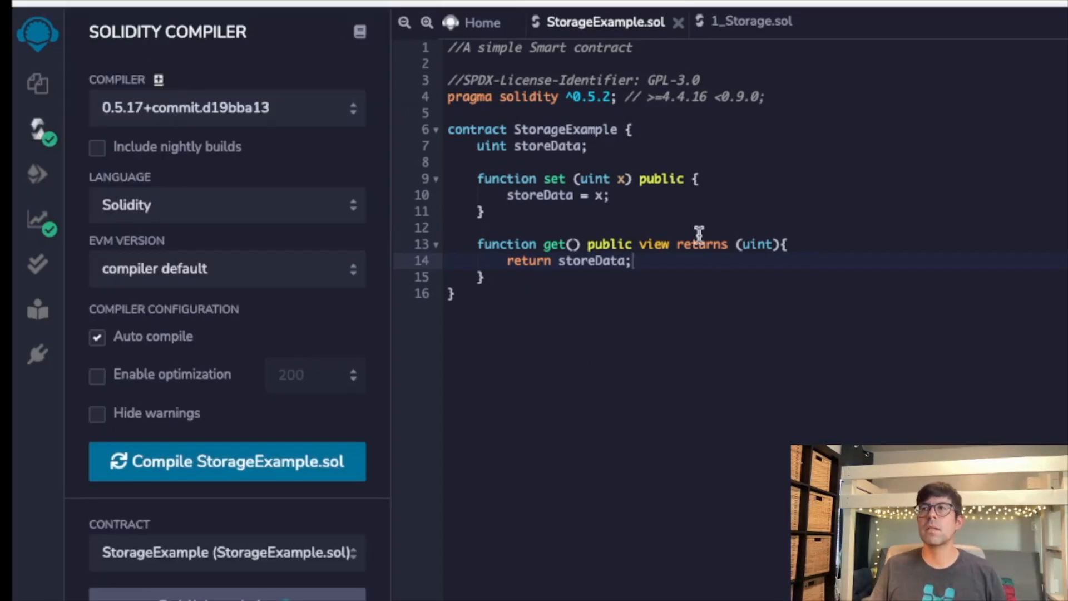
mouse_move(534, 234)
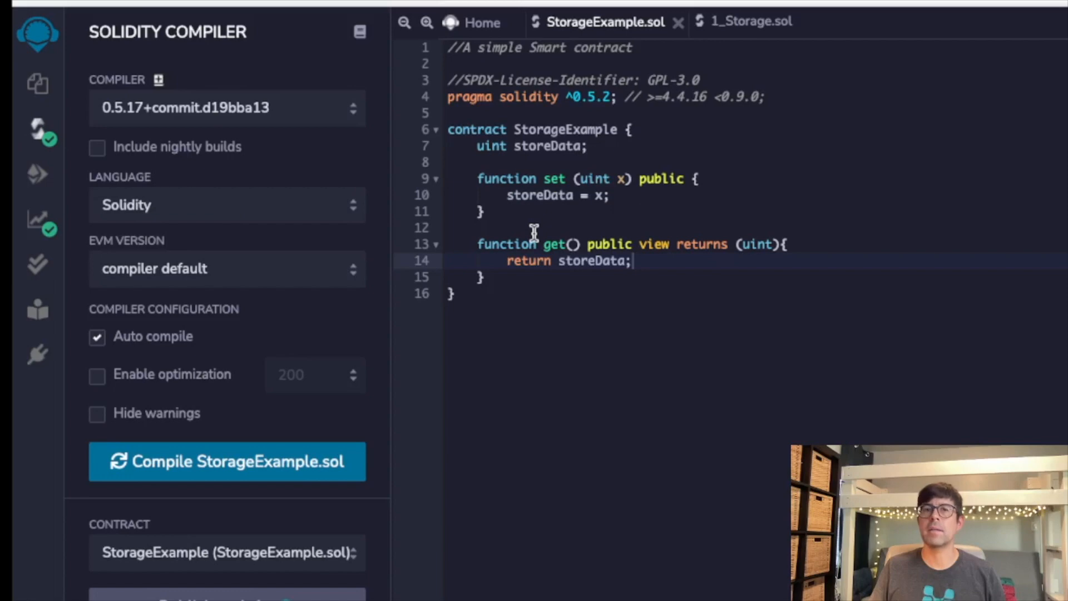
mouse_move(259, 483)
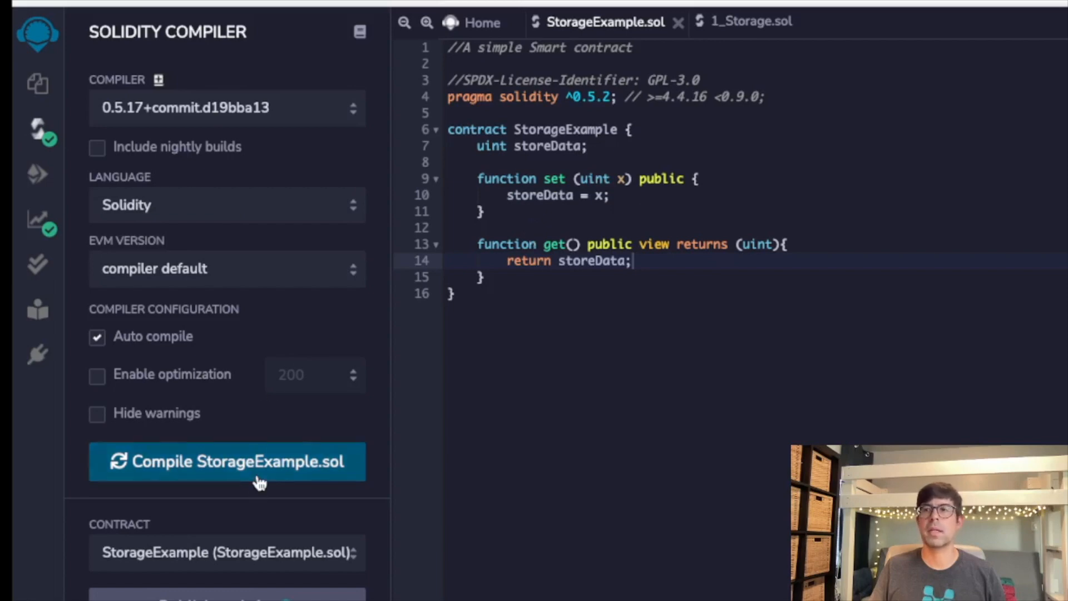
mouse_move(262, 476)
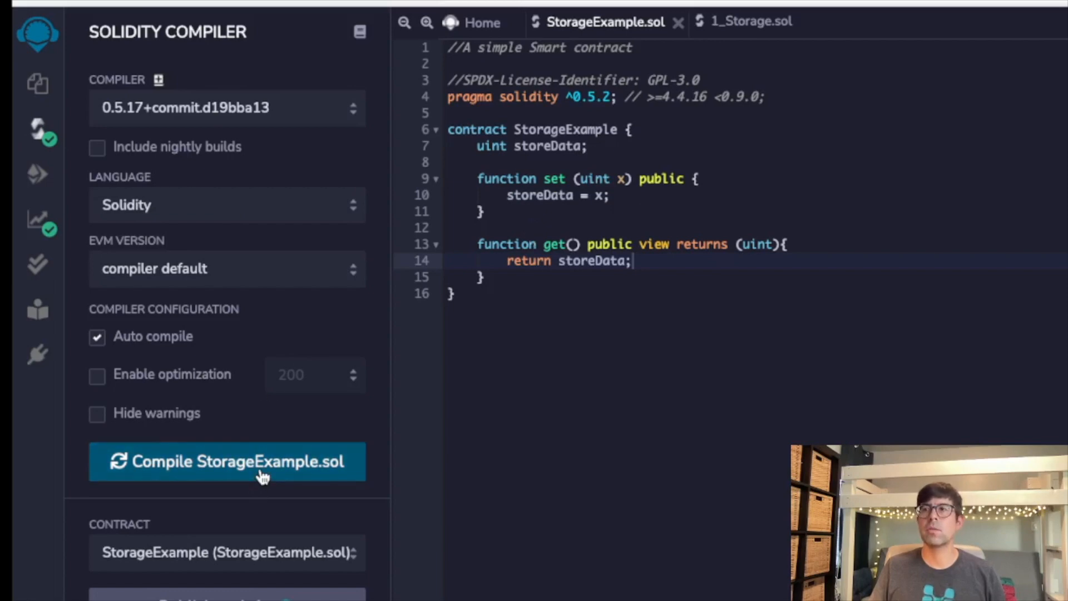
mouse_move(193, 436)
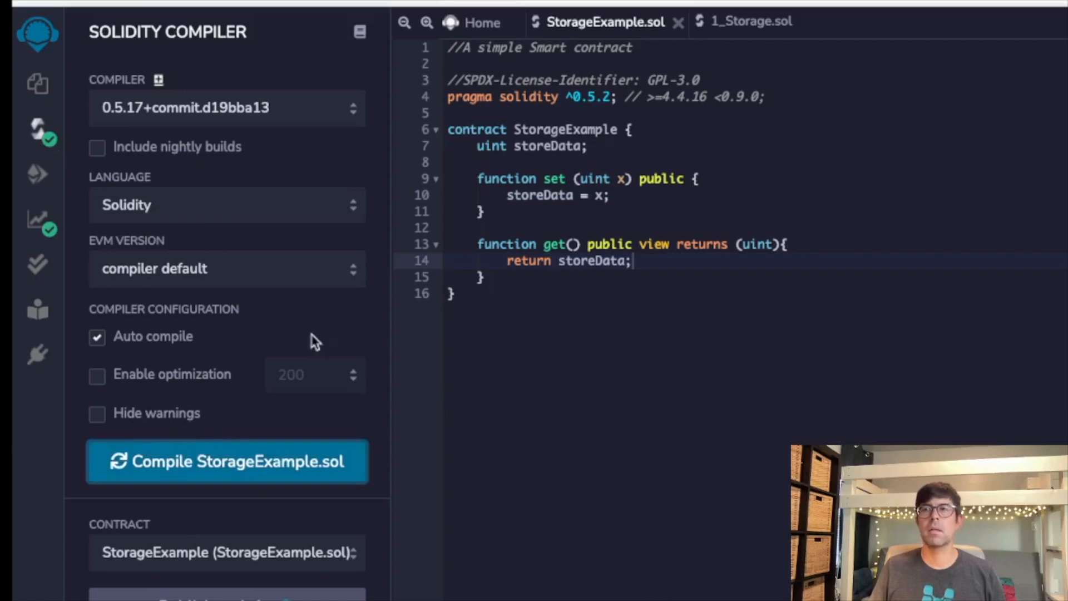
mouse_move(38, 129)
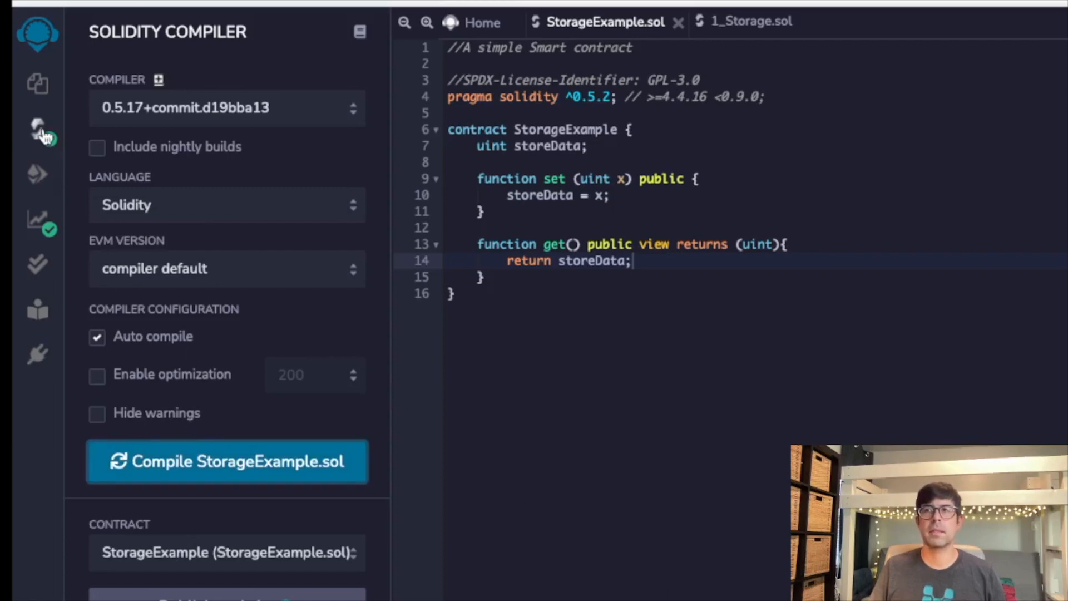
left_click(38, 132)
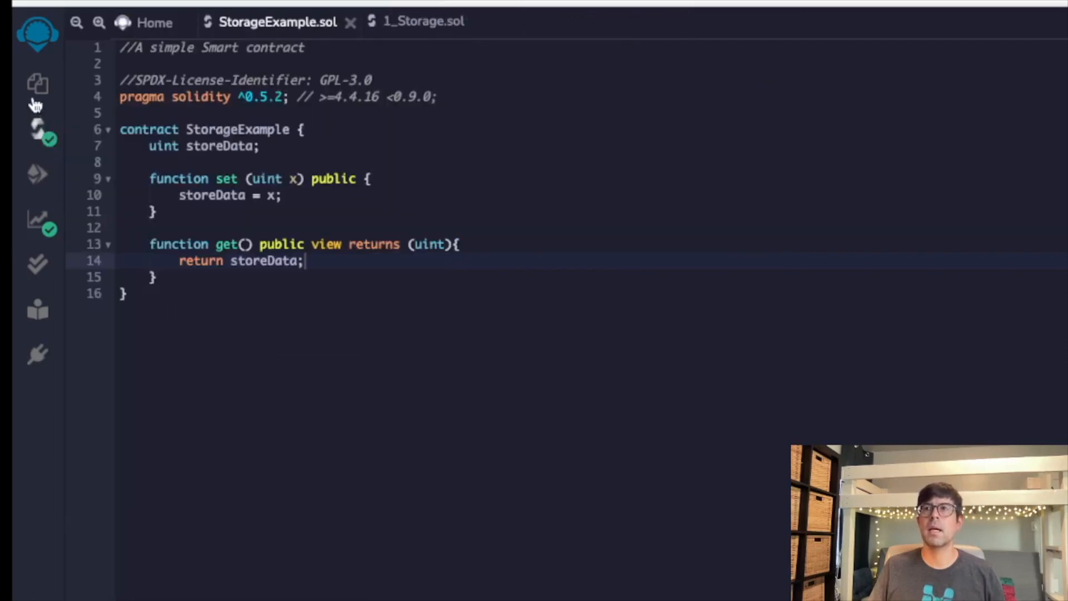
left_click(38, 175)
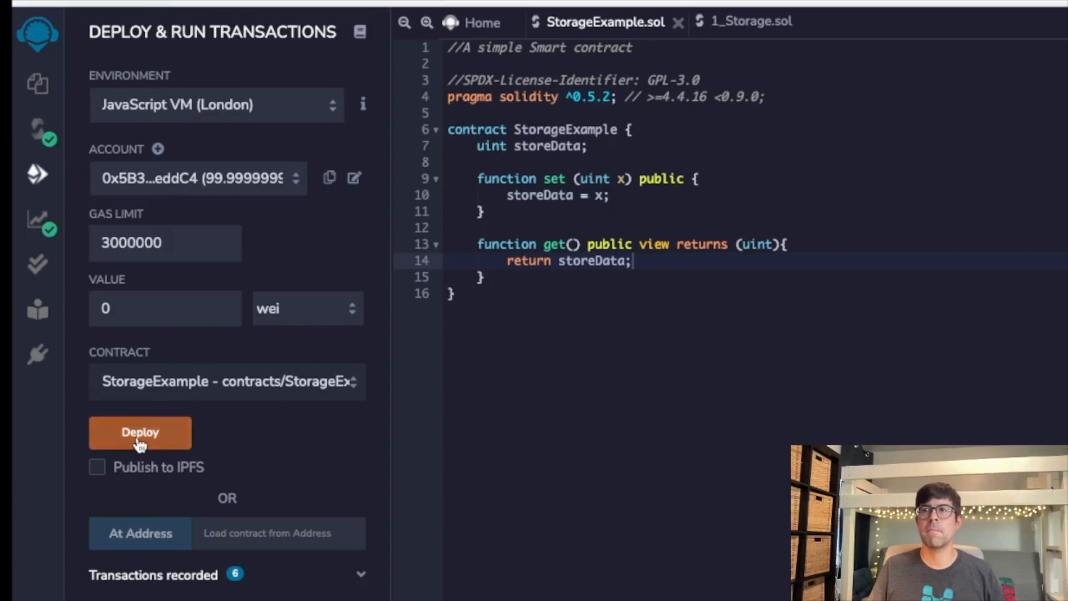
Step: Deploy StorageExample and expand its deployed instance to show set and get
left_click(139, 432)
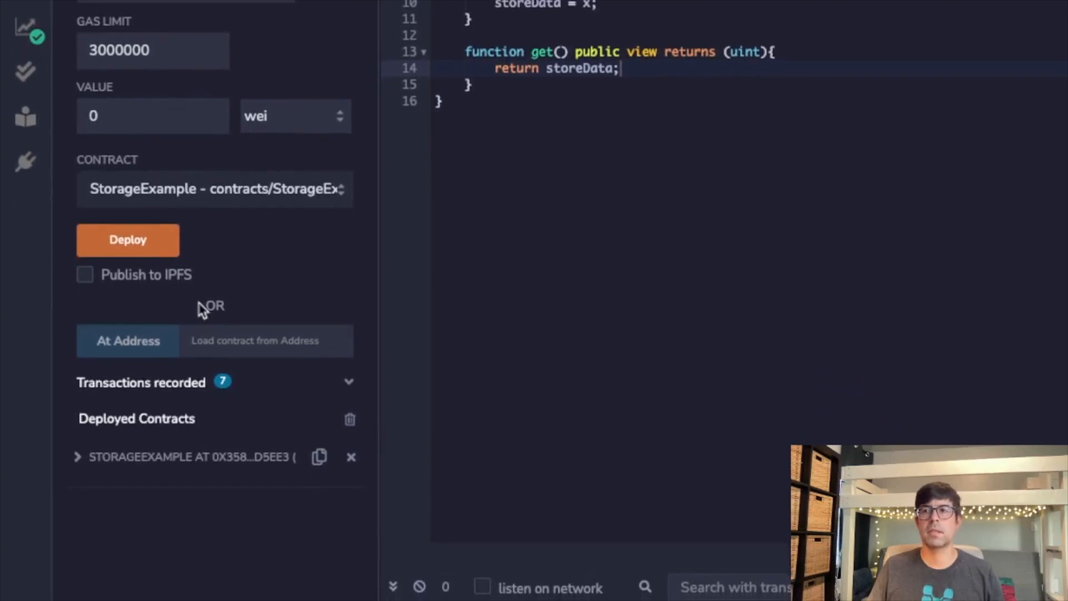
mouse_move(127, 461)
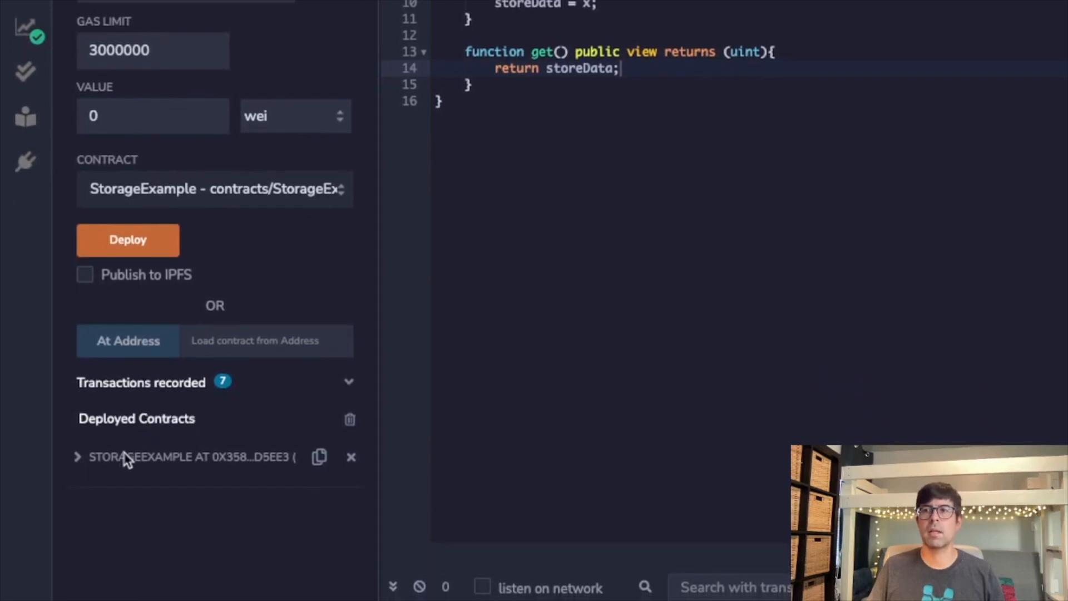
left_click(82, 457)
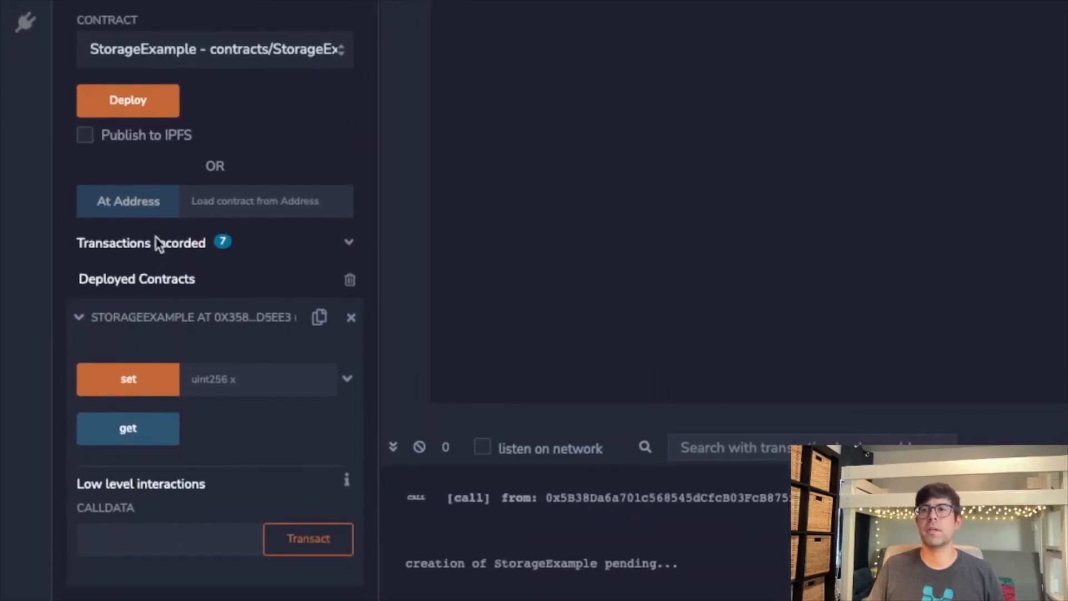
mouse_move(242, 393)
type("2")
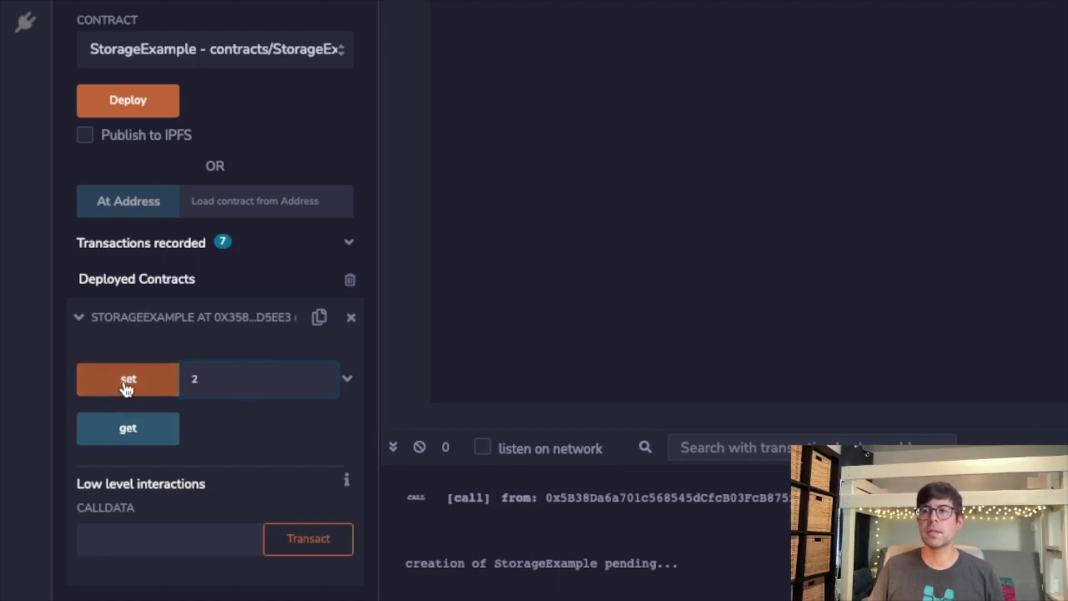
Step: Store 5 with set and confirm get returns uint256: 5
type("5")
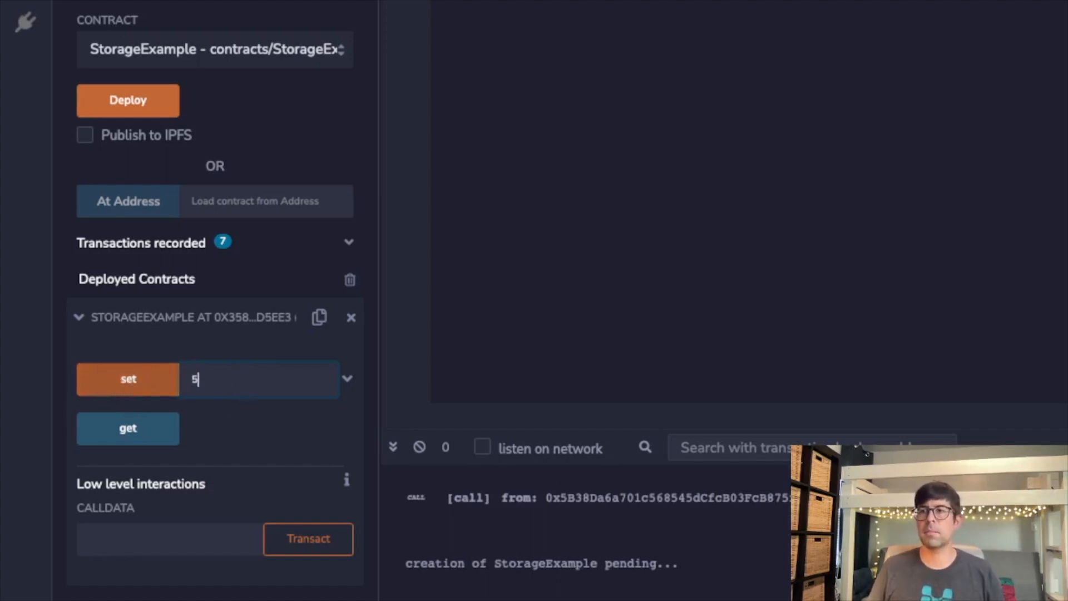
left_click(127, 379)
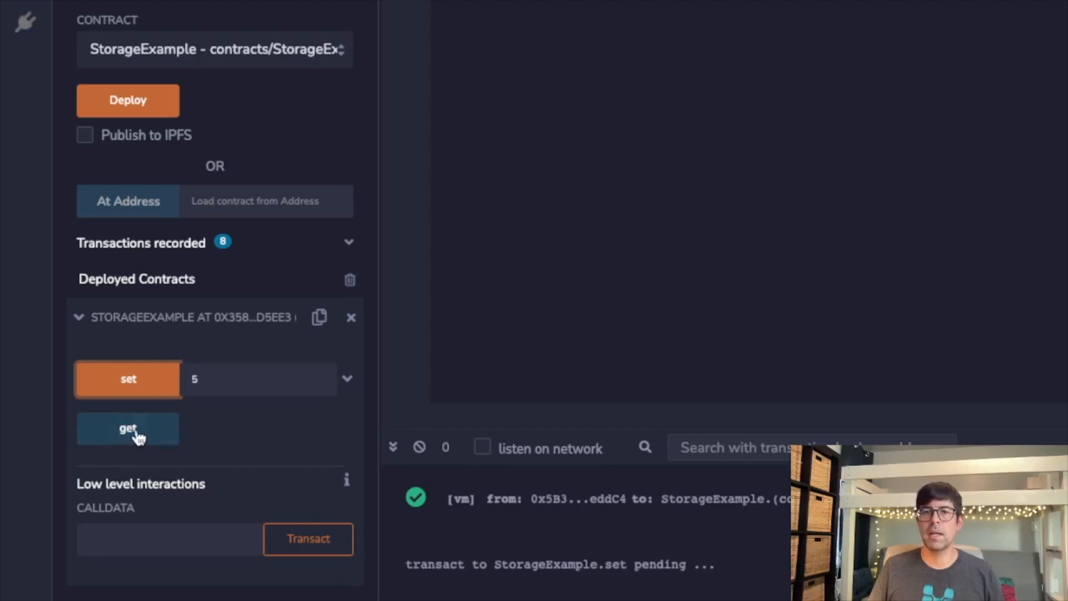
left_click(129, 428)
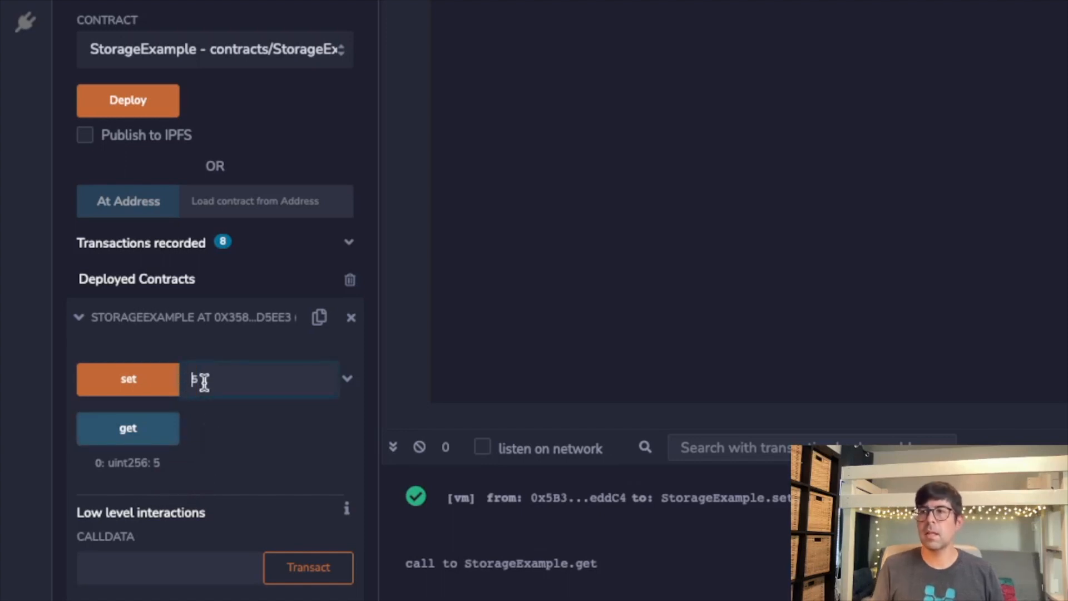
Step: Store the new value 10 with set
type("5")
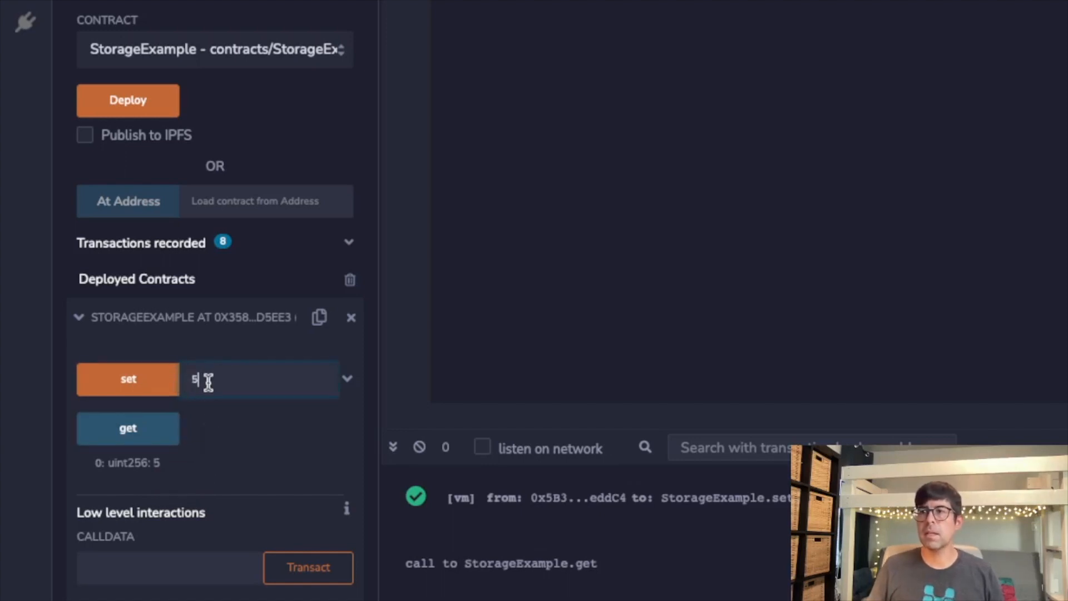
type("10")
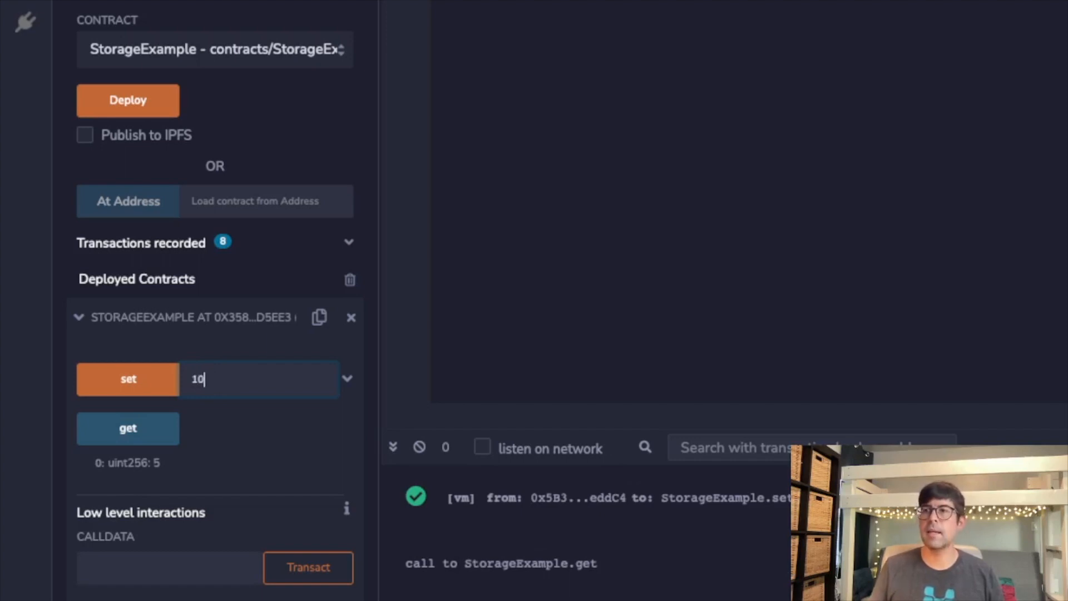
left_click(128, 378)
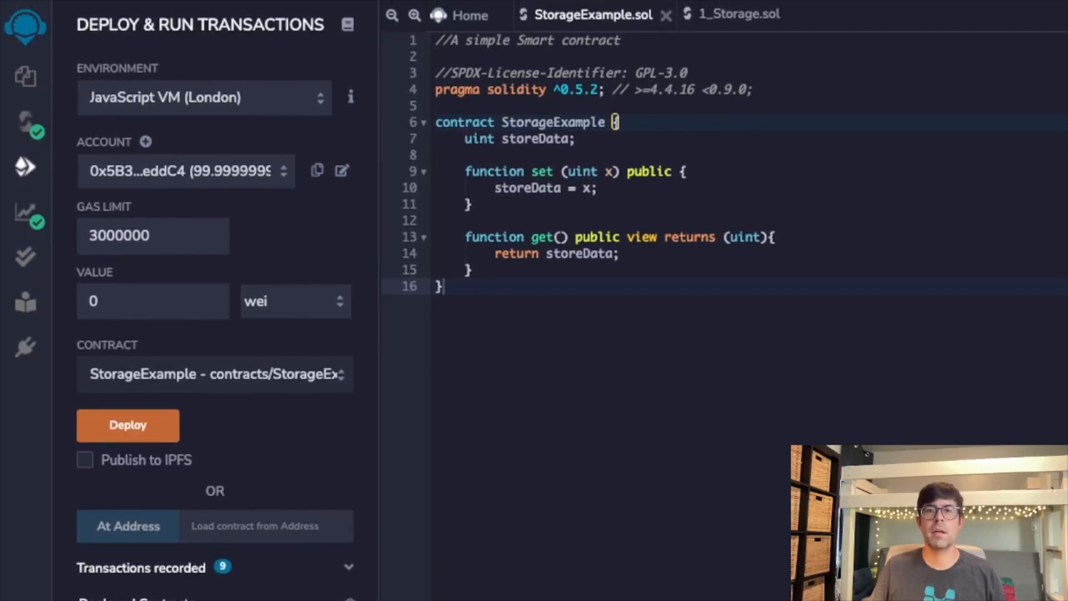
mouse_move(652, 42)
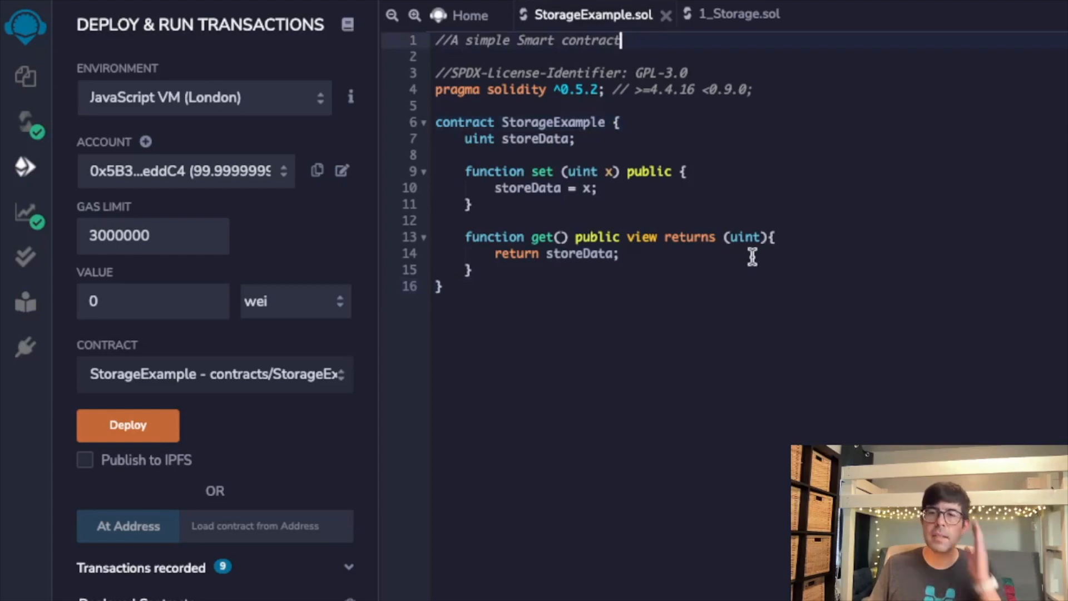
mouse_move(676, 258)
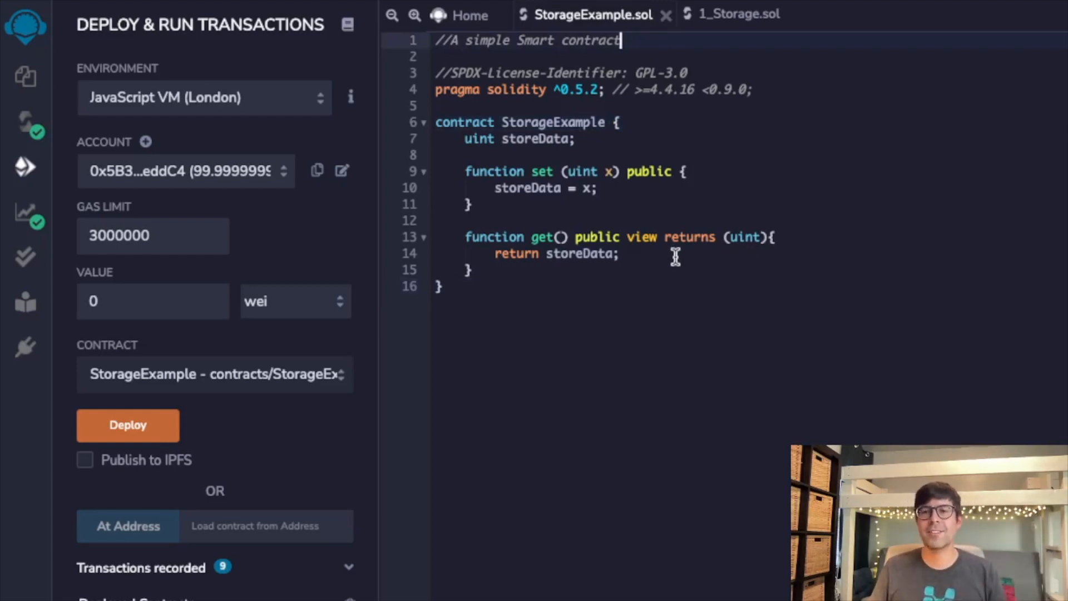
mouse_move(651, 263)
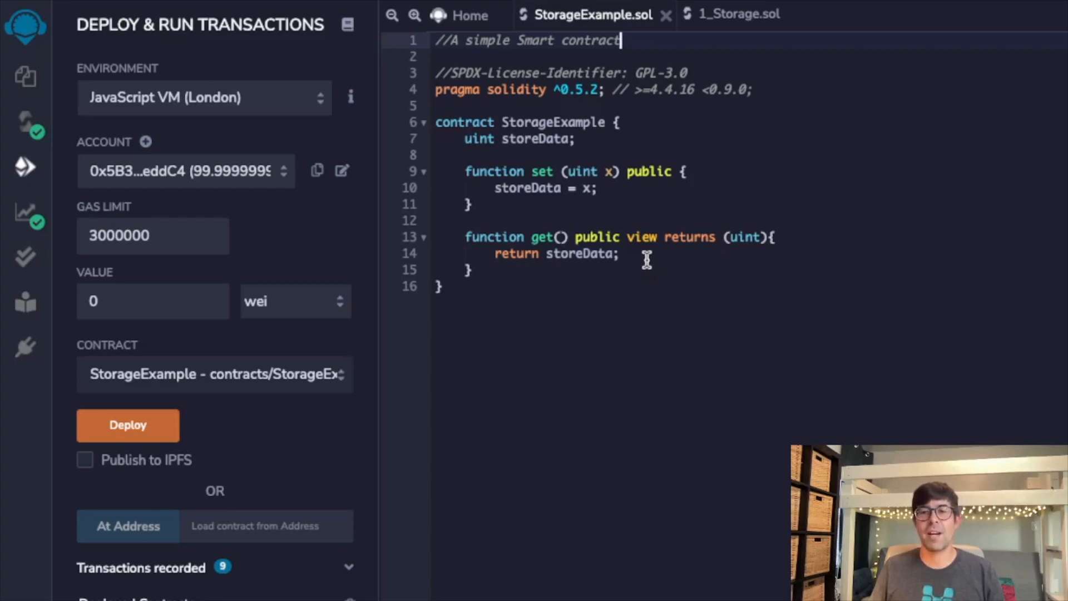
mouse_move(651, 263)
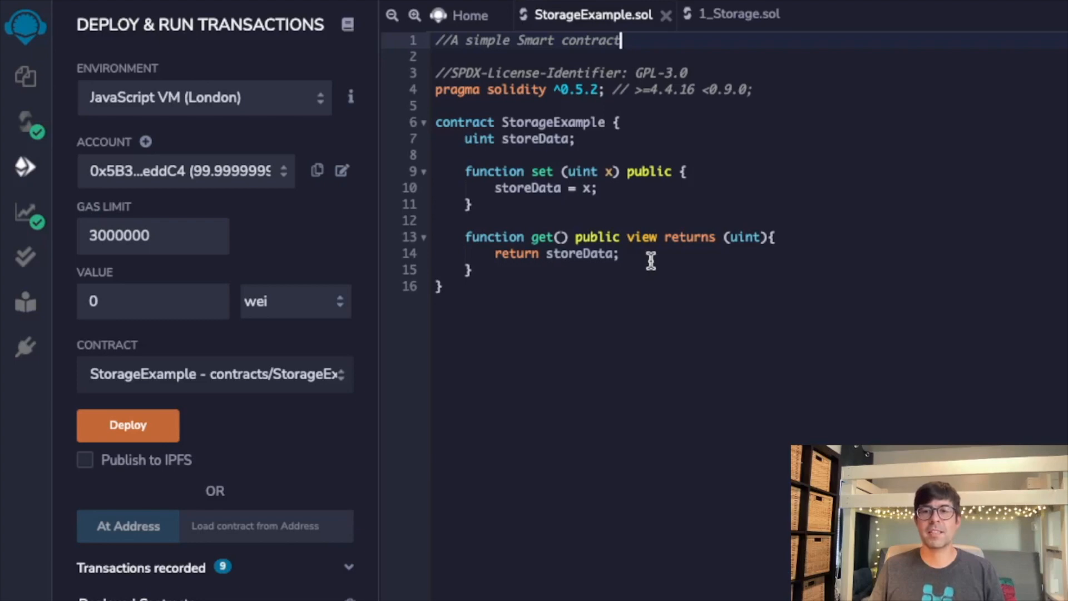